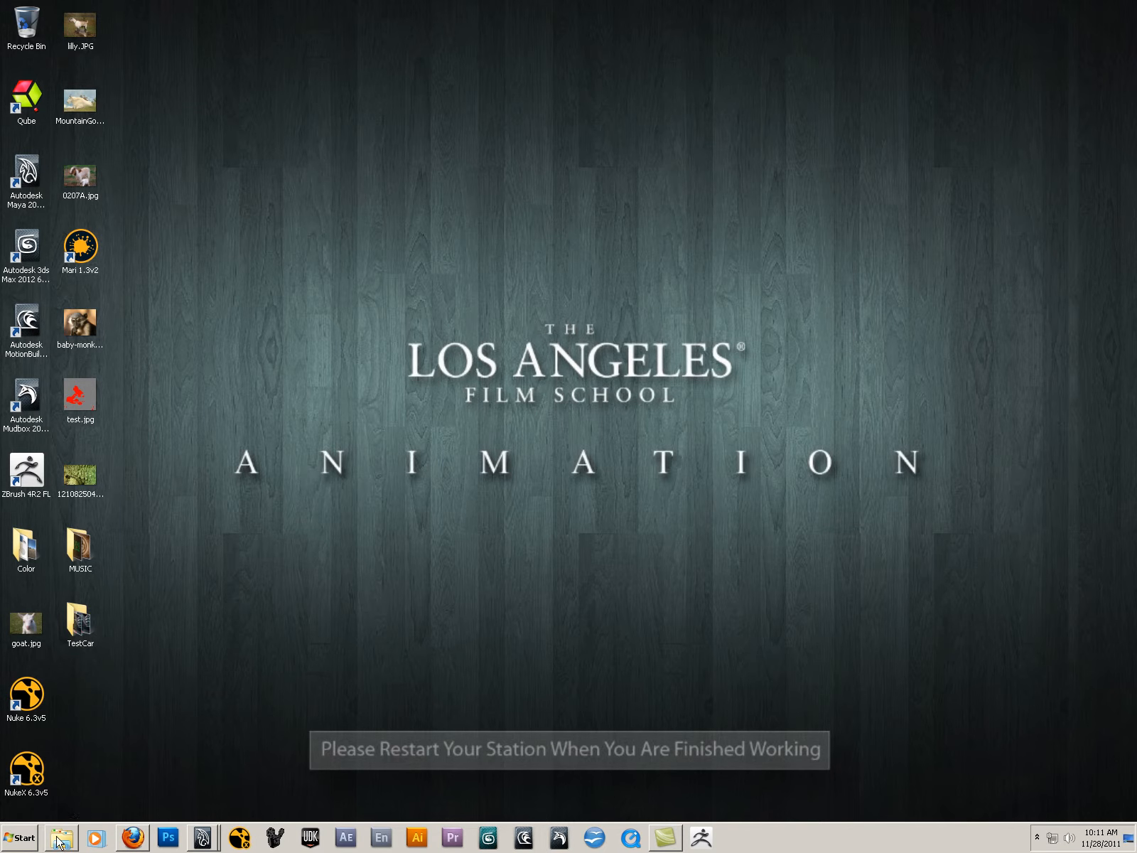
Step: Launch Internet Explorer from the Start menu so the Google home page loads
click(22, 837)
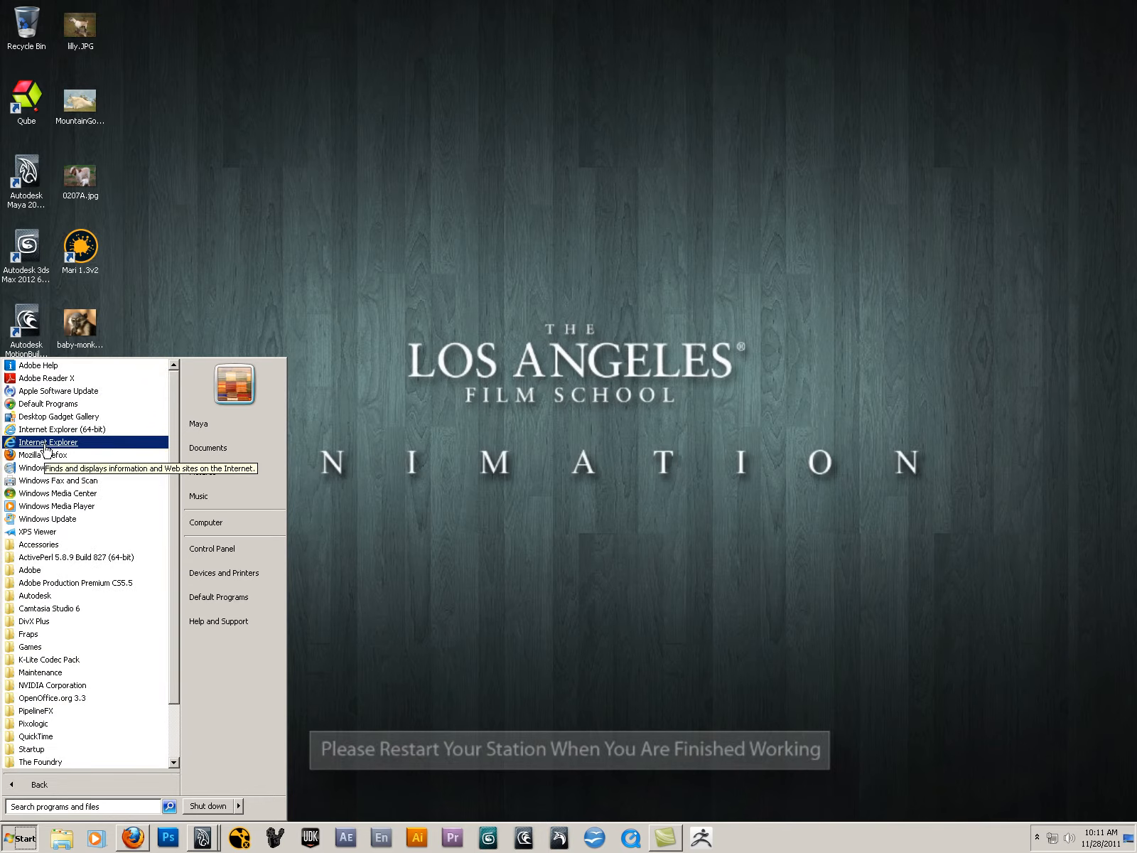
click(48, 442)
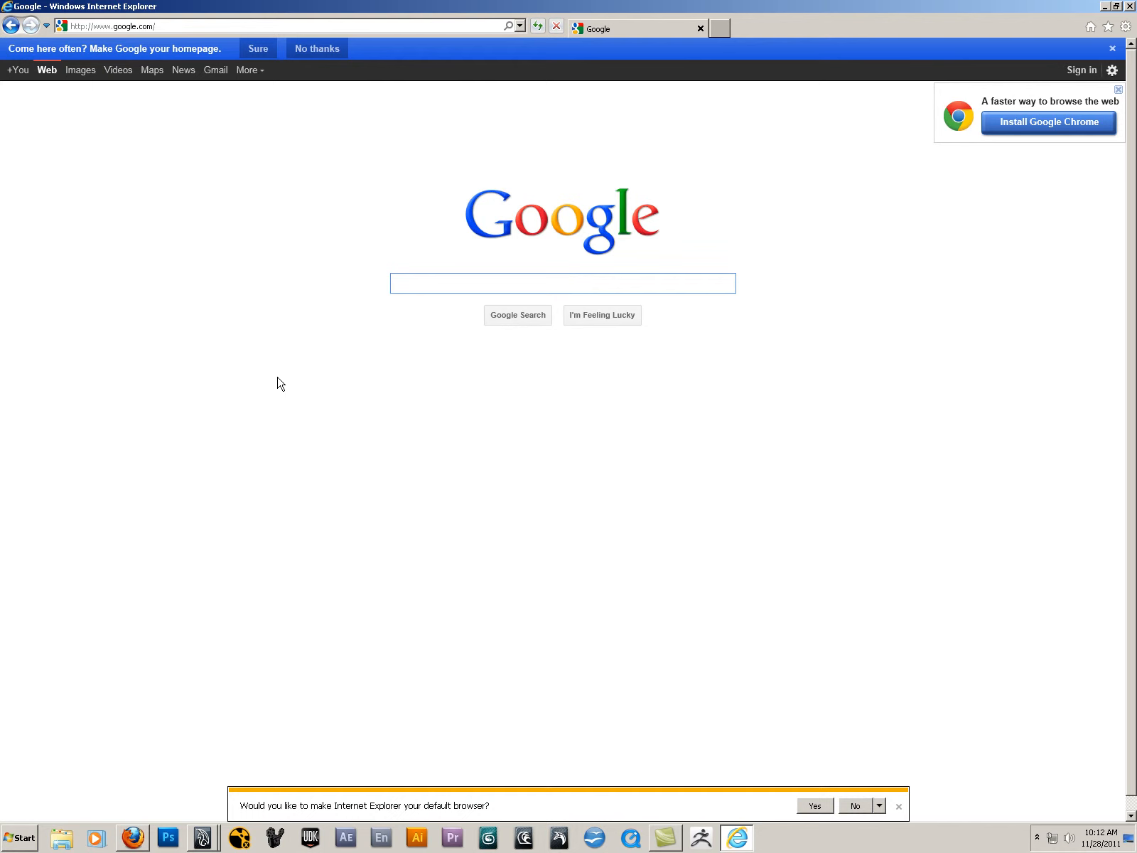
Step: Switch to Google Images and enter the query 'lotus blueprints' in the search box
click(563, 283)
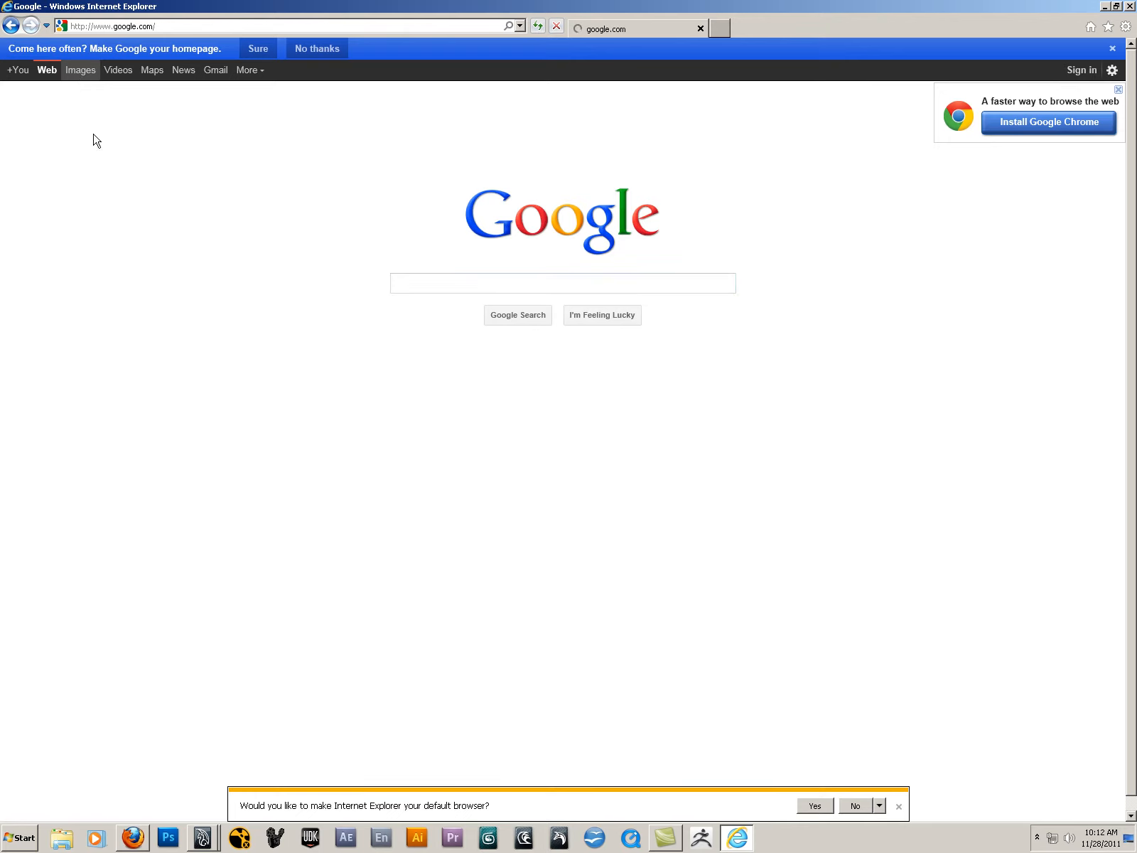
click(81, 70)
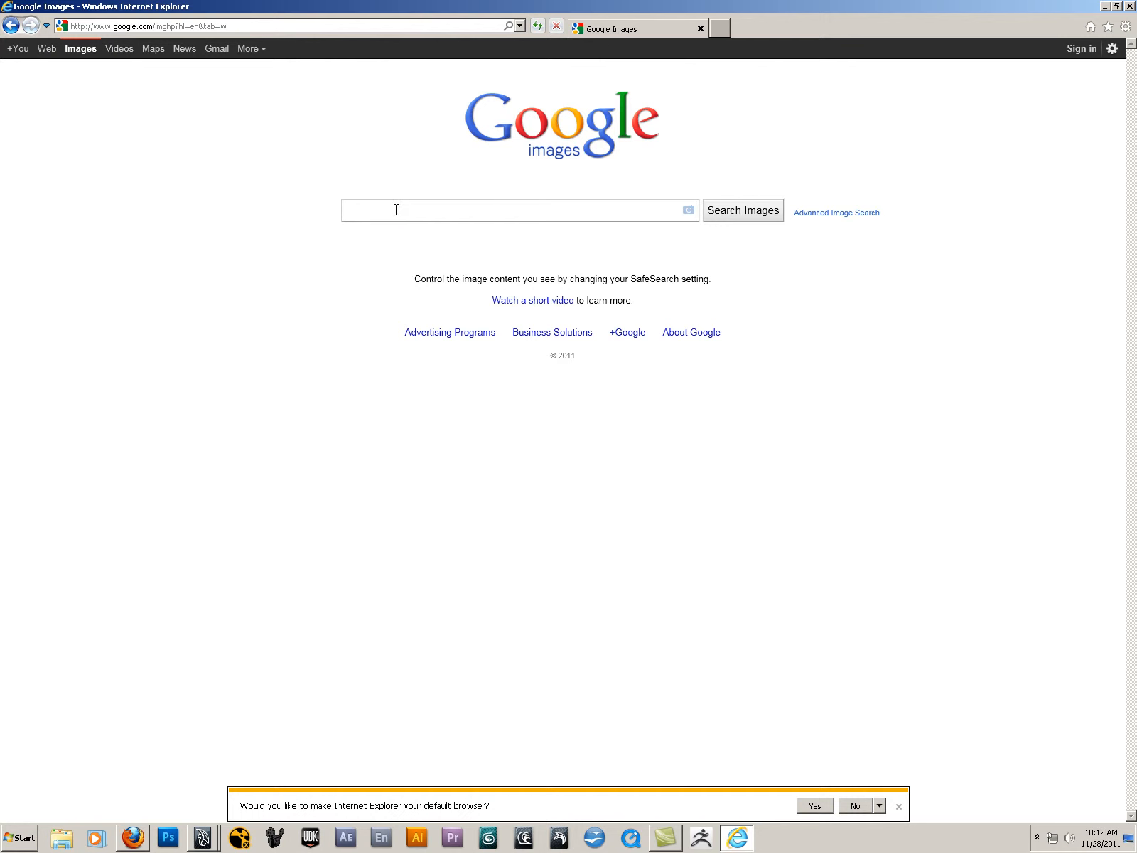
text(lotus blueprints)
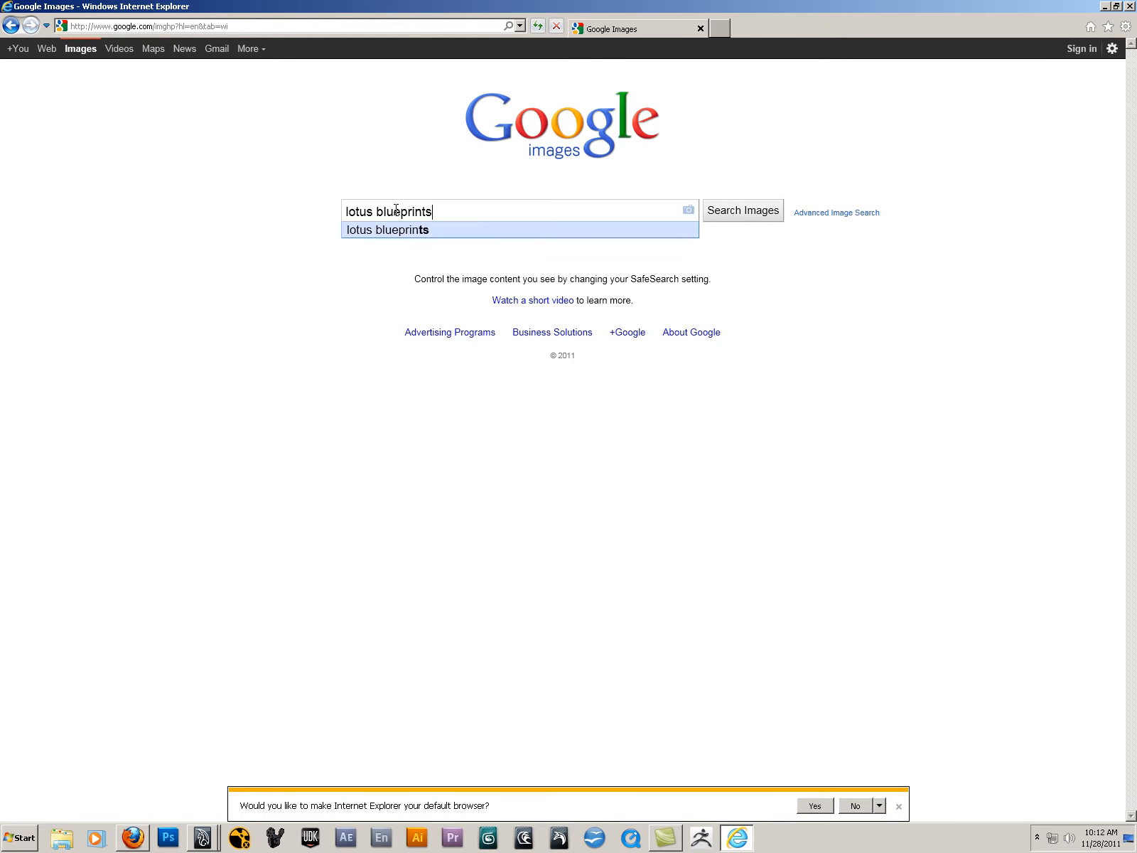
Step: Run the image search for 'lotus blueprints' and look through the results
click(742, 210)
text(bmw)
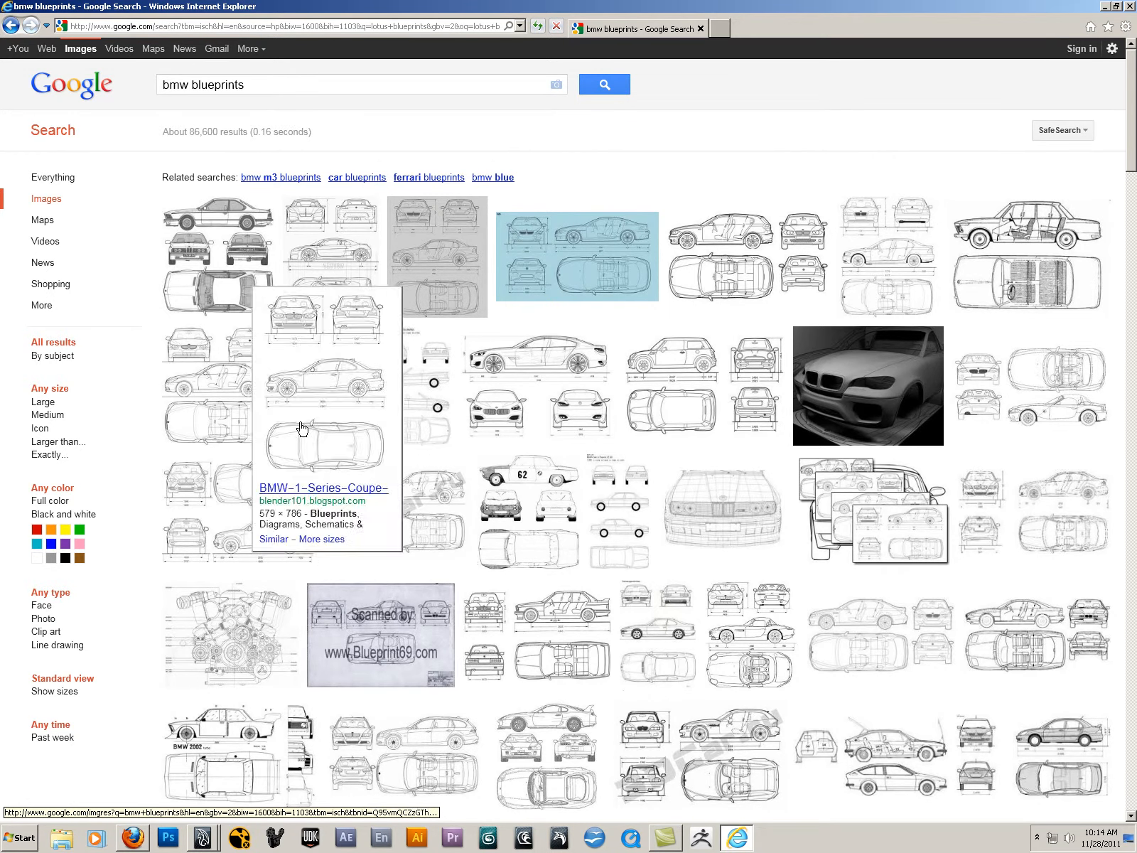
mouse_move(50, 94)
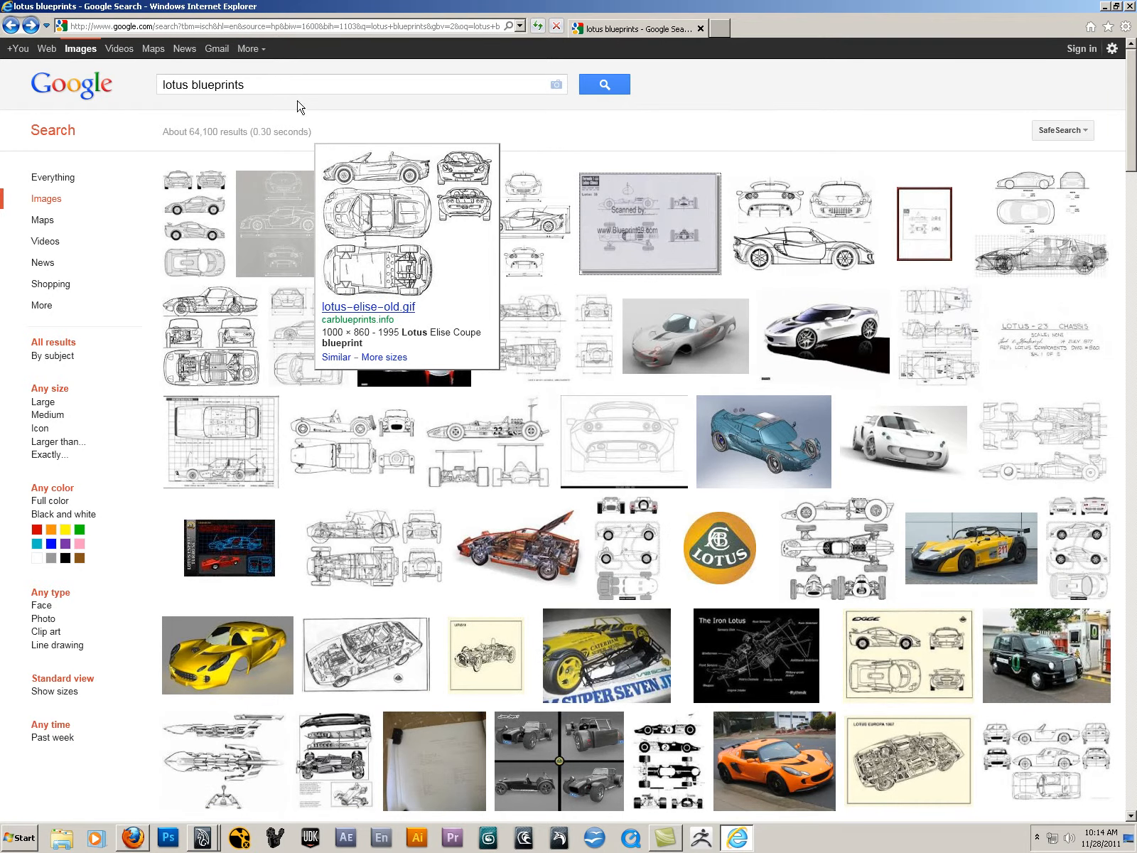
Step: Select the query word 'lotus' so it can be replaced with another make
double_click(174, 85)
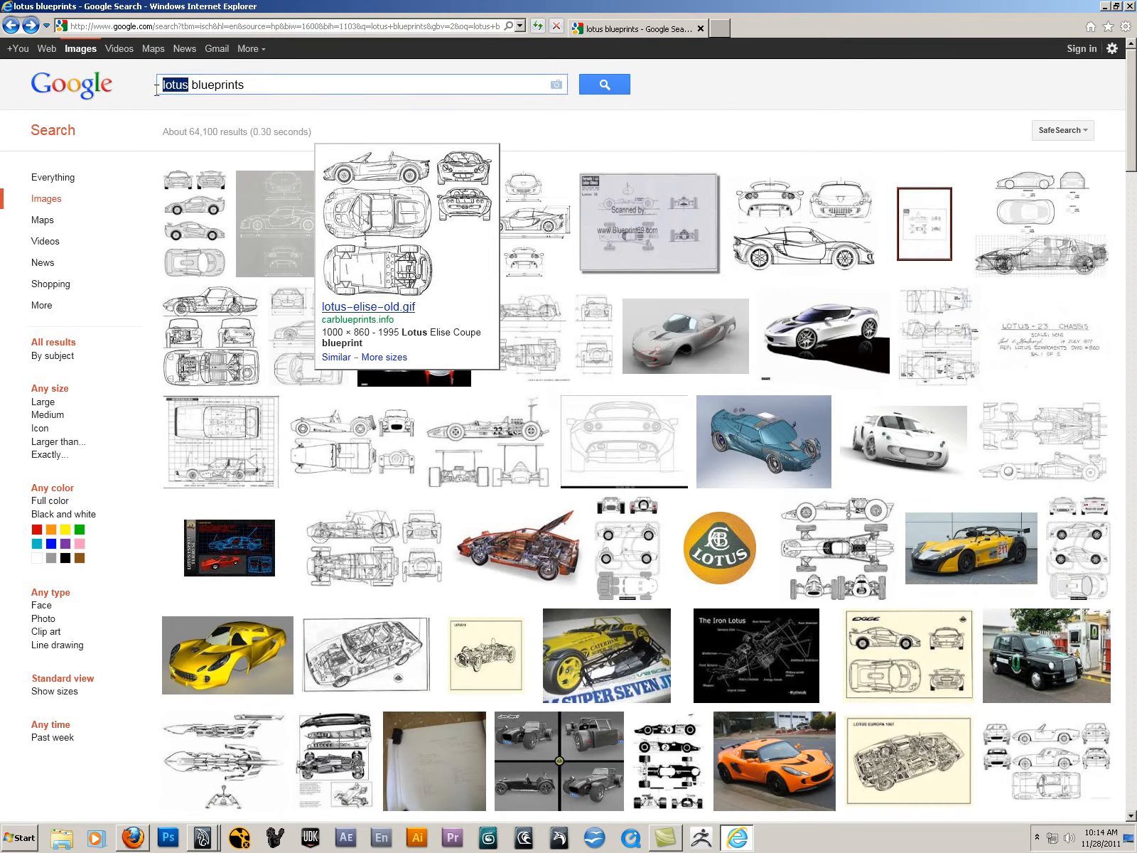
mouse_move(416, 300)
text(gtr)
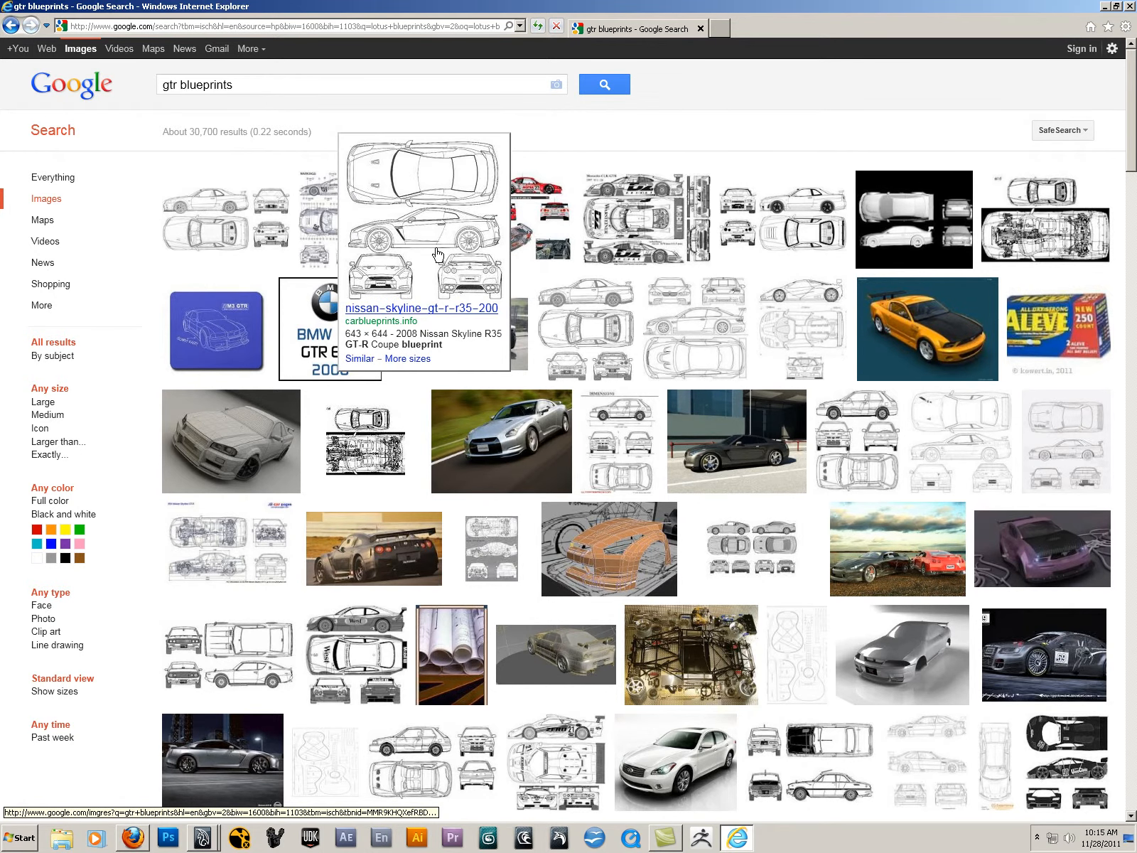
mouse_move(421, 201)
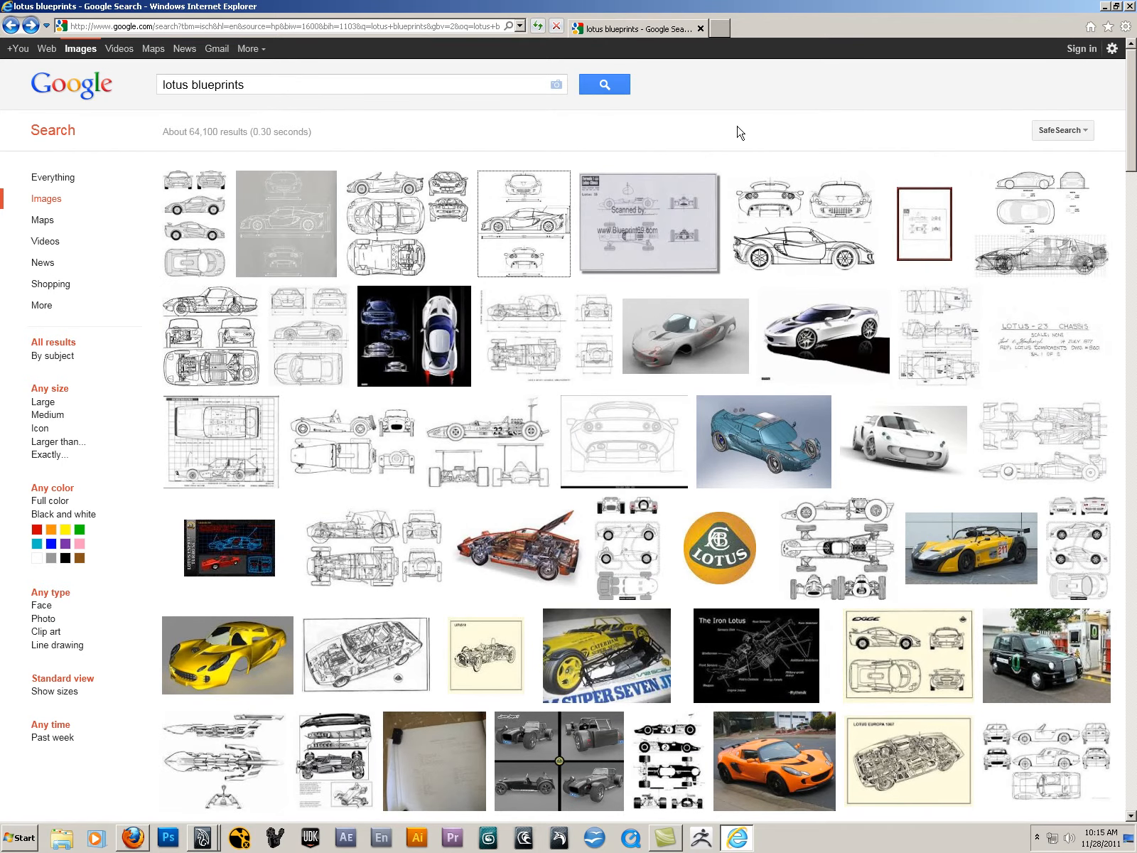
mouse_move(757, 654)
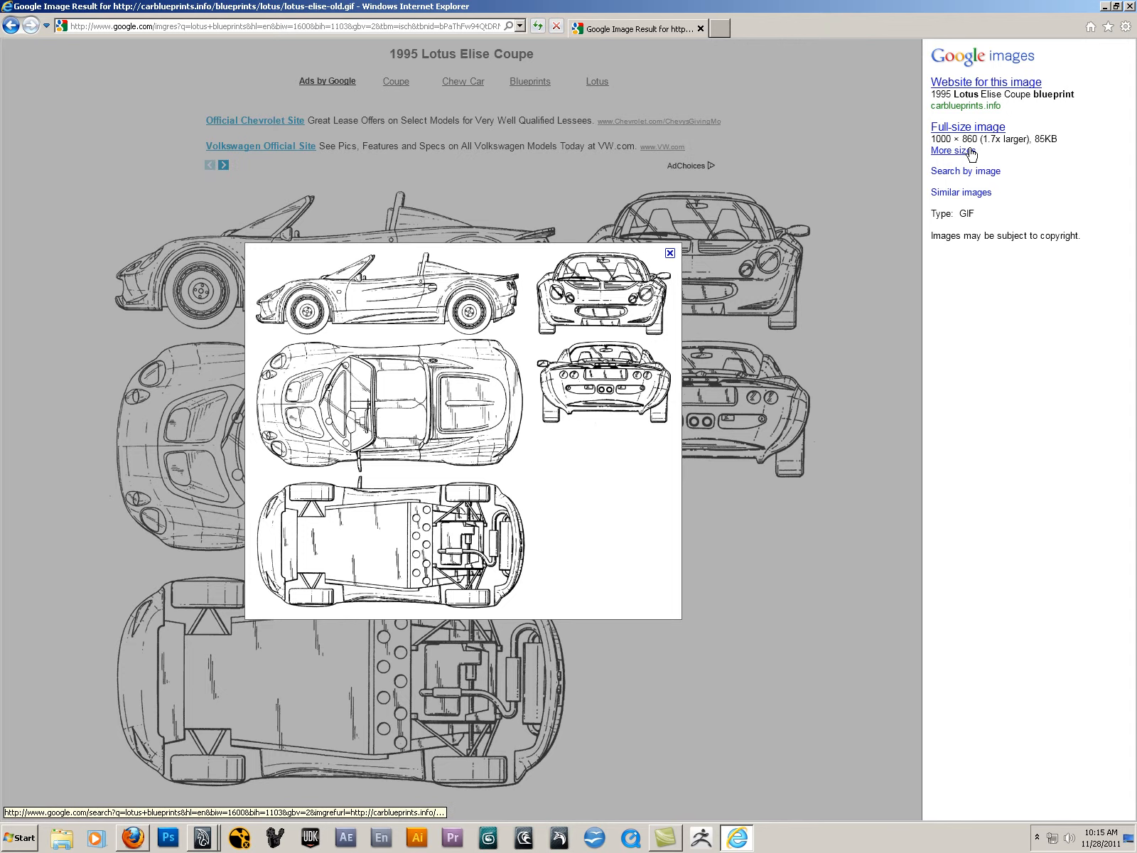
Step: View the 1995 Lotus Elise Coupe blueprint full size, then return to the results
click(966, 127)
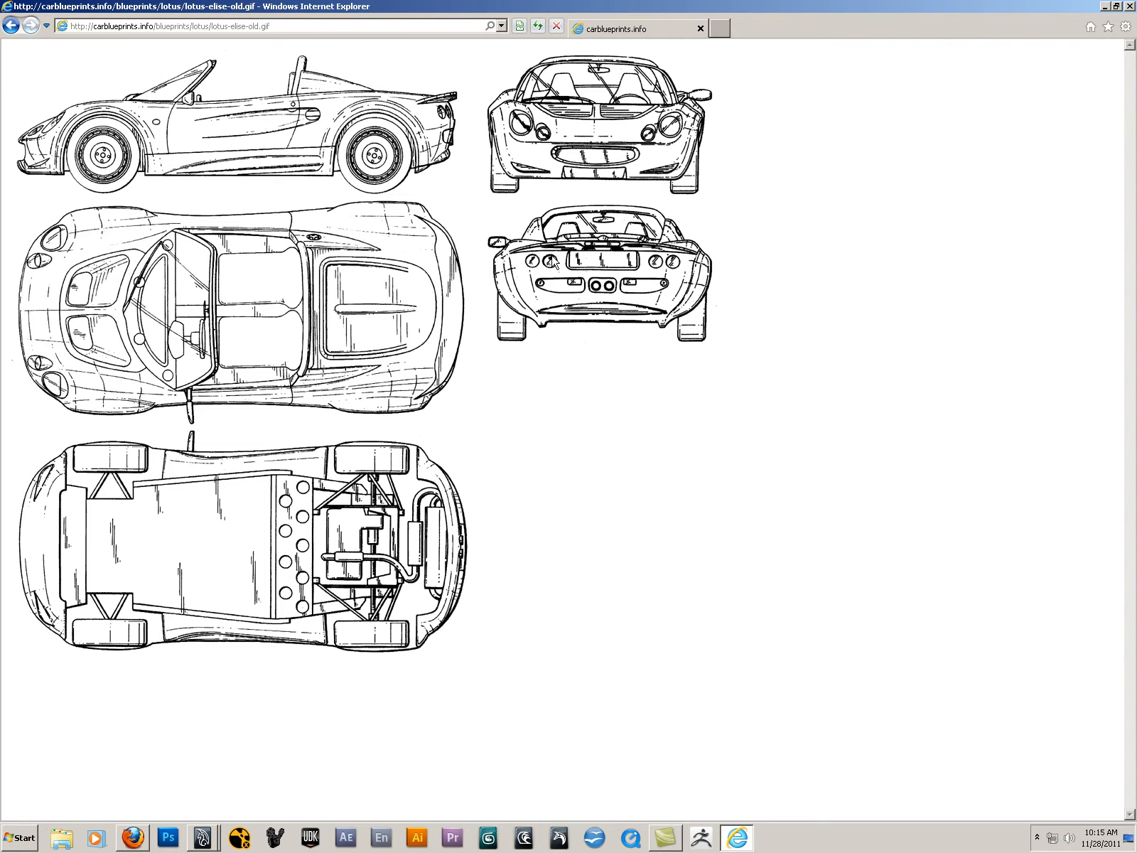
mouse_move(455, 361)
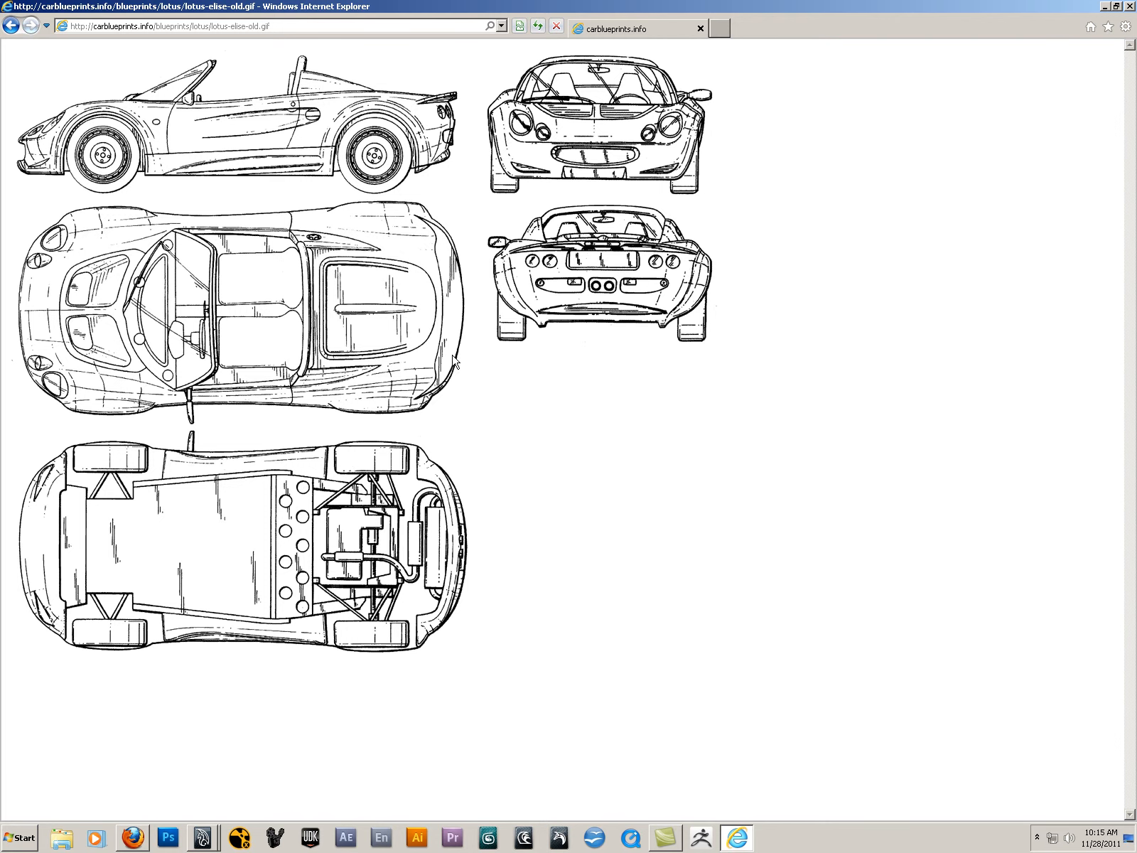
mouse_move(350, 433)
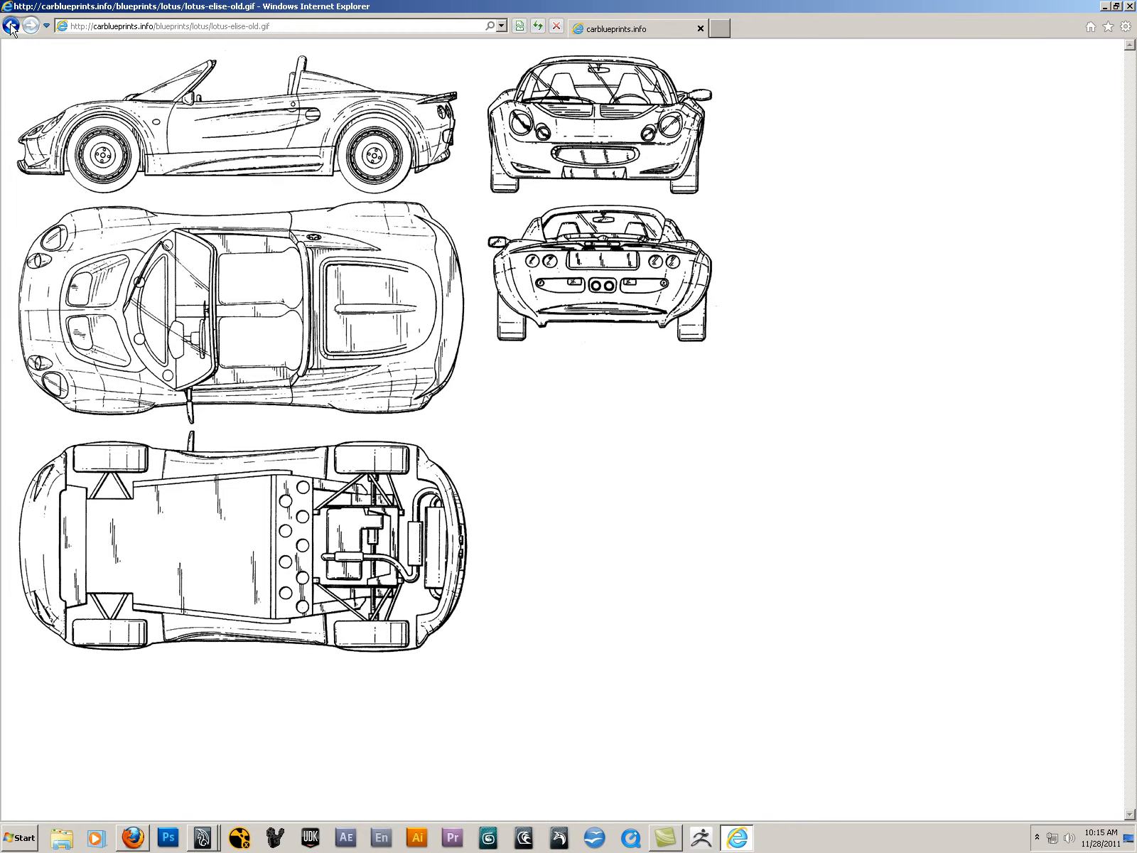
click(12, 26)
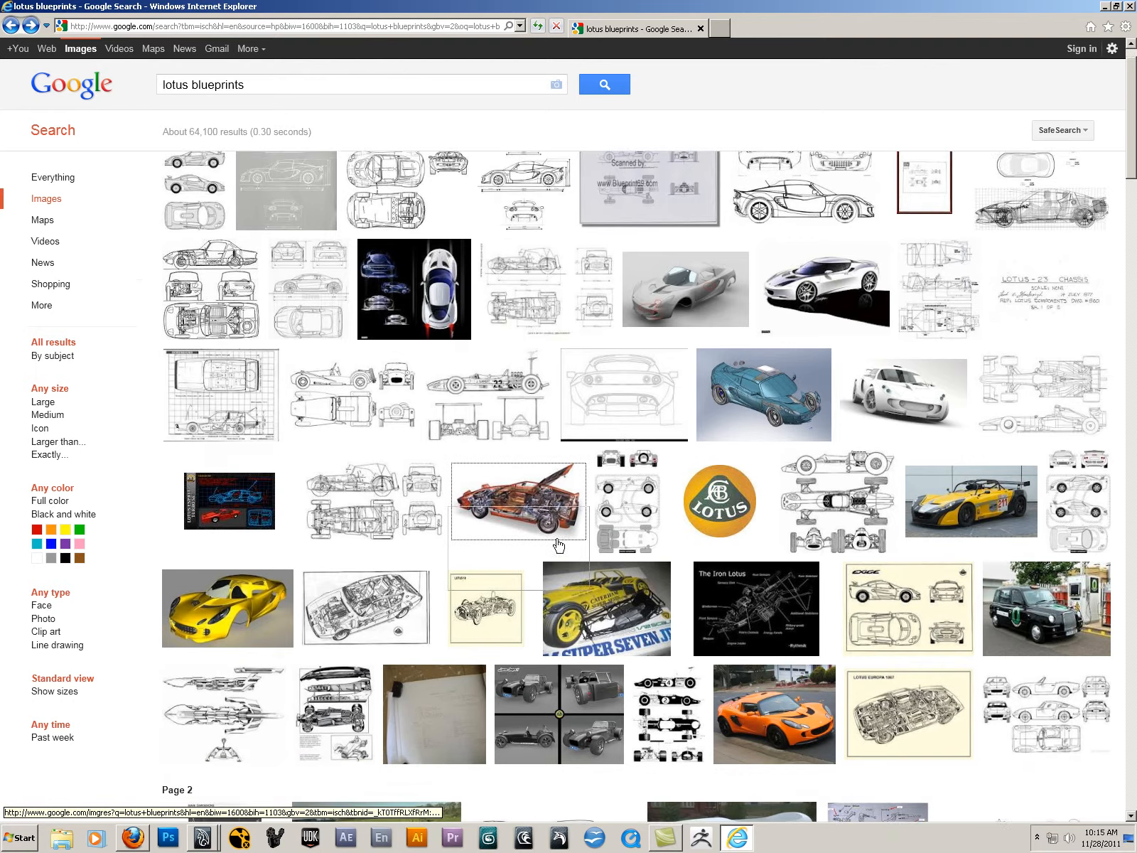
Step: Scroll down the lotus blueprints results to page 7, previewing thumbnails along the way
scroll(down, 3)
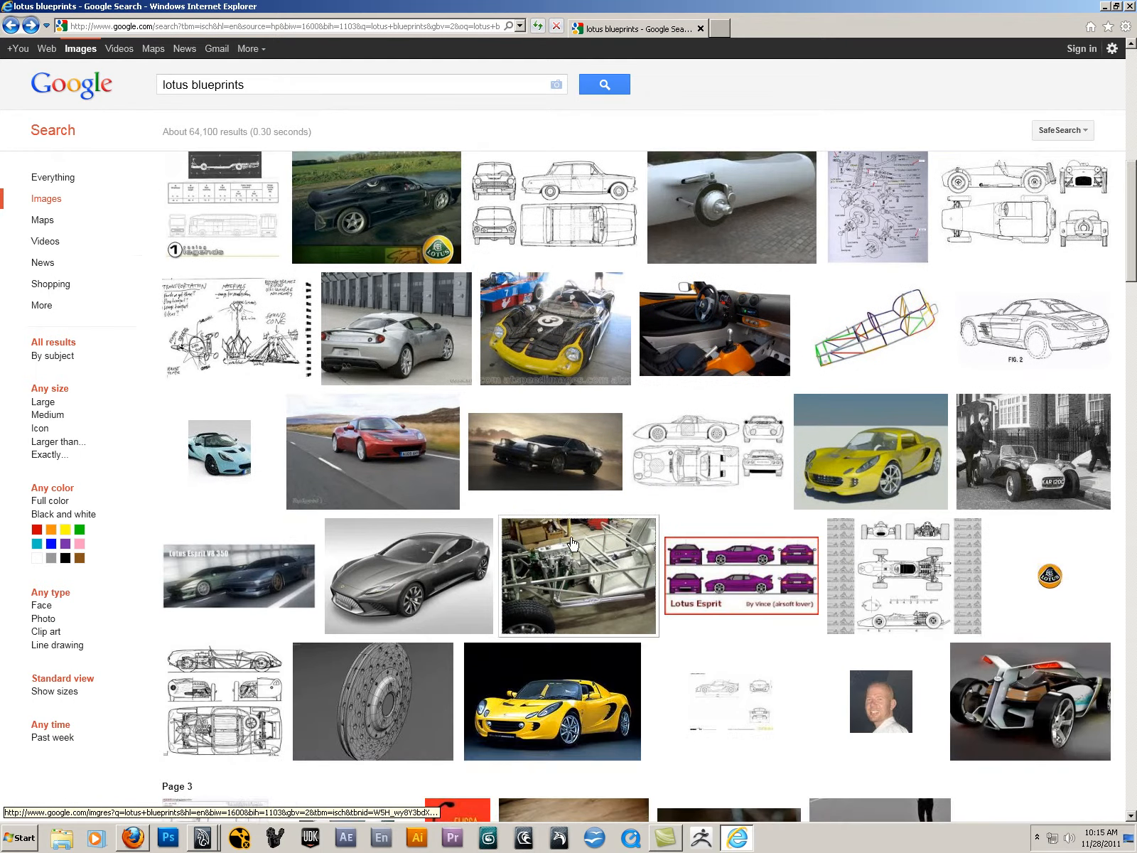
scroll(down, 3)
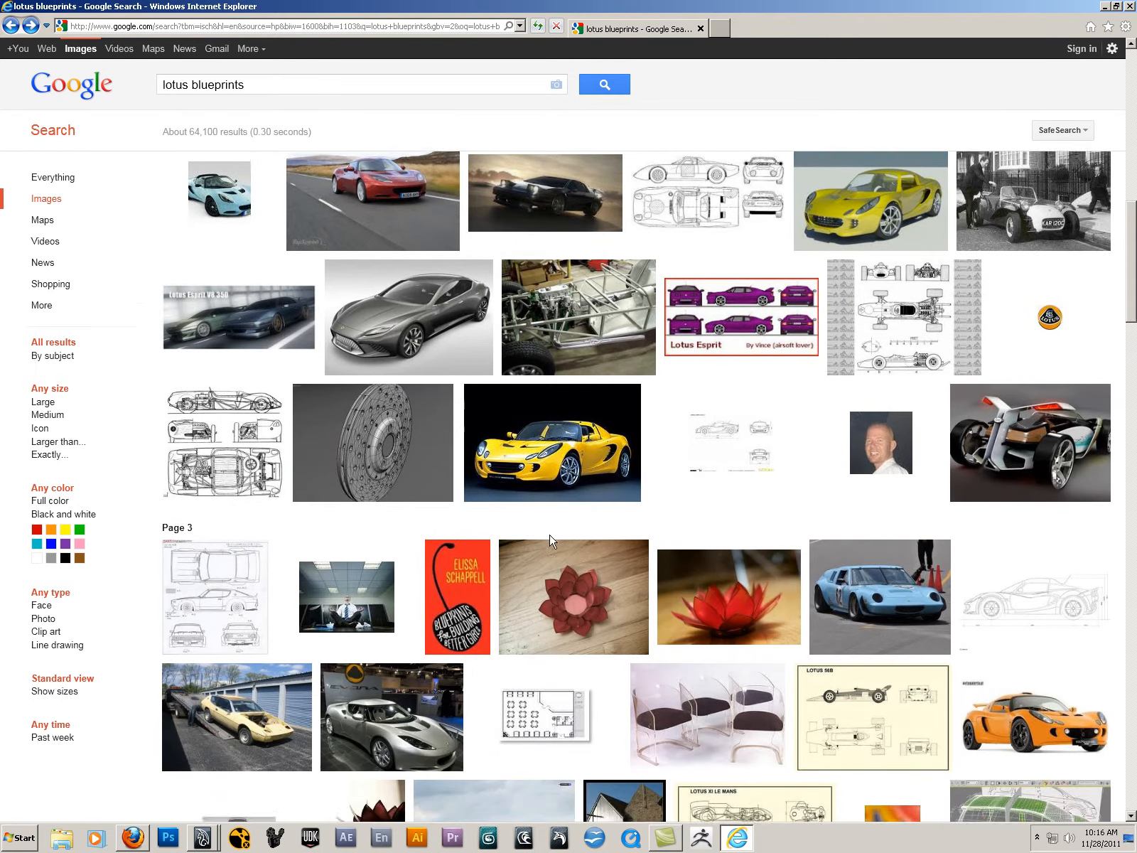
scroll(down, 3)
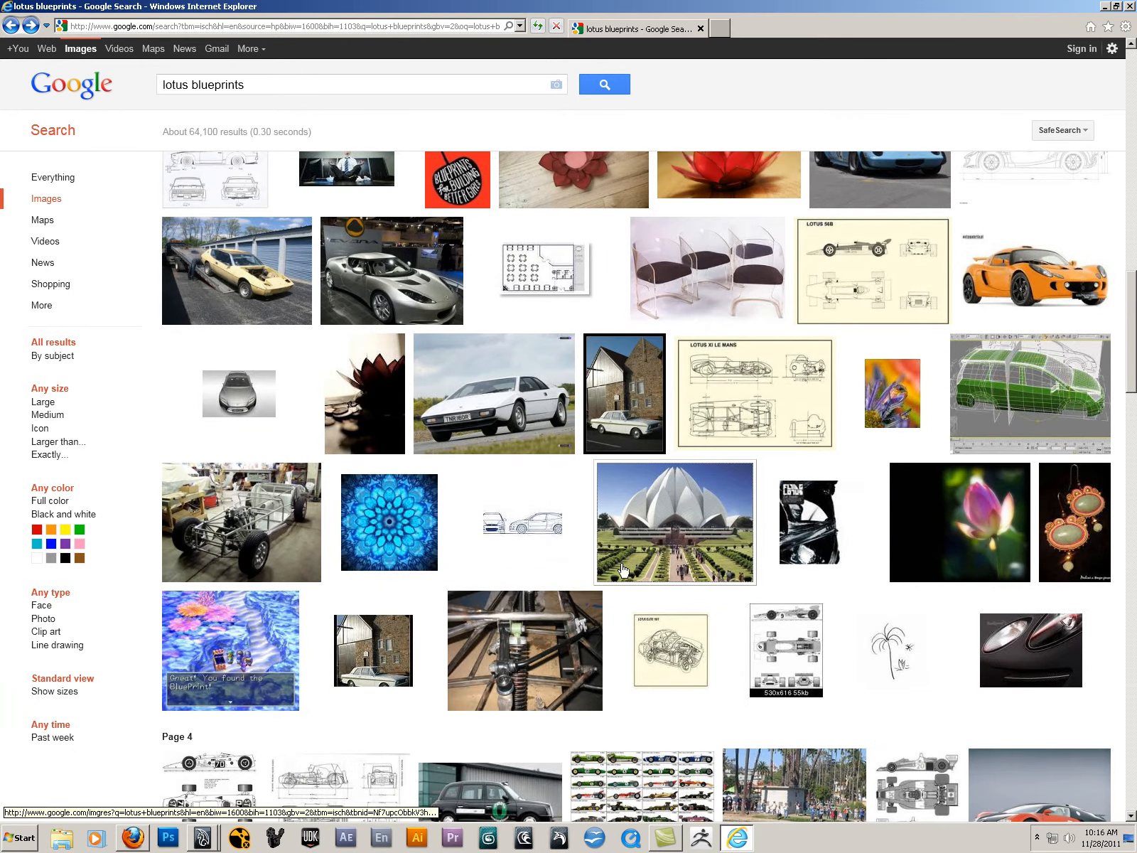
scroll(down, 3)
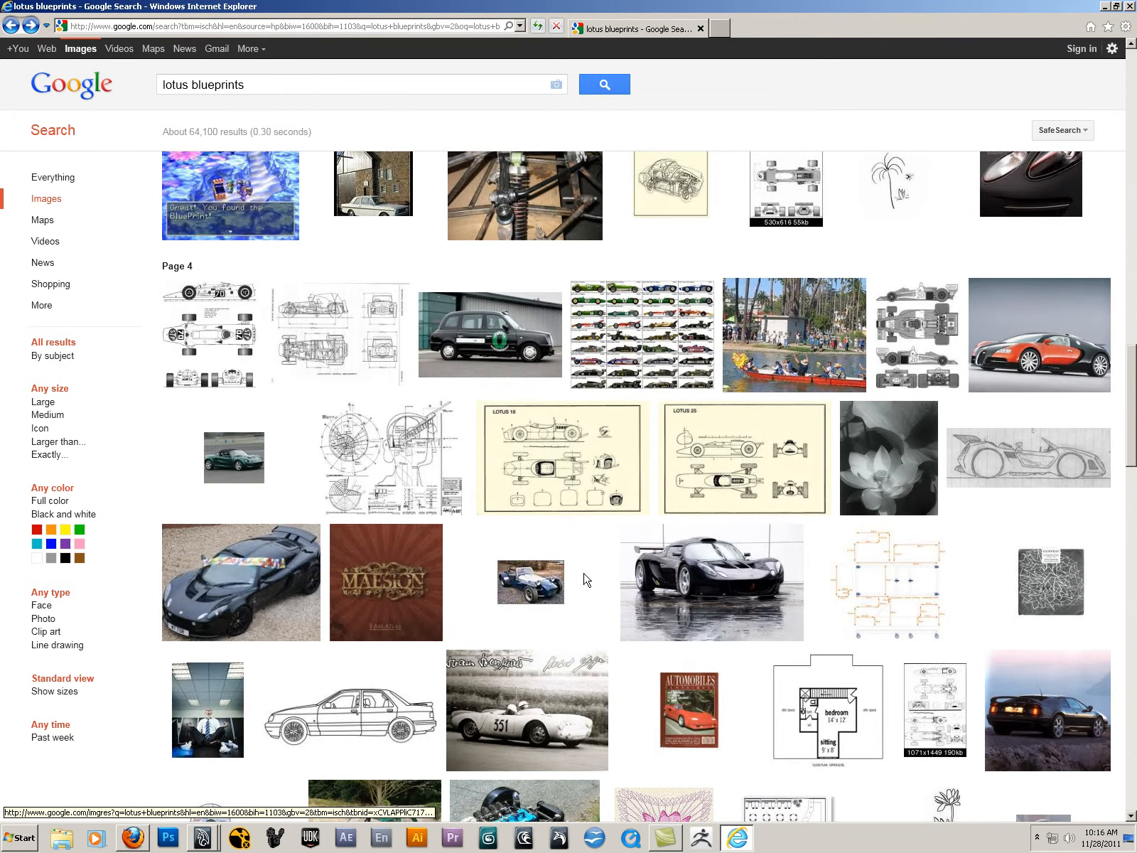
scroll(down, 3)
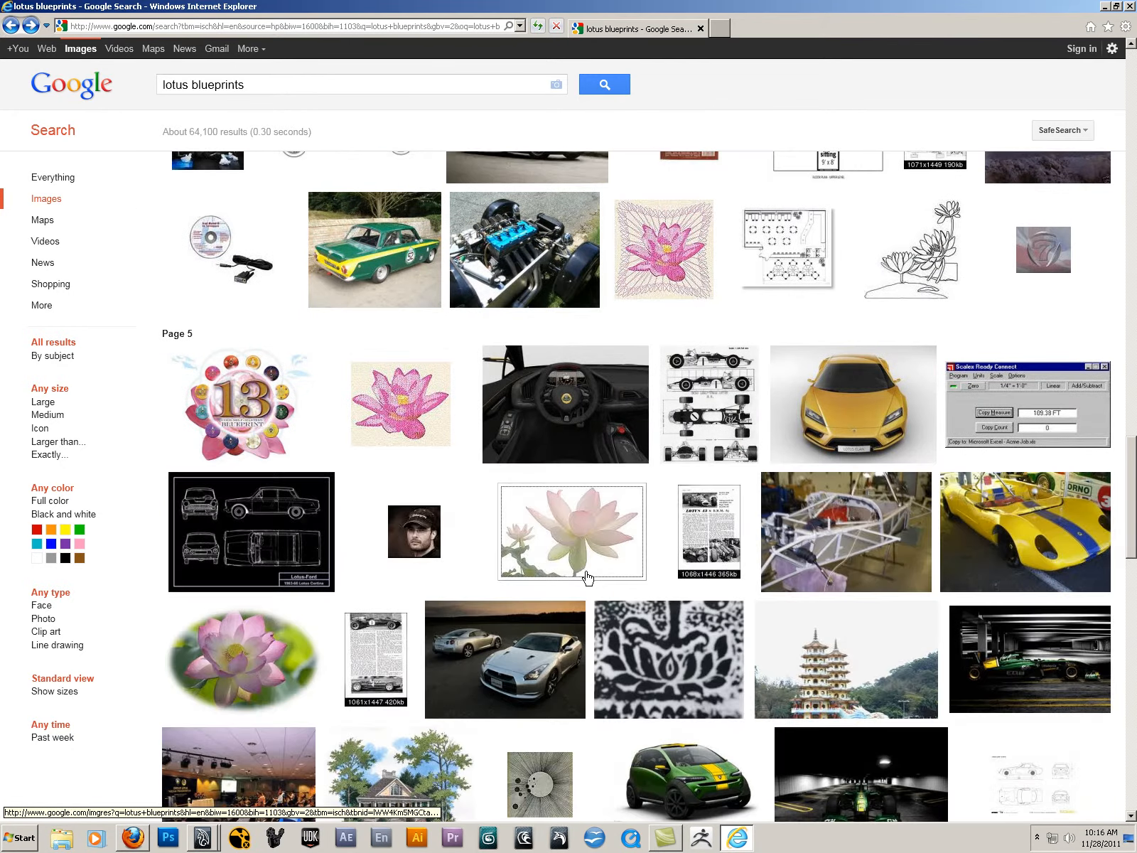
scroll(down, 3)
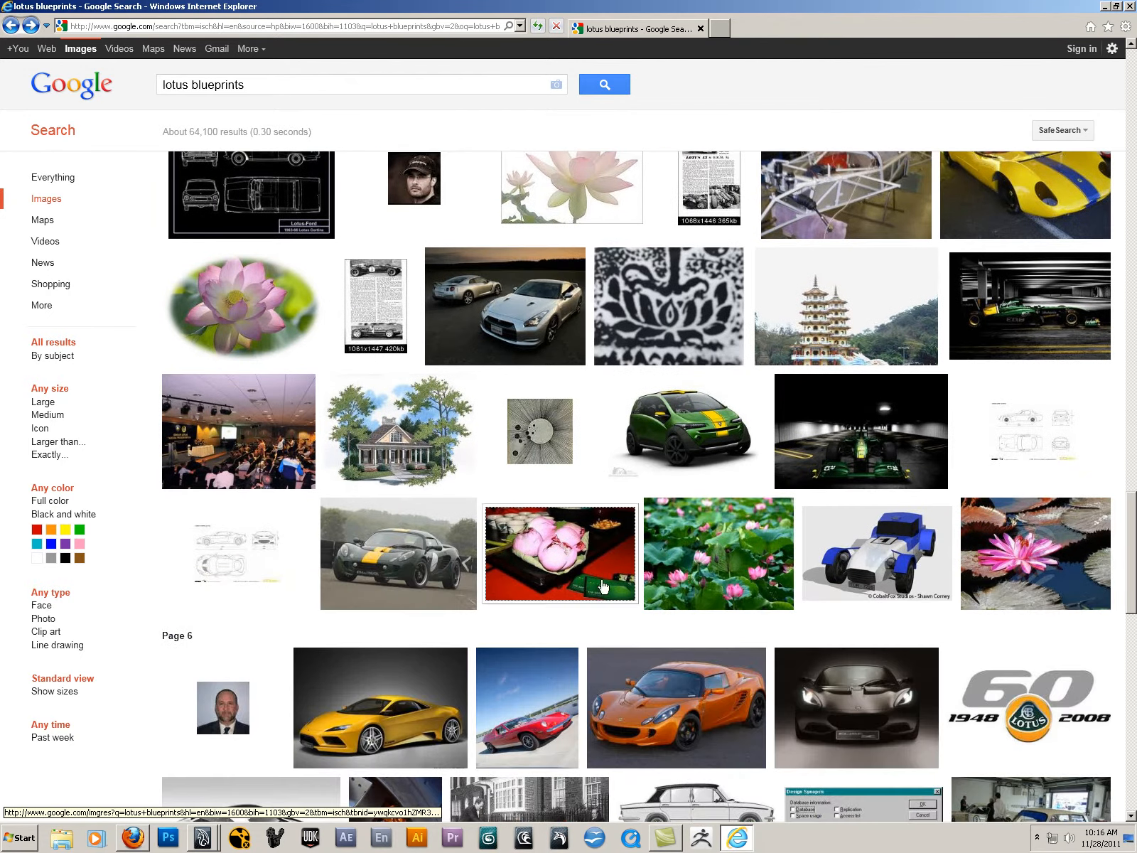
scroll(down, 3)
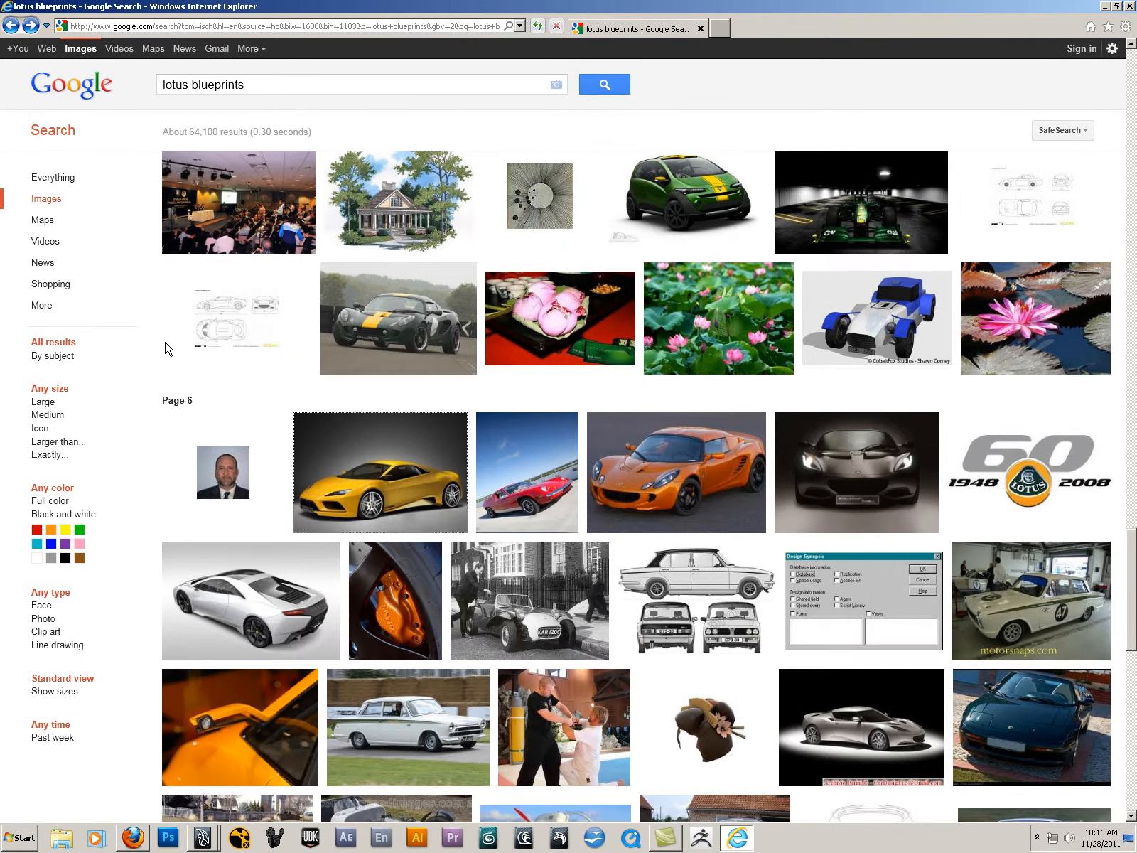
mouse_move(229, 317)
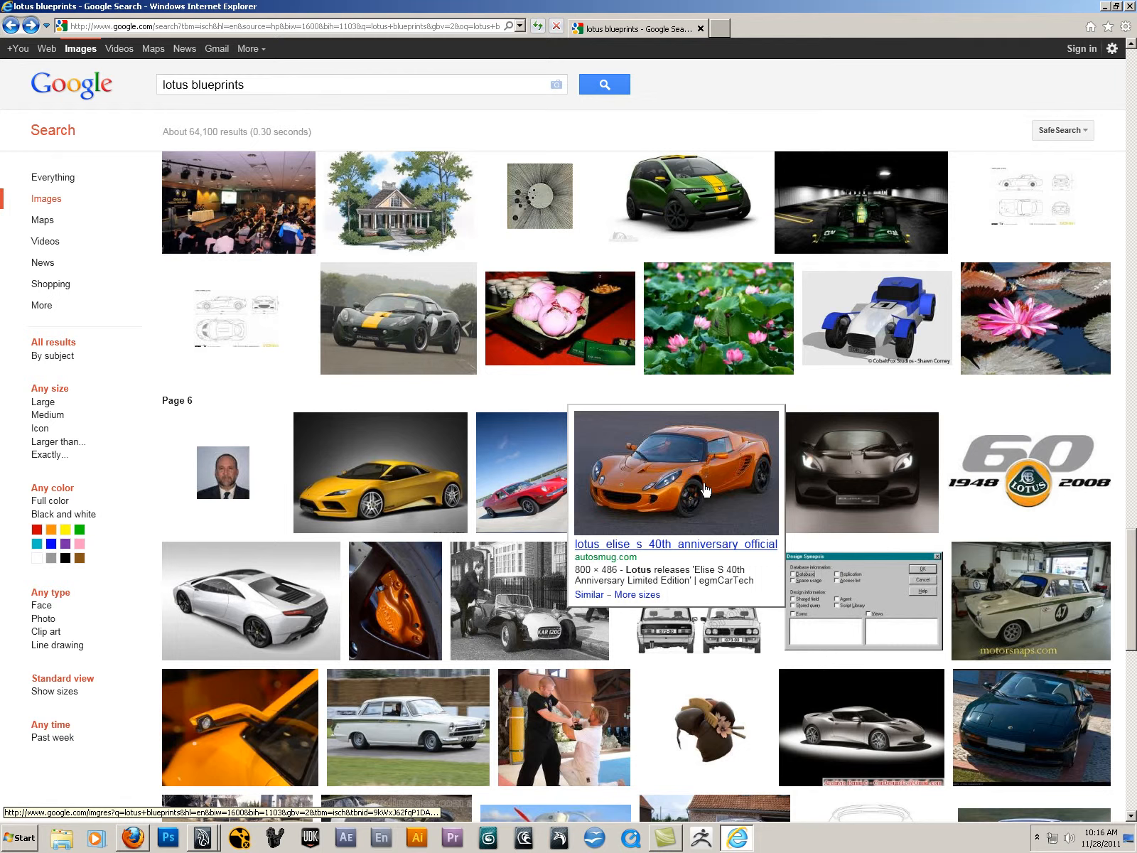
mouse_move(704, 489)
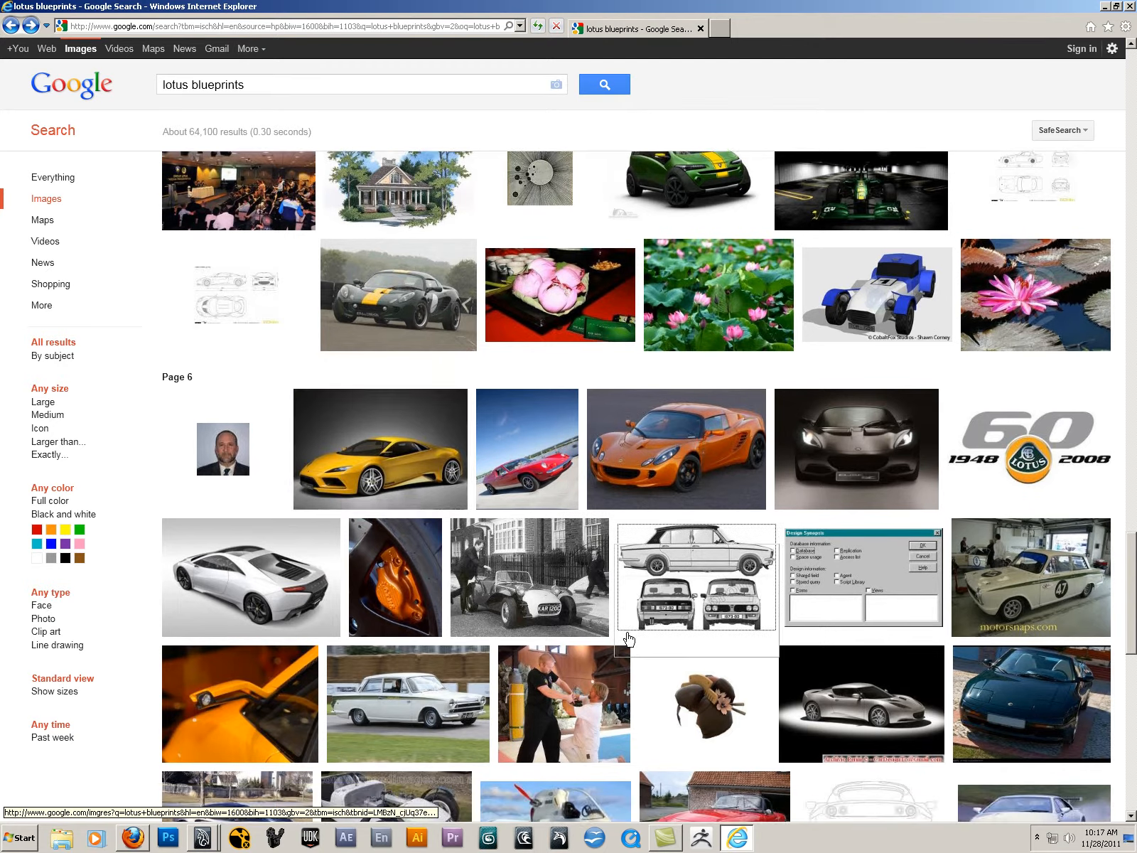
scroll(down, 3)
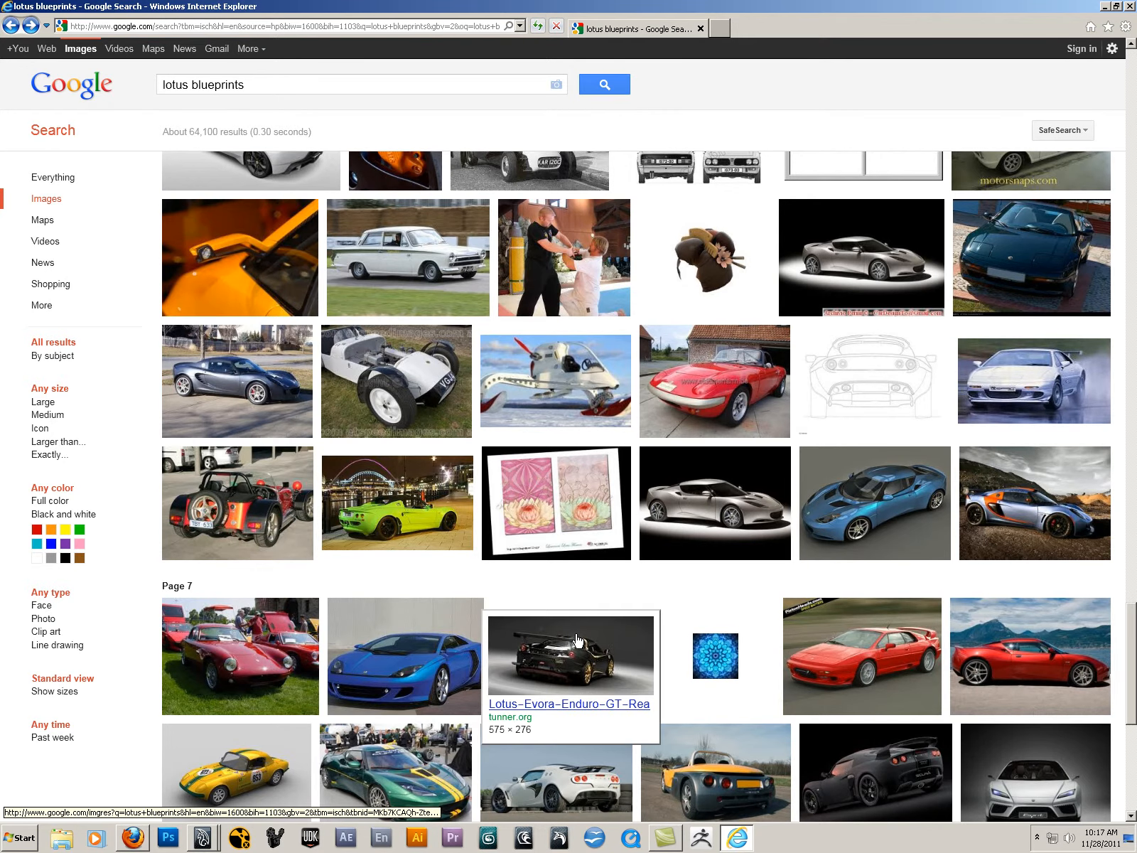
mouse_move(874, 503)
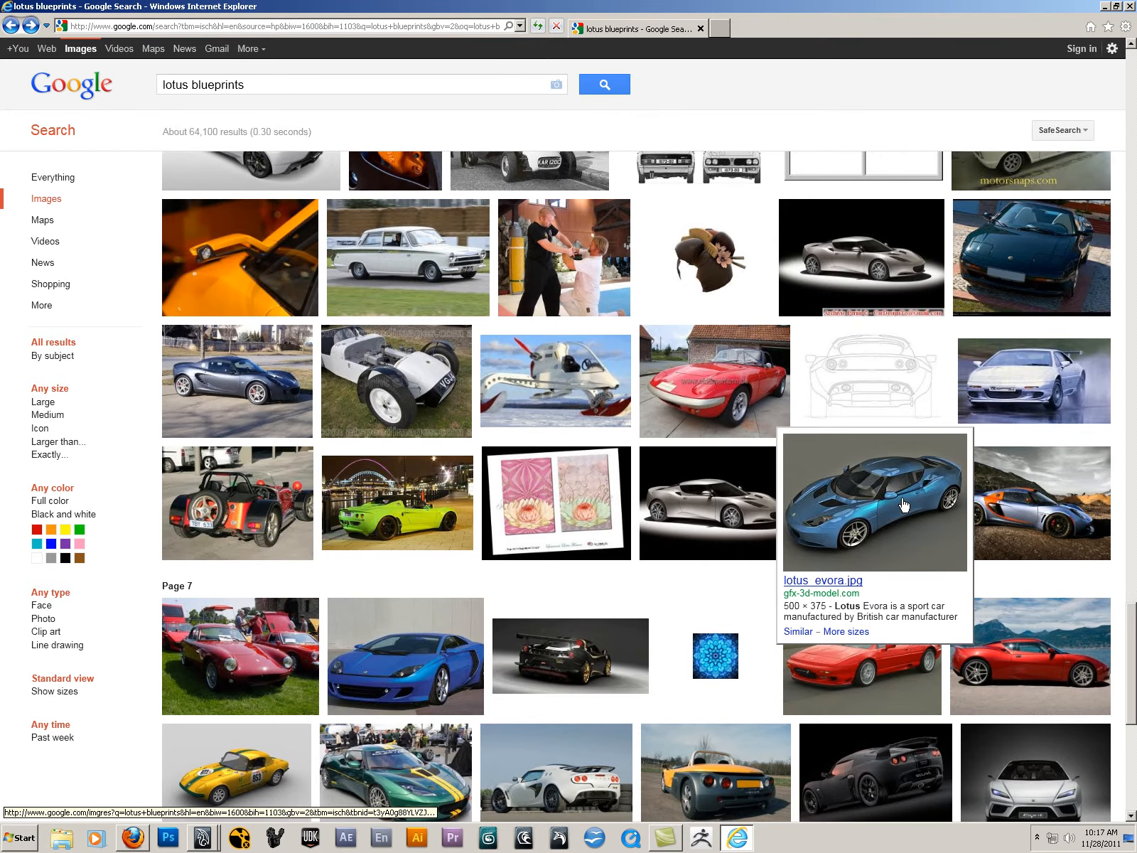
mouse_move(874, 530)
text( evora)
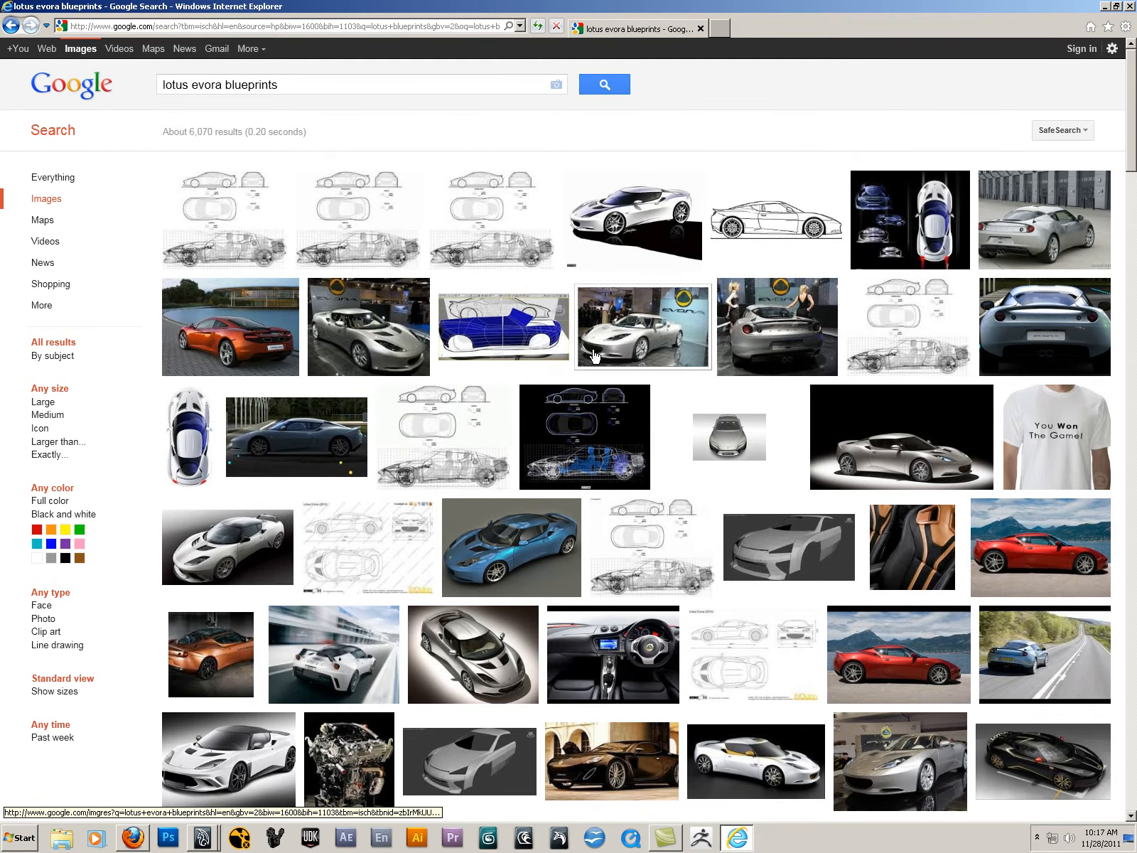
mouse_move(367, 549)
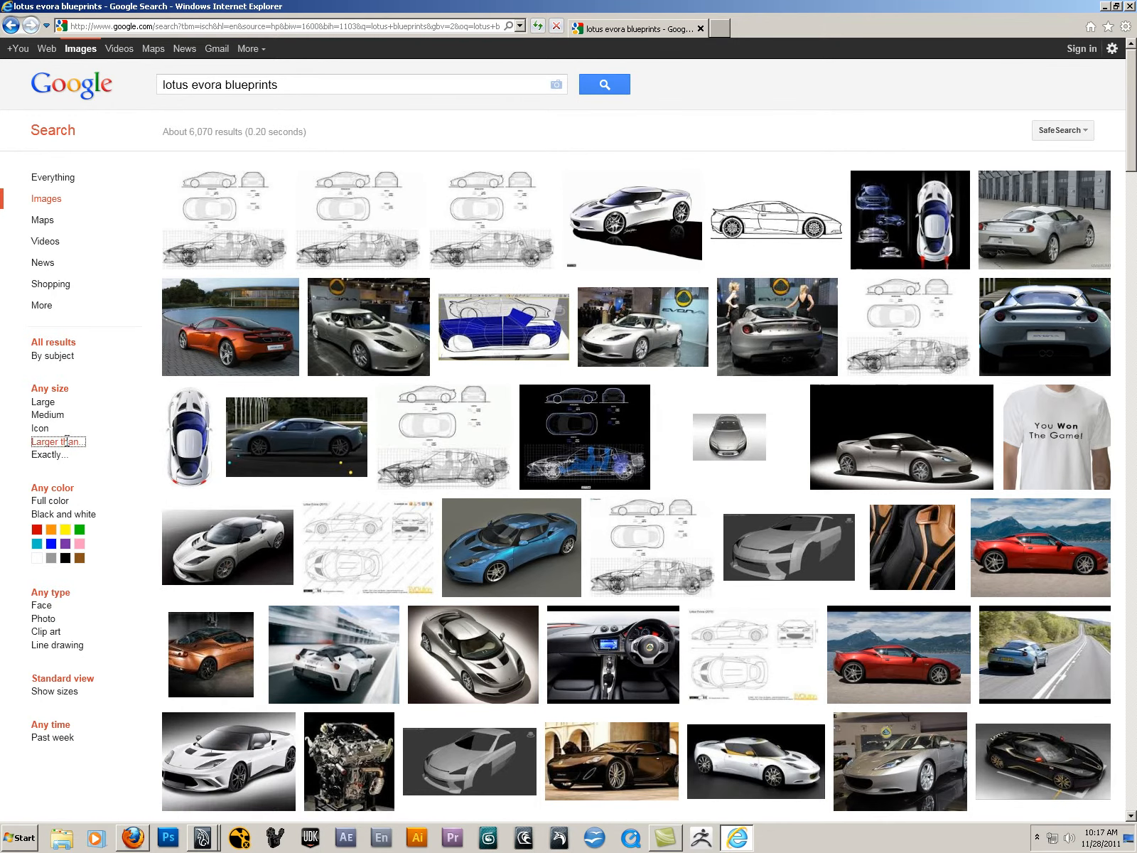
Step: Limit the lotus evora blueprints results to larger than 2 MP (1600×1200) and browse them
click(57, 441)
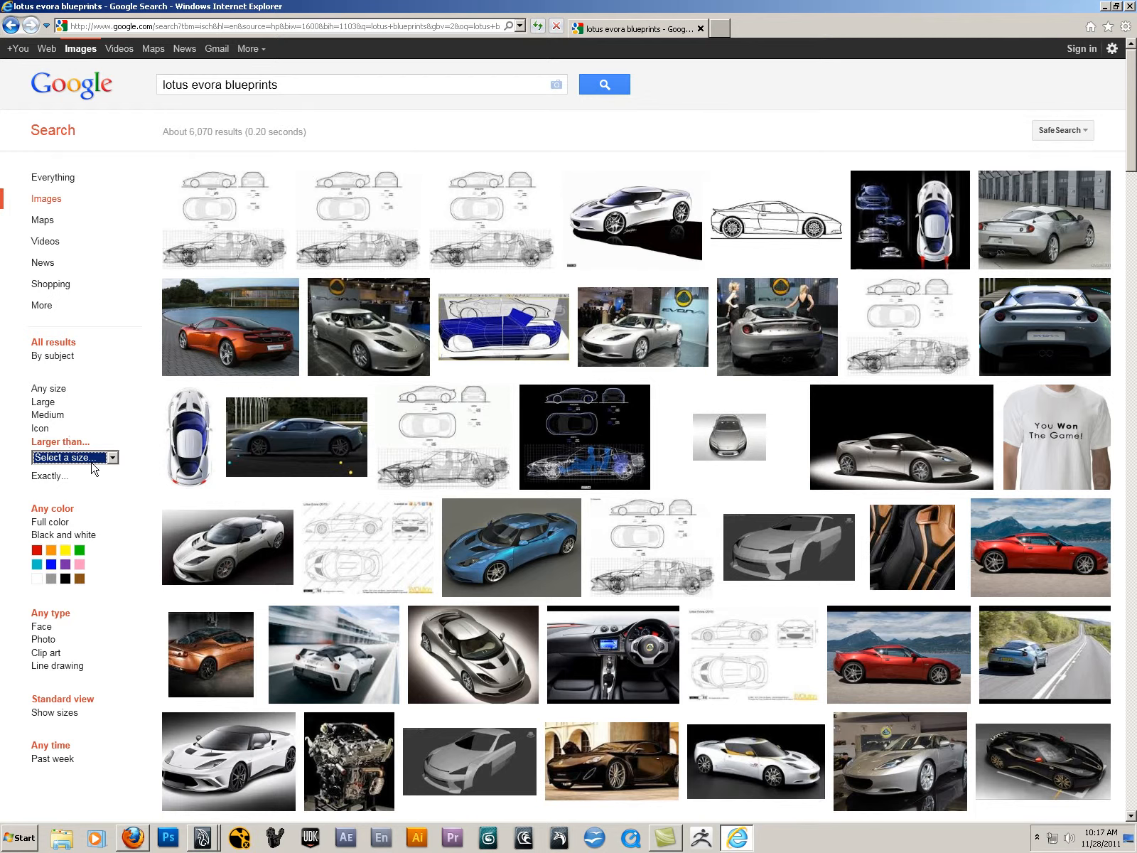
click(75, 456)
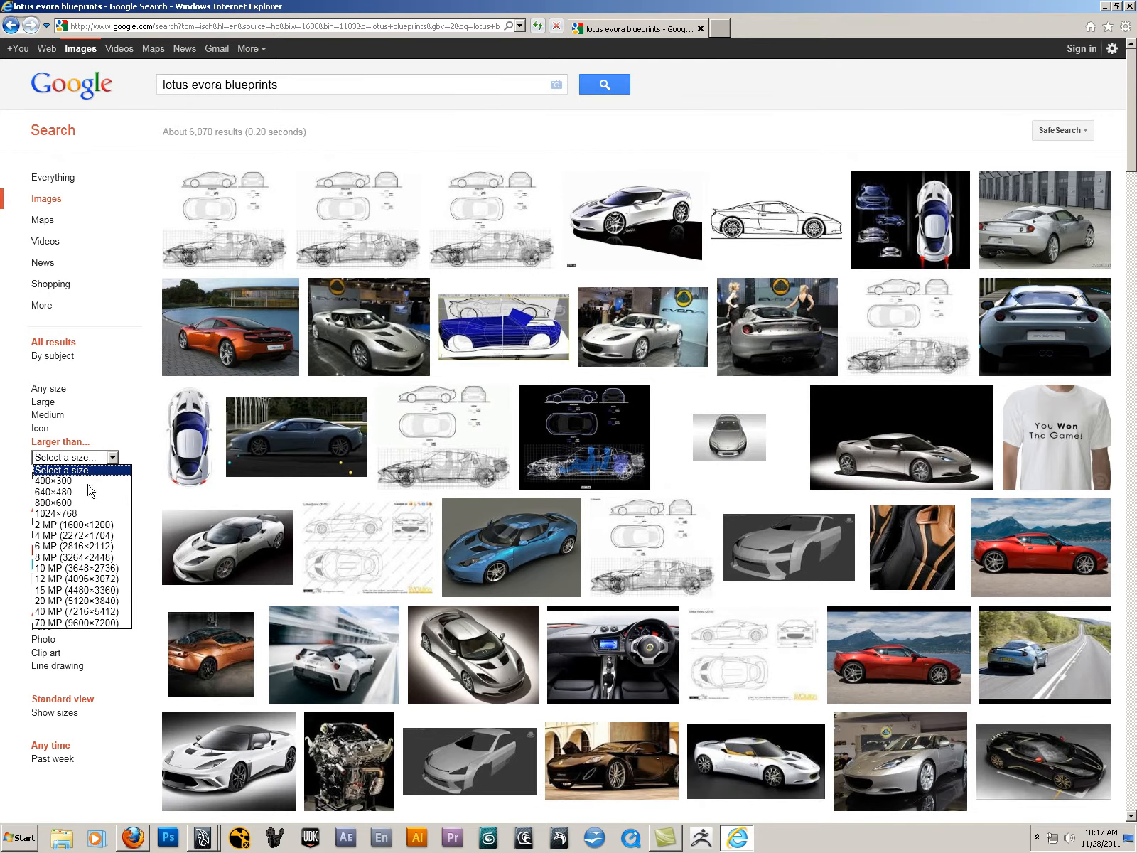
mouse_move(93, 525)
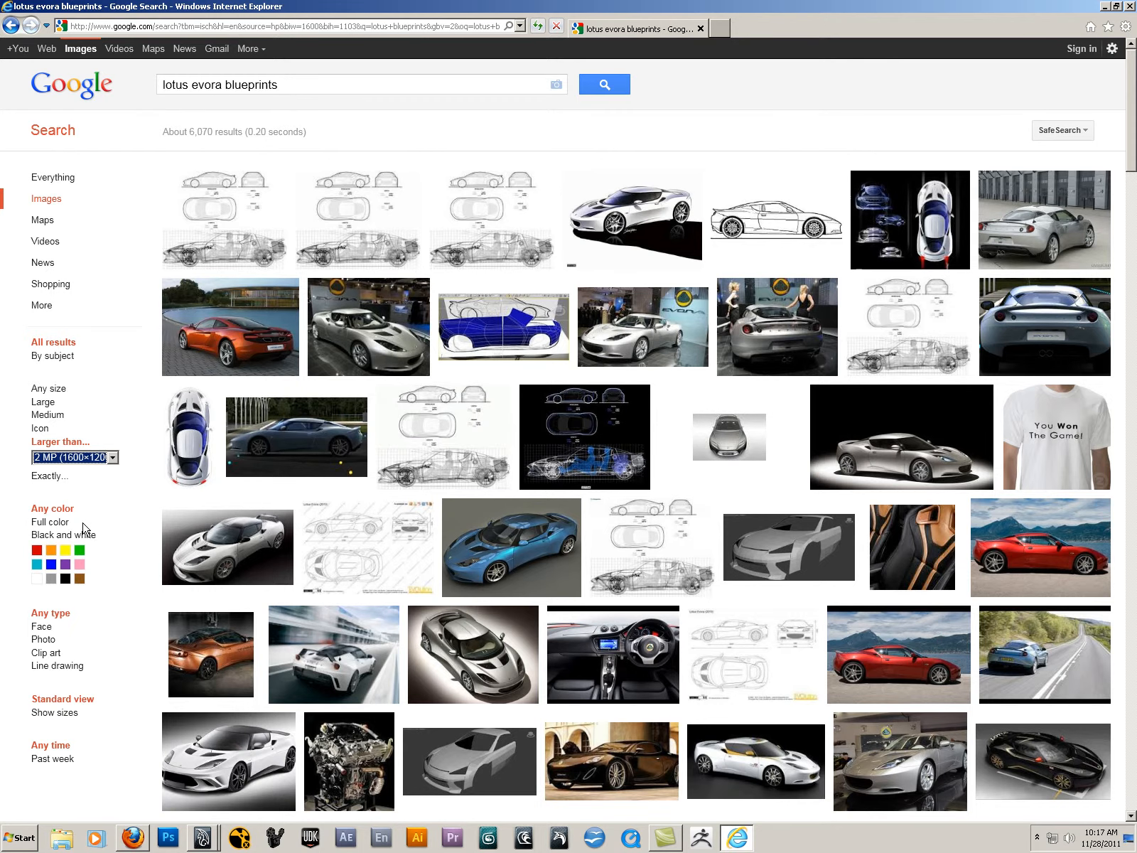
click(70, 458)
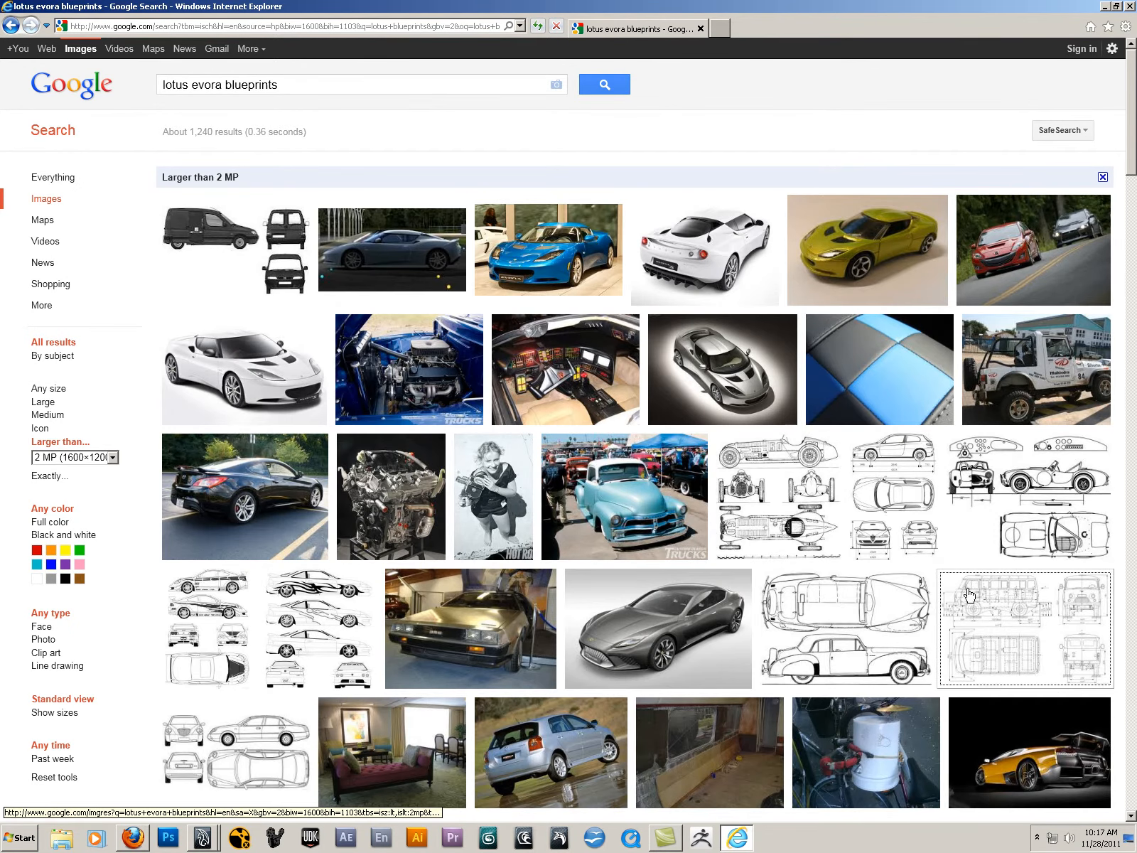
mouse_move(494, 496)
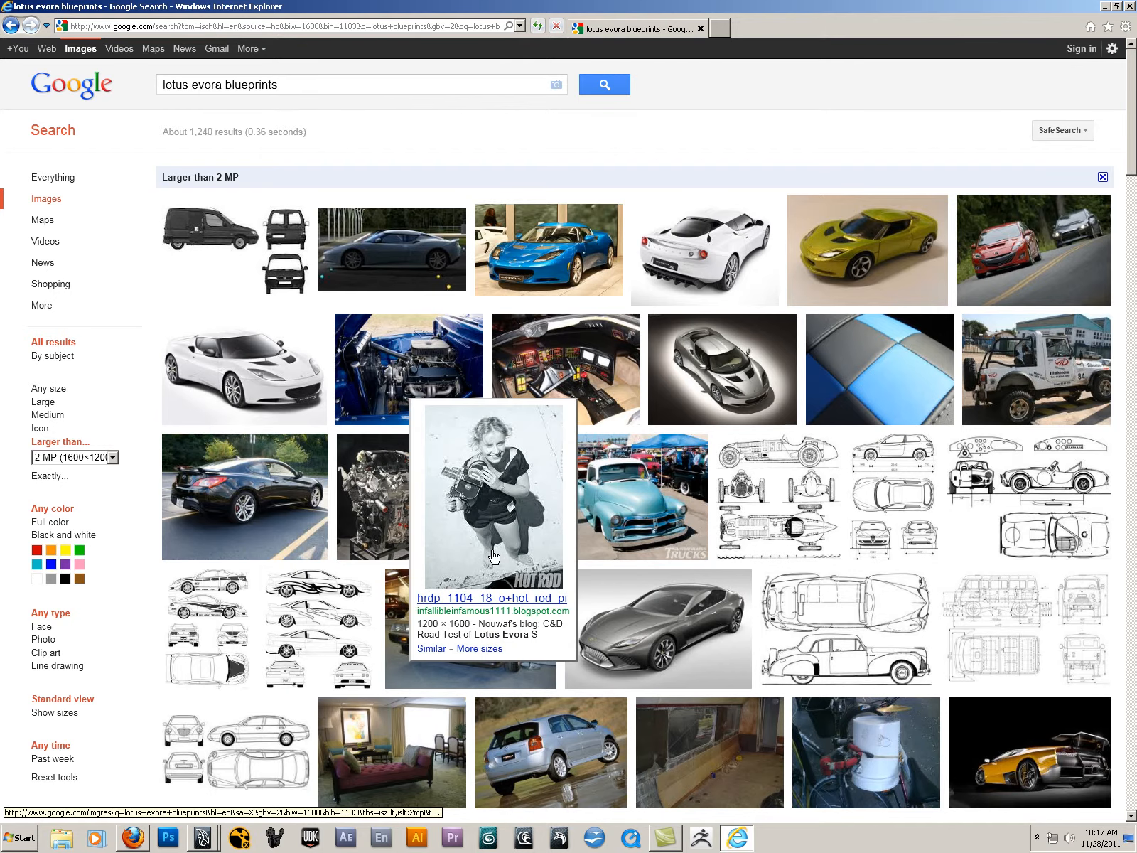
scroll(down, 3)
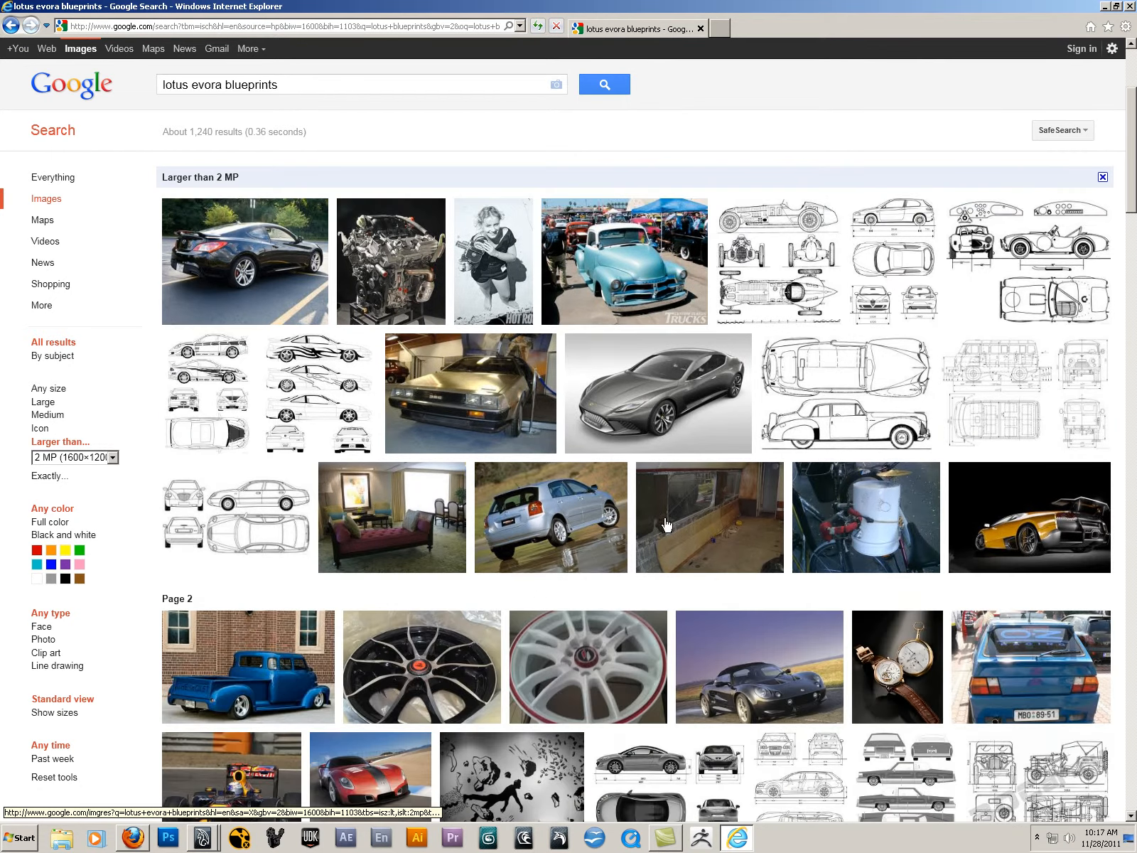
scroll(down, 3)
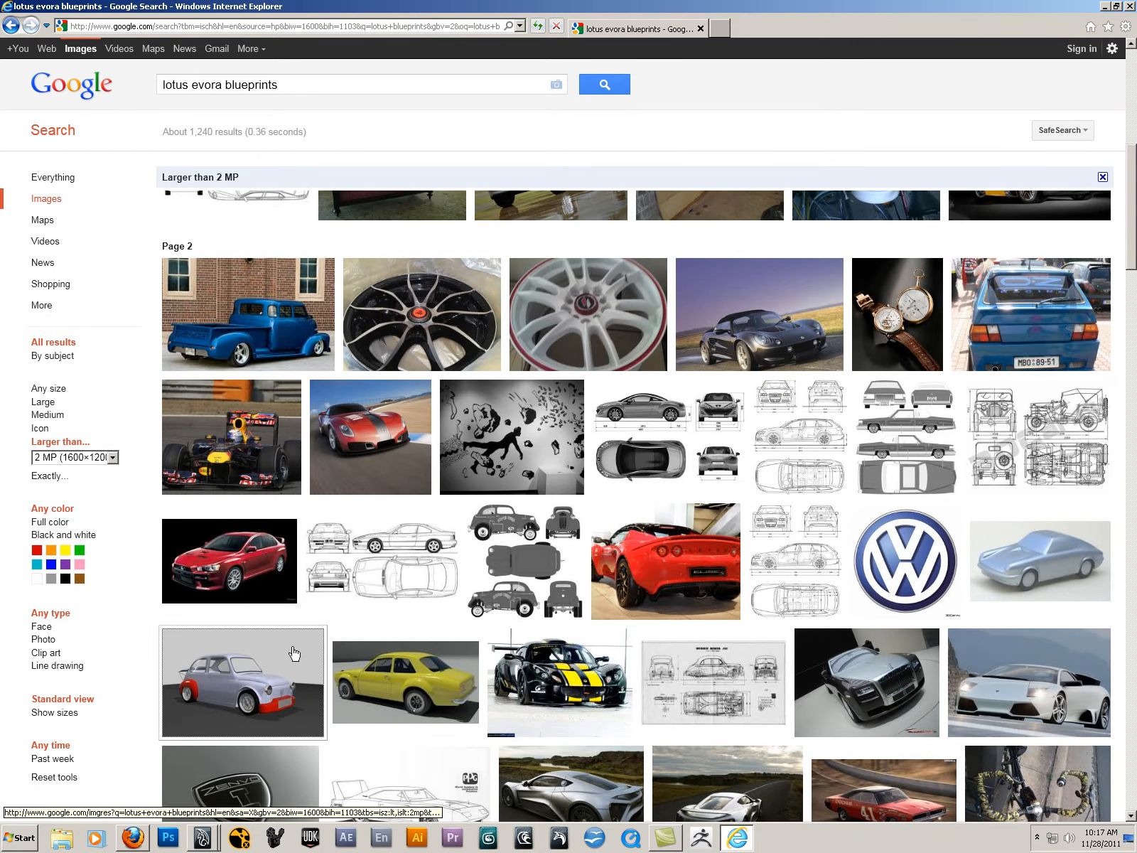
scroll(down, 3)
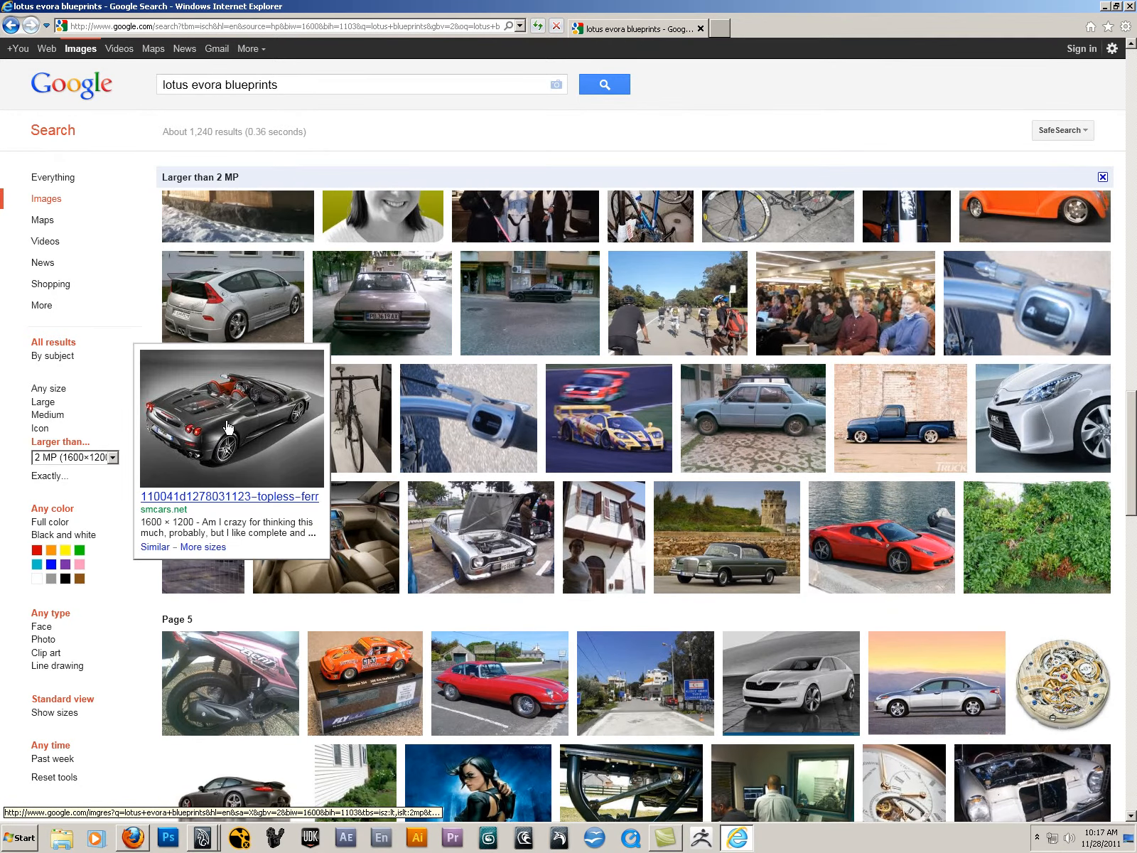
mouse_move(392, 659)
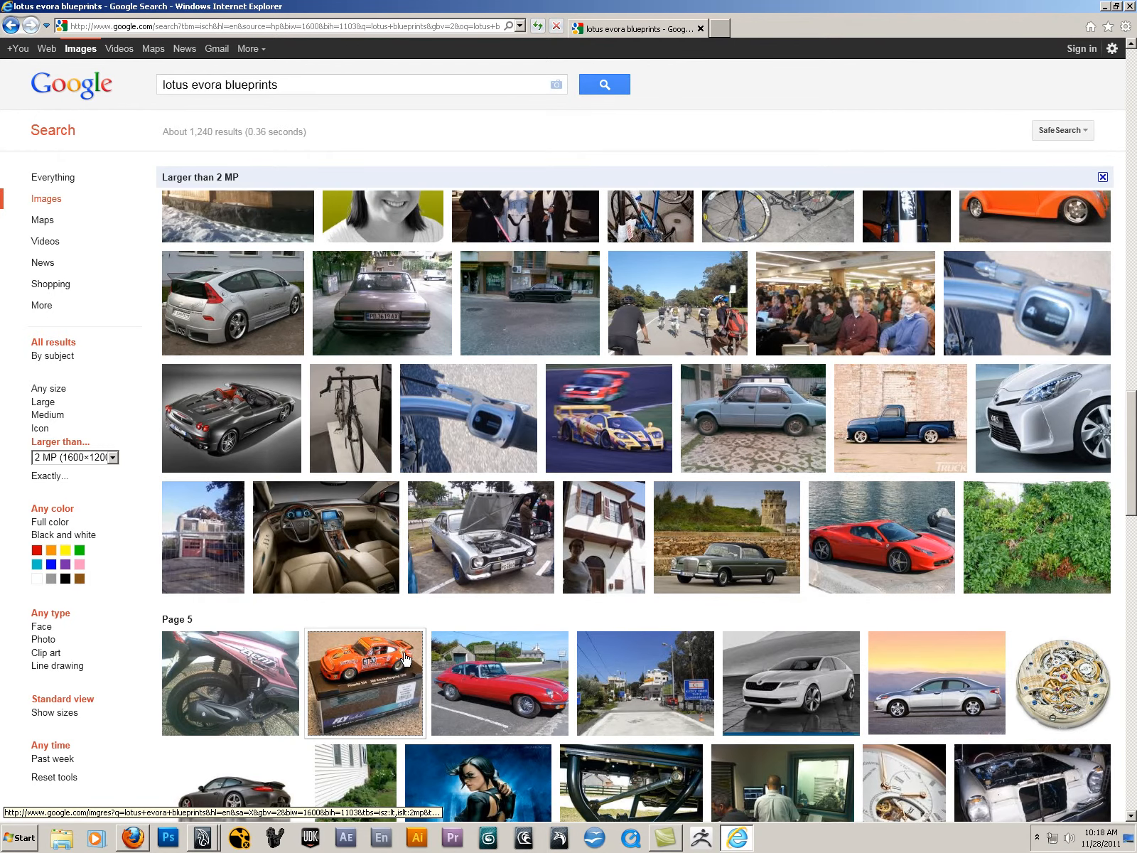
scroll(down, 3)
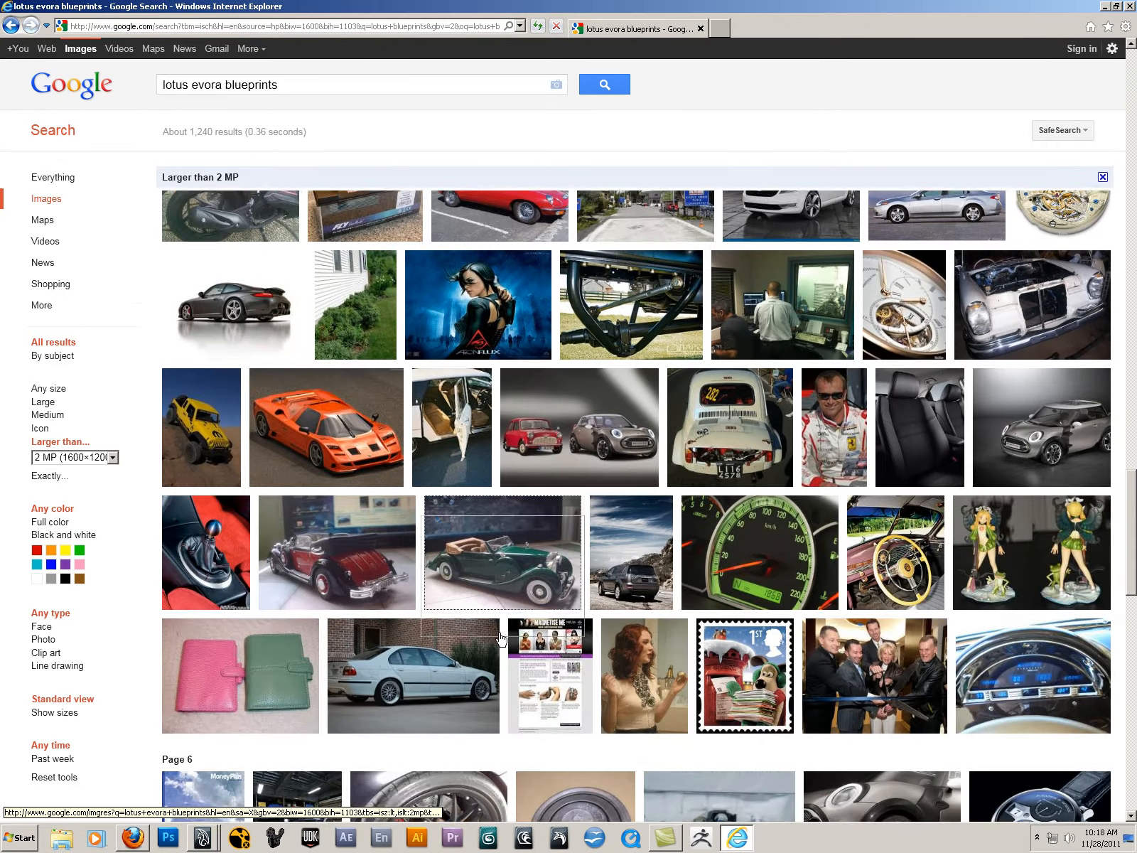
scroll(down, 3)
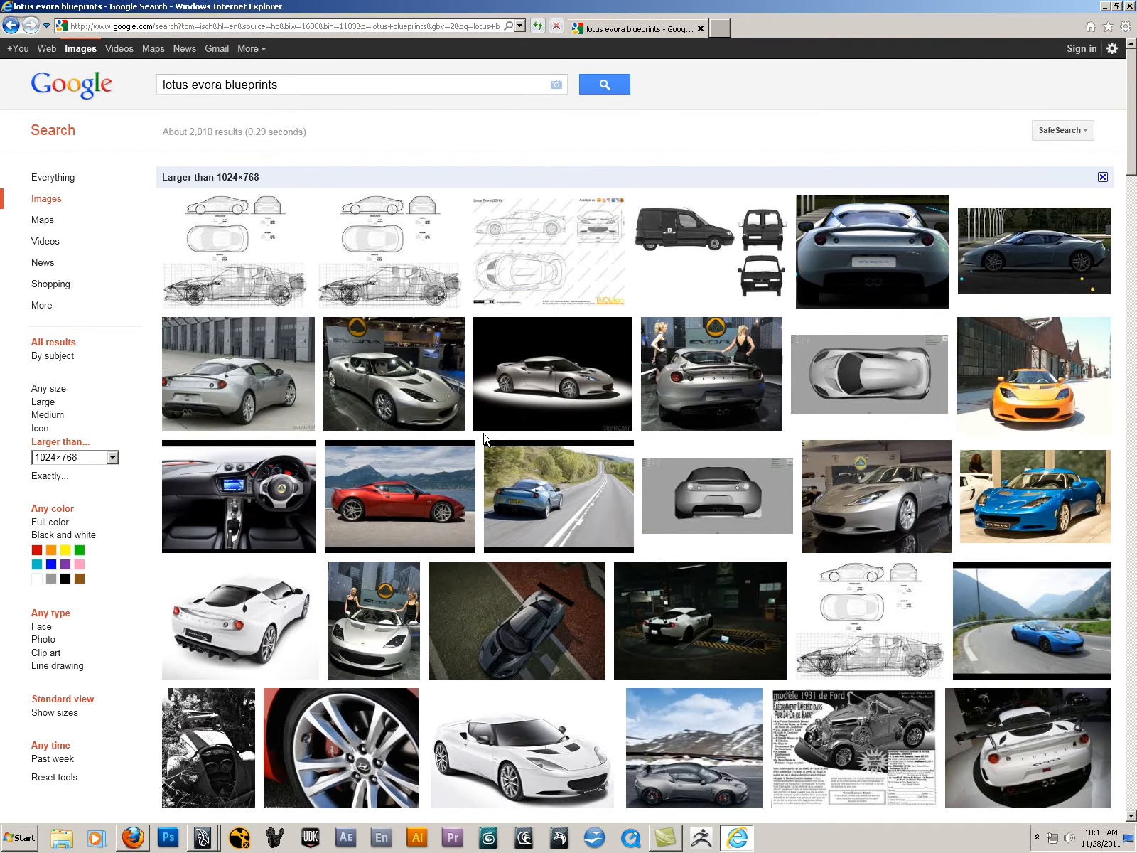
mouse_move(566, 248)
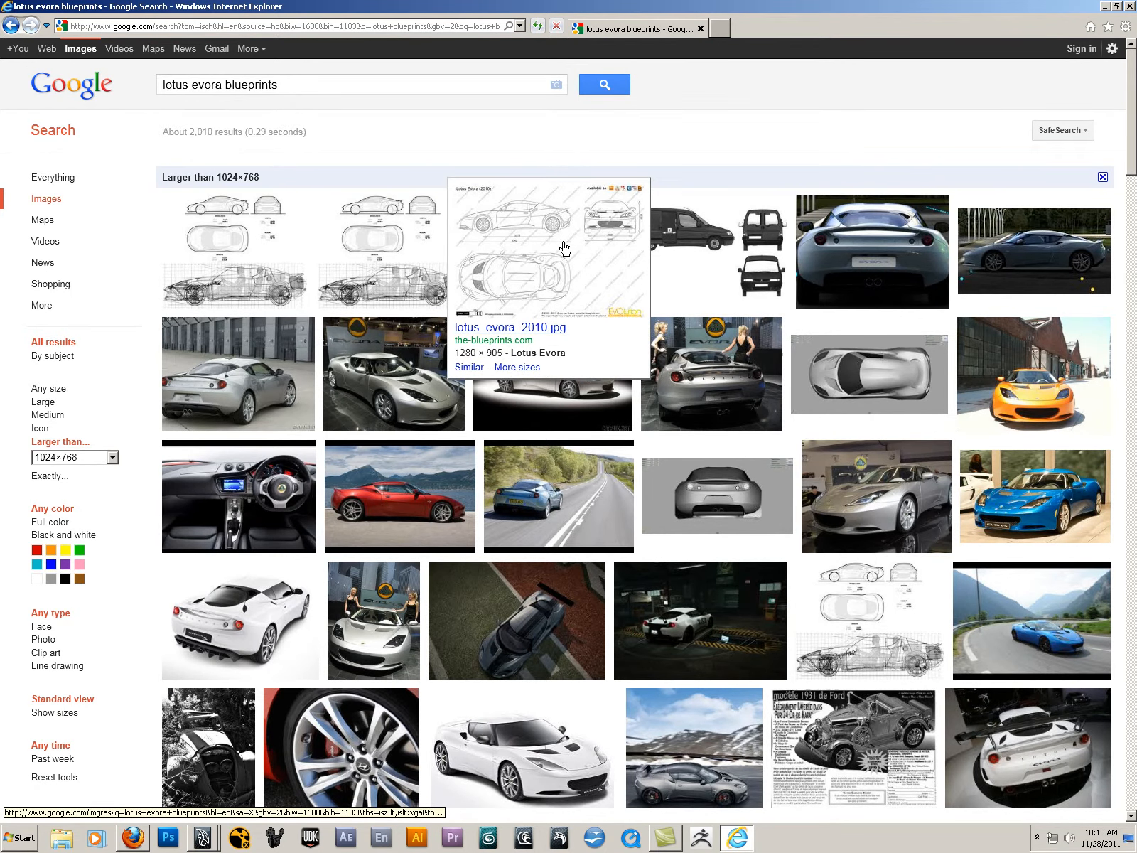
click(546, 245)
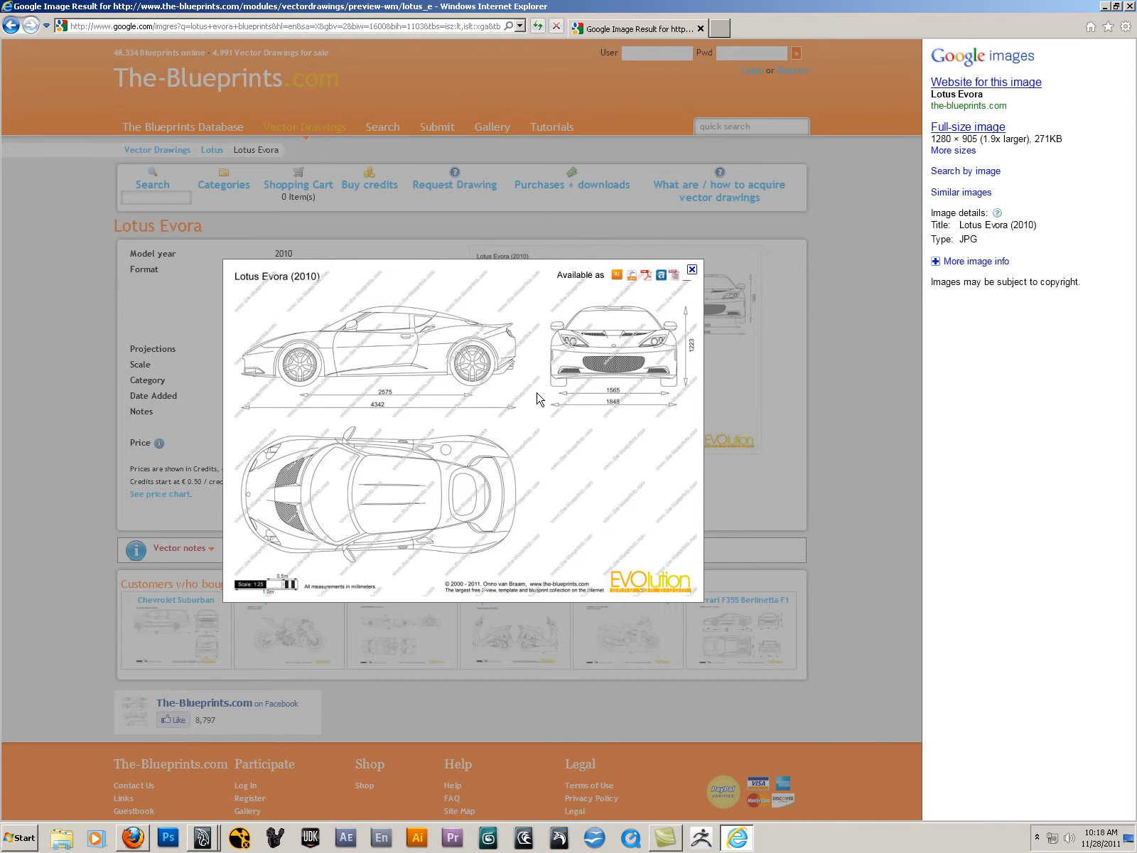
mouse_move(453, 476)
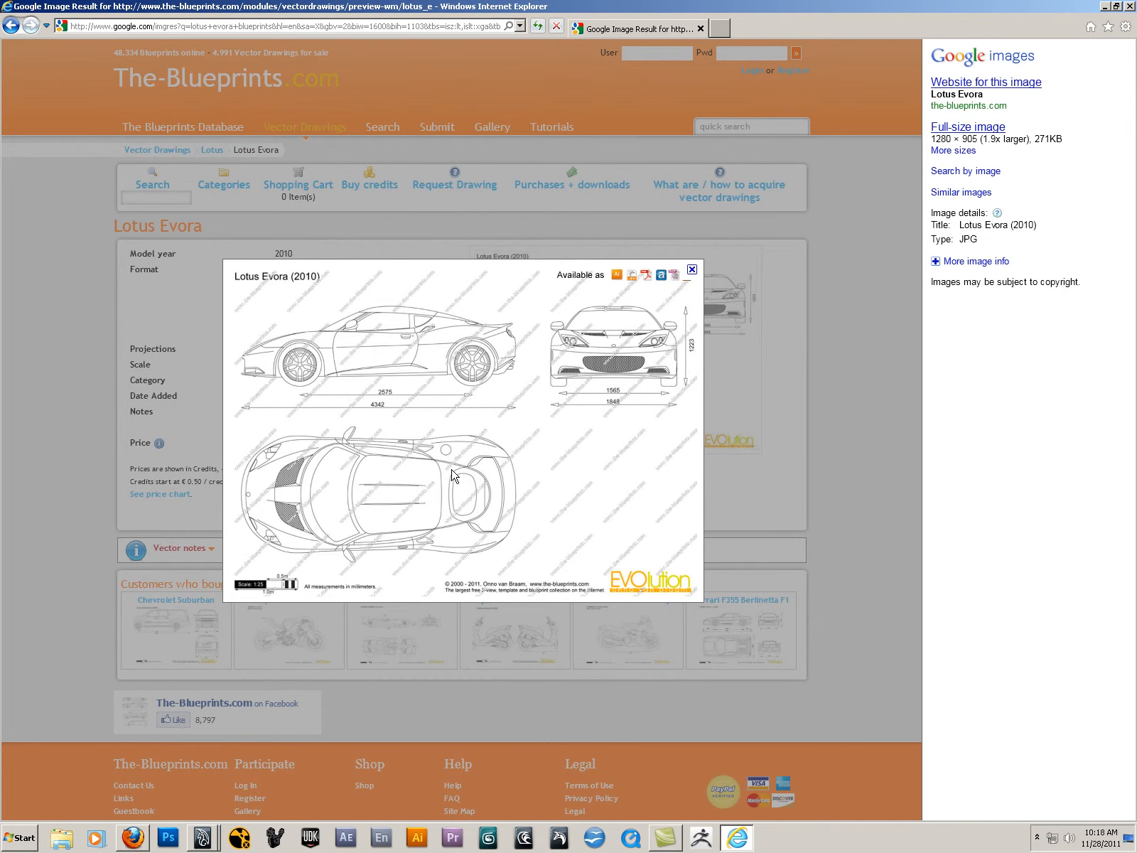
click(12, 26)
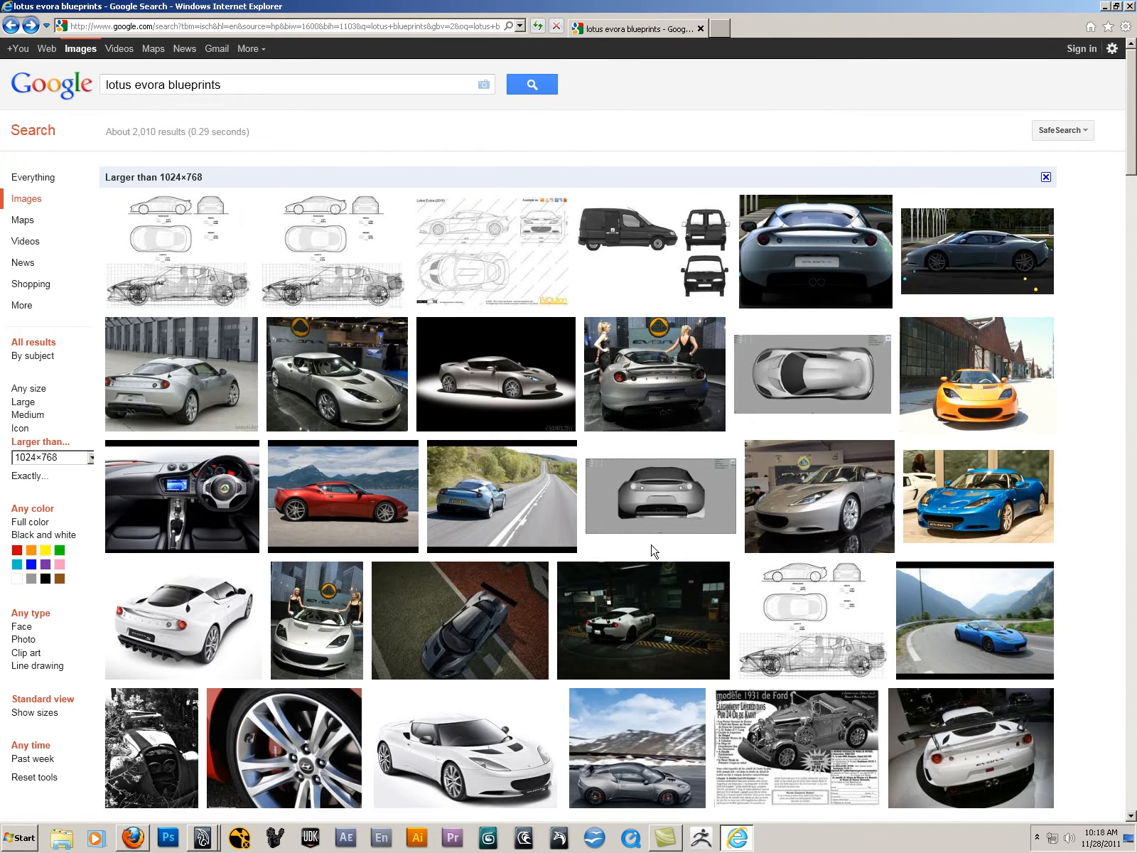
Step: Scroll through the Lotus Evora results, then the 'bmw blueprints' results larger than 1024×768
scroll(down, 3)
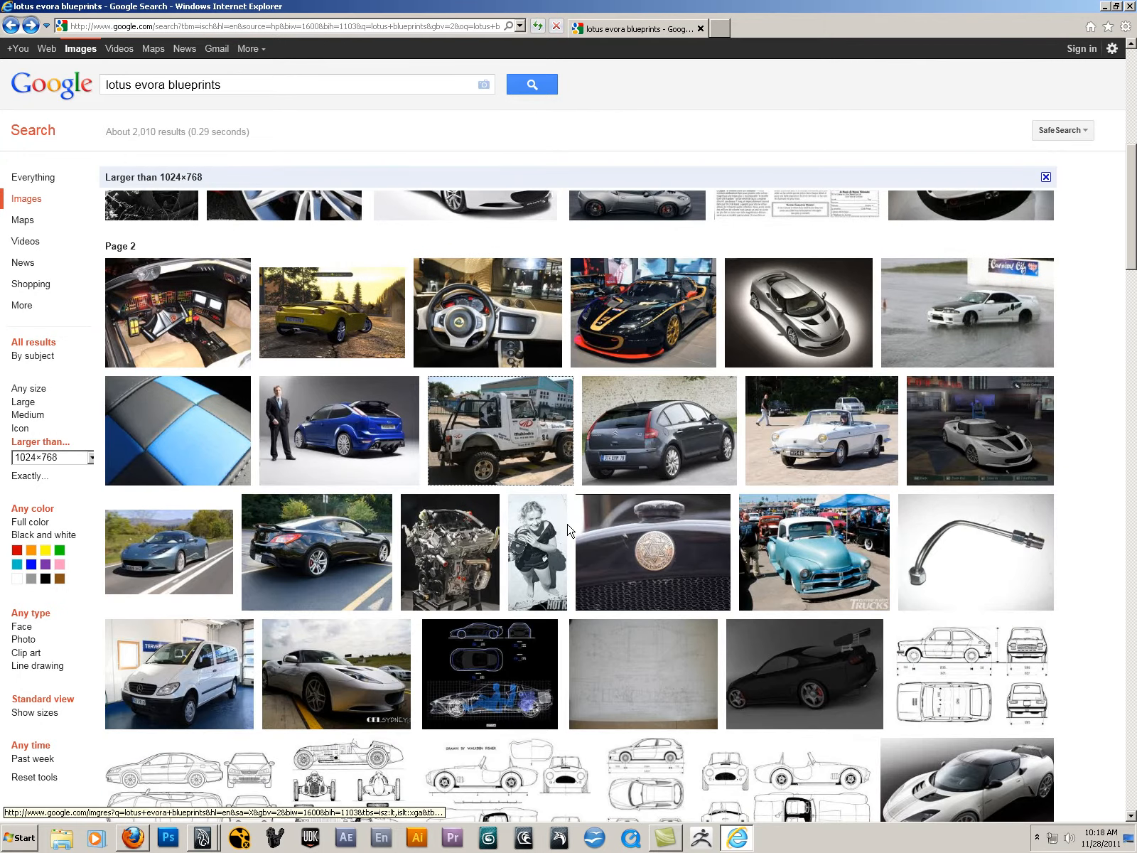
scroll(down, 3)
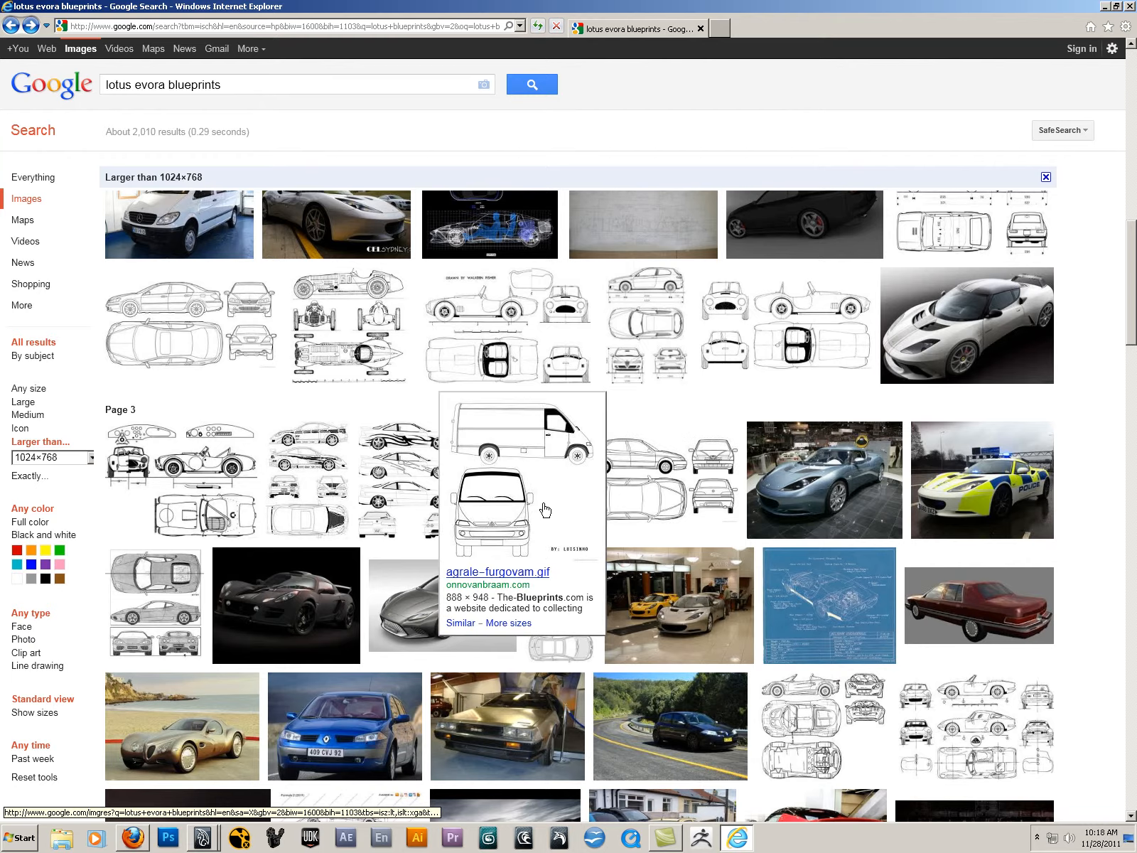
scroll(down, 3)
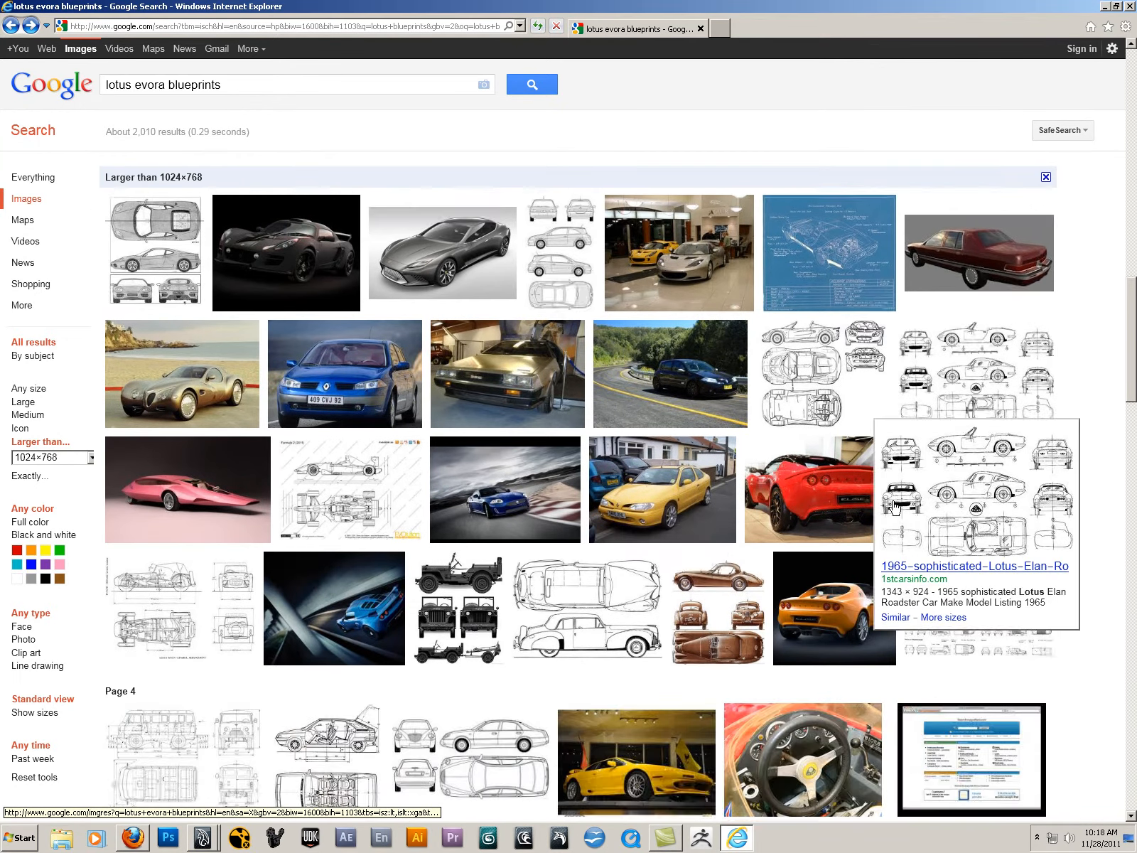
scroll(down, 3)
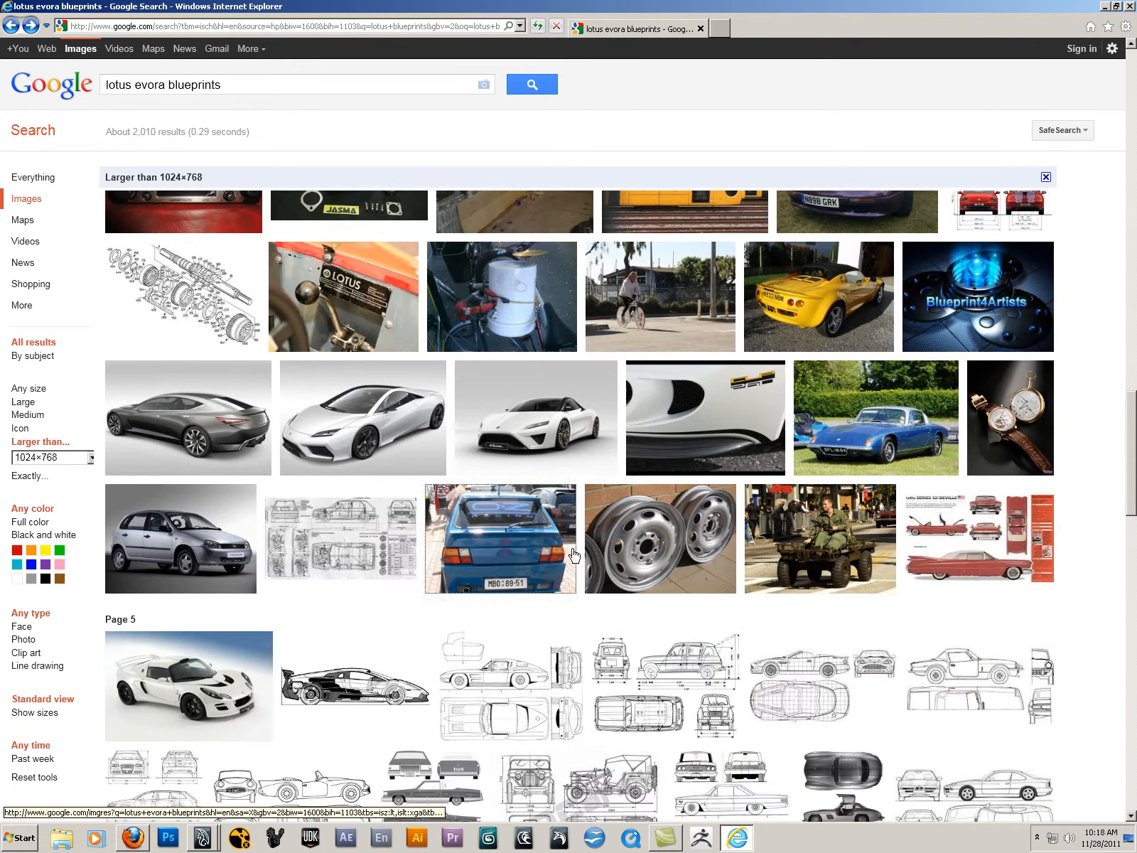
scroll(down, 3)
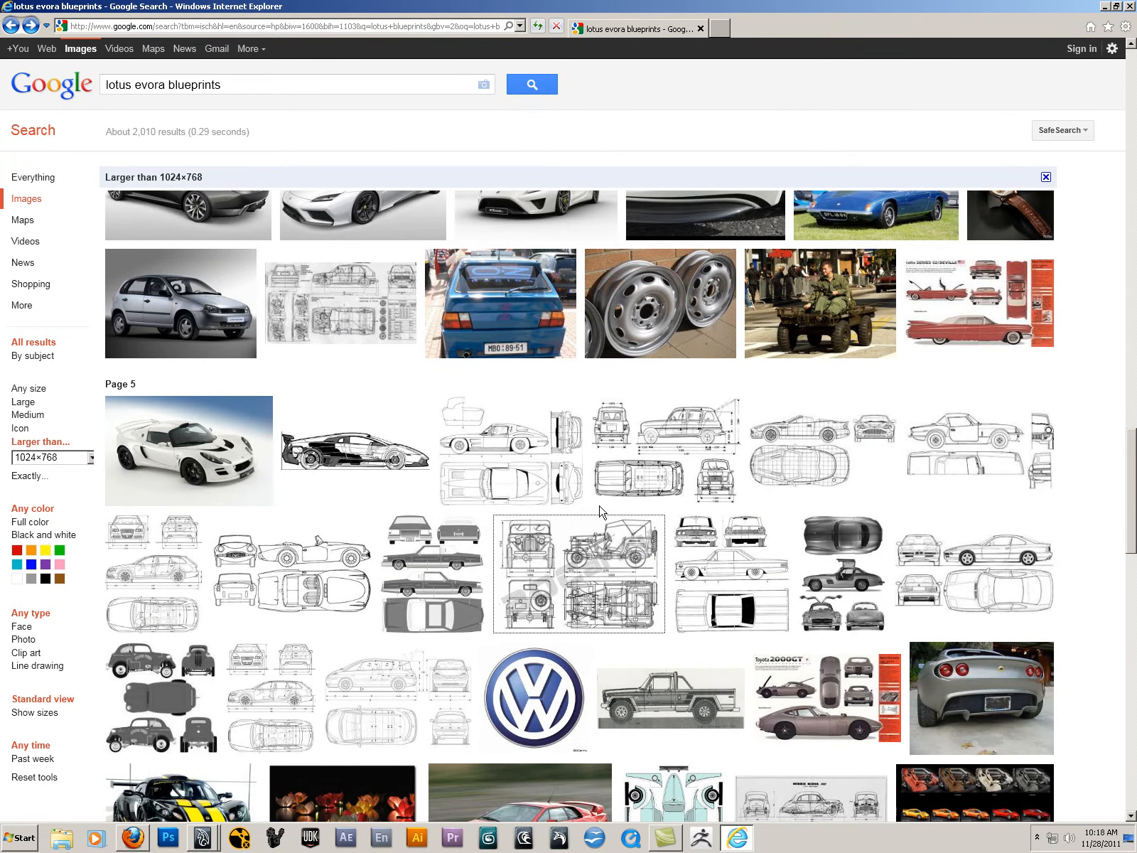
scroll(down, 3)
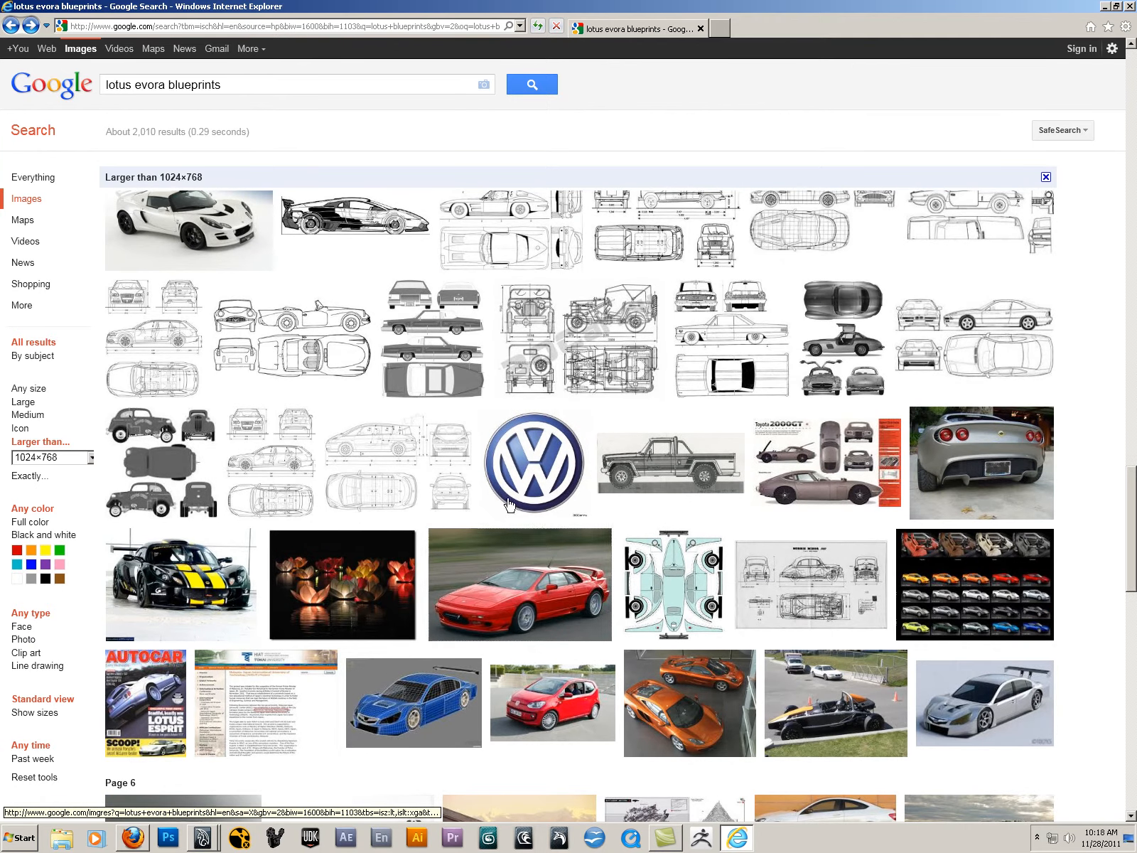
mouse_move(184, 458)
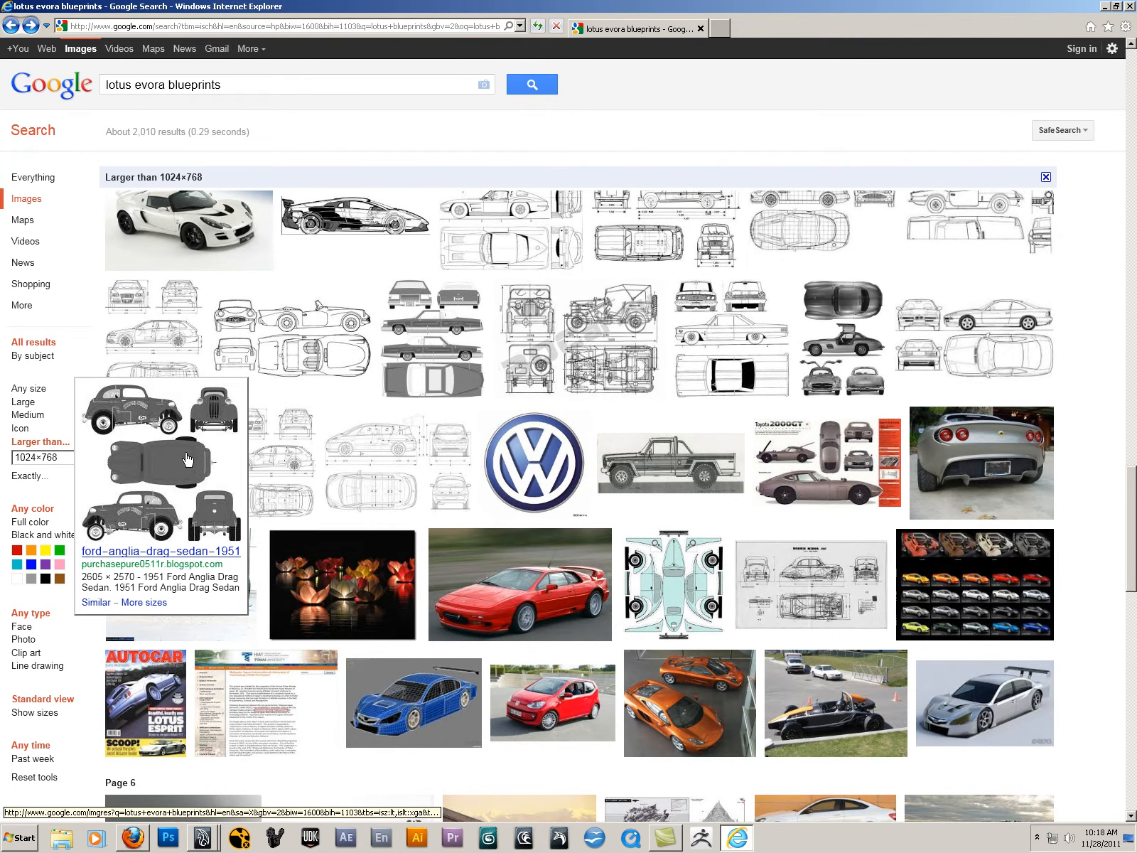
mouse_move(168, 479)
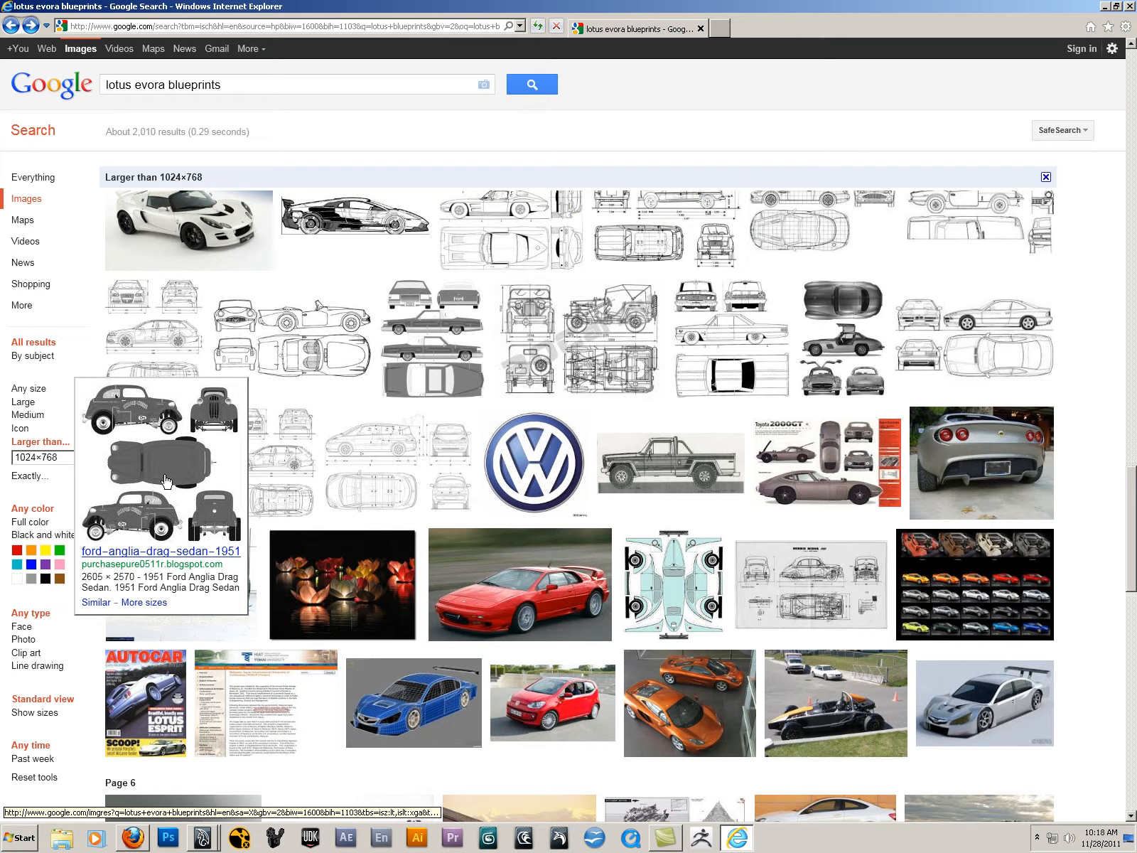
mouse_move(167, 481)
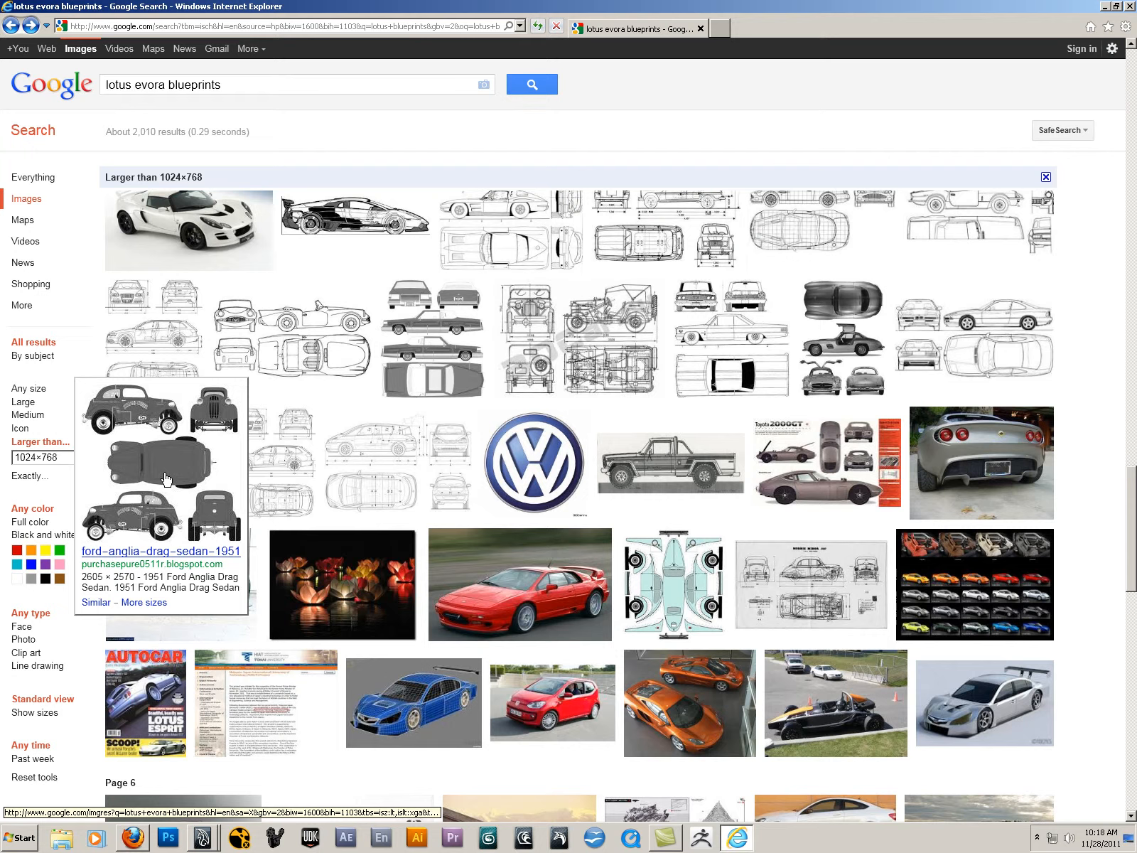
mouse_move(412, 701)
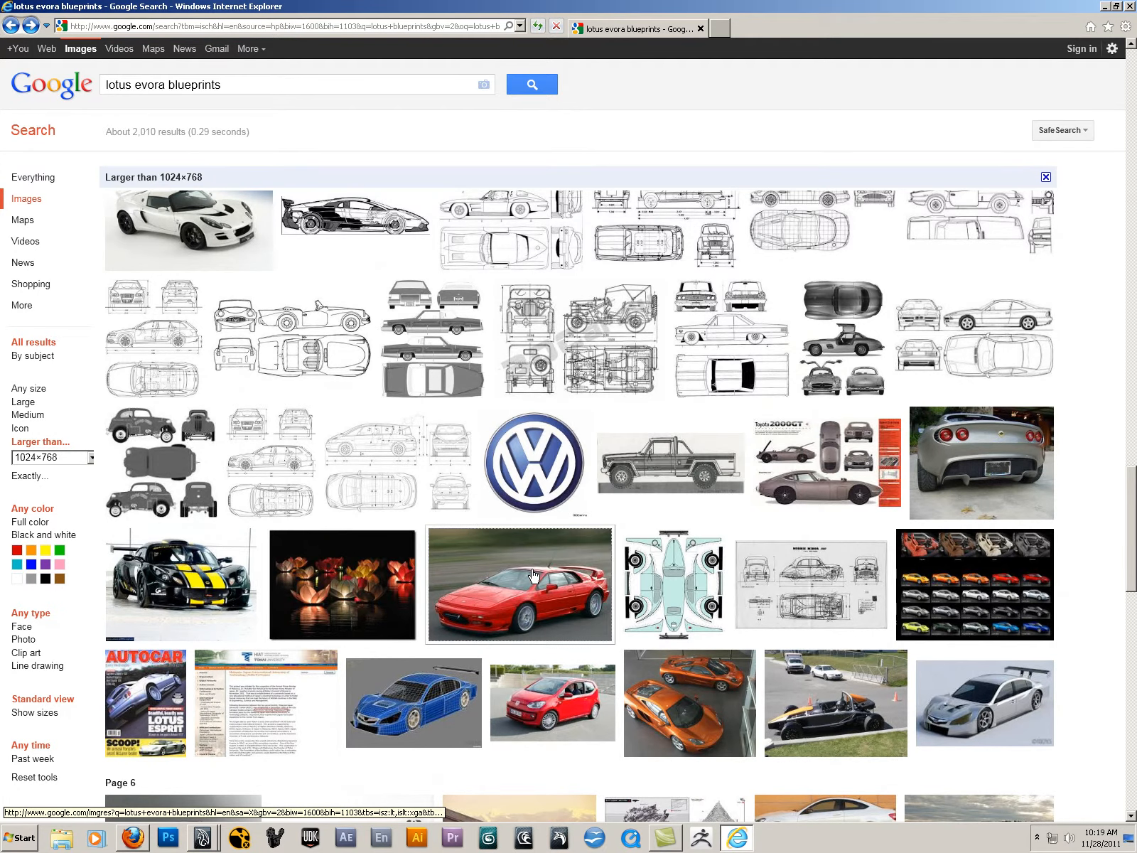
scroll(down, 3)
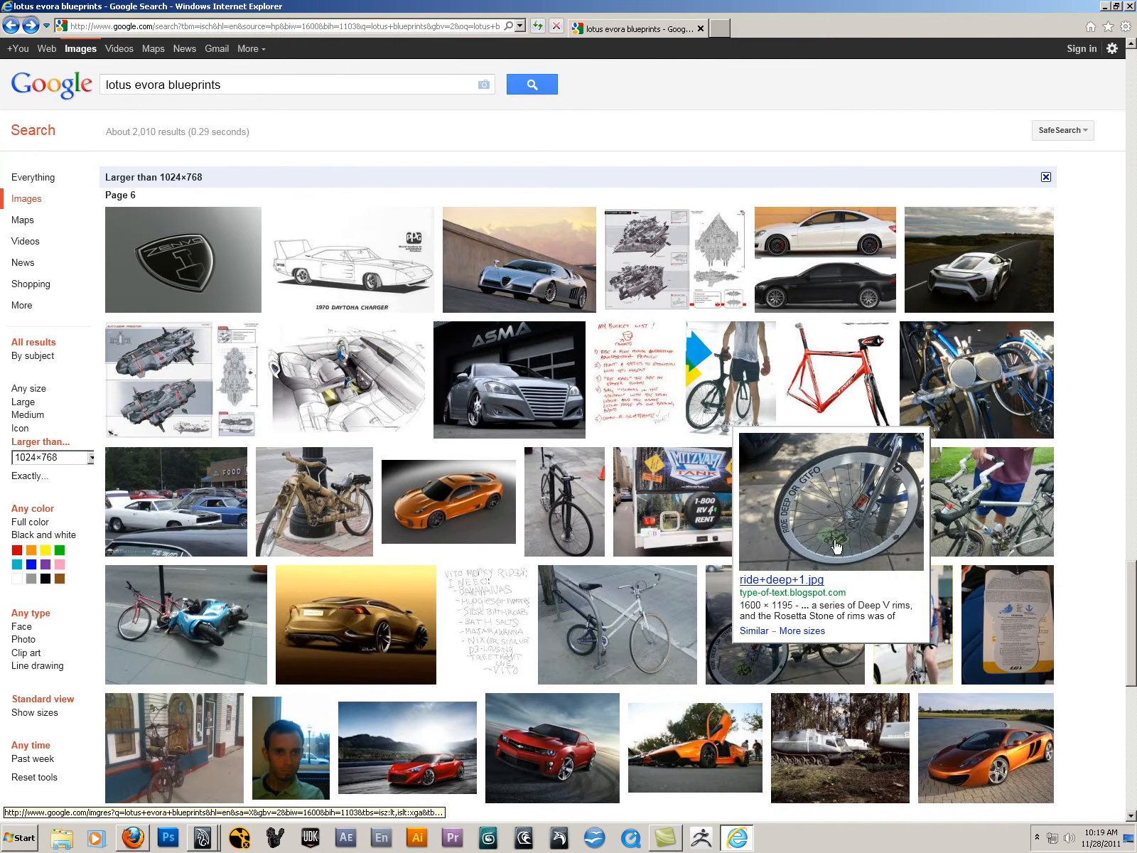
scroll(down, 3)
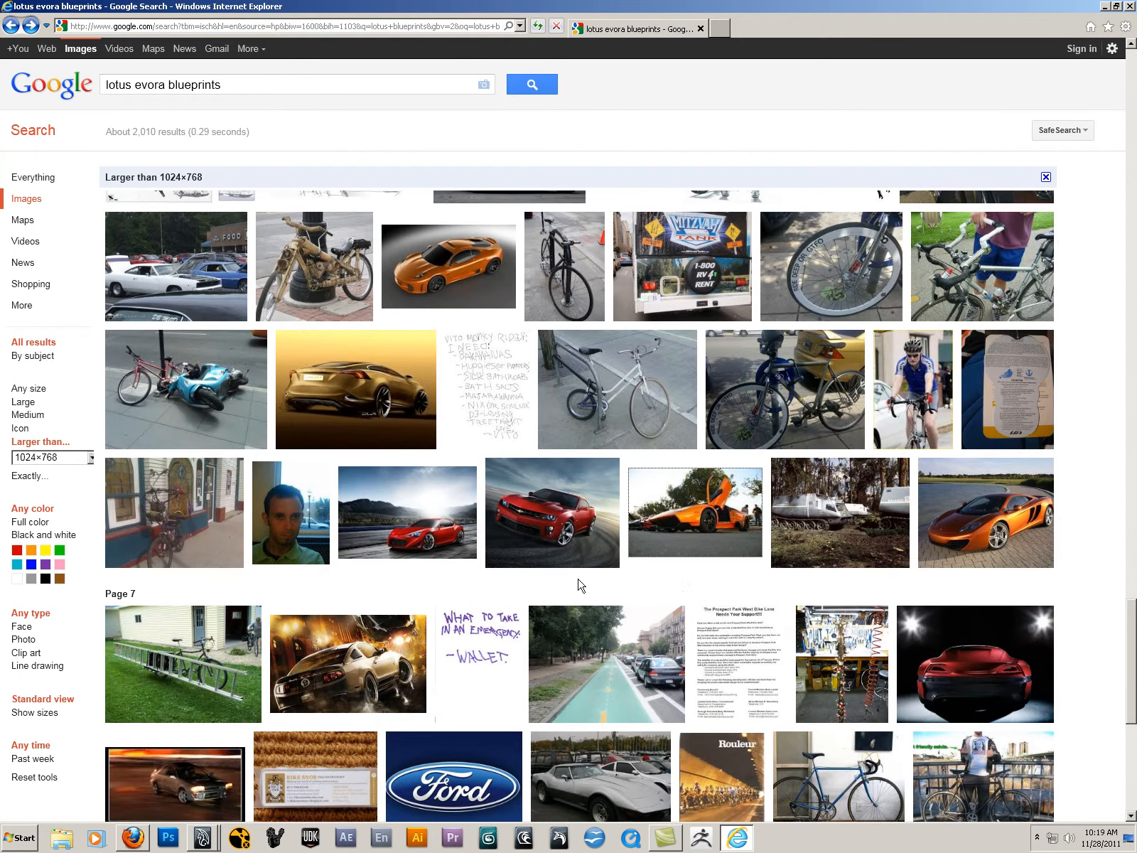
scroll(down, 3)
text(bmw)
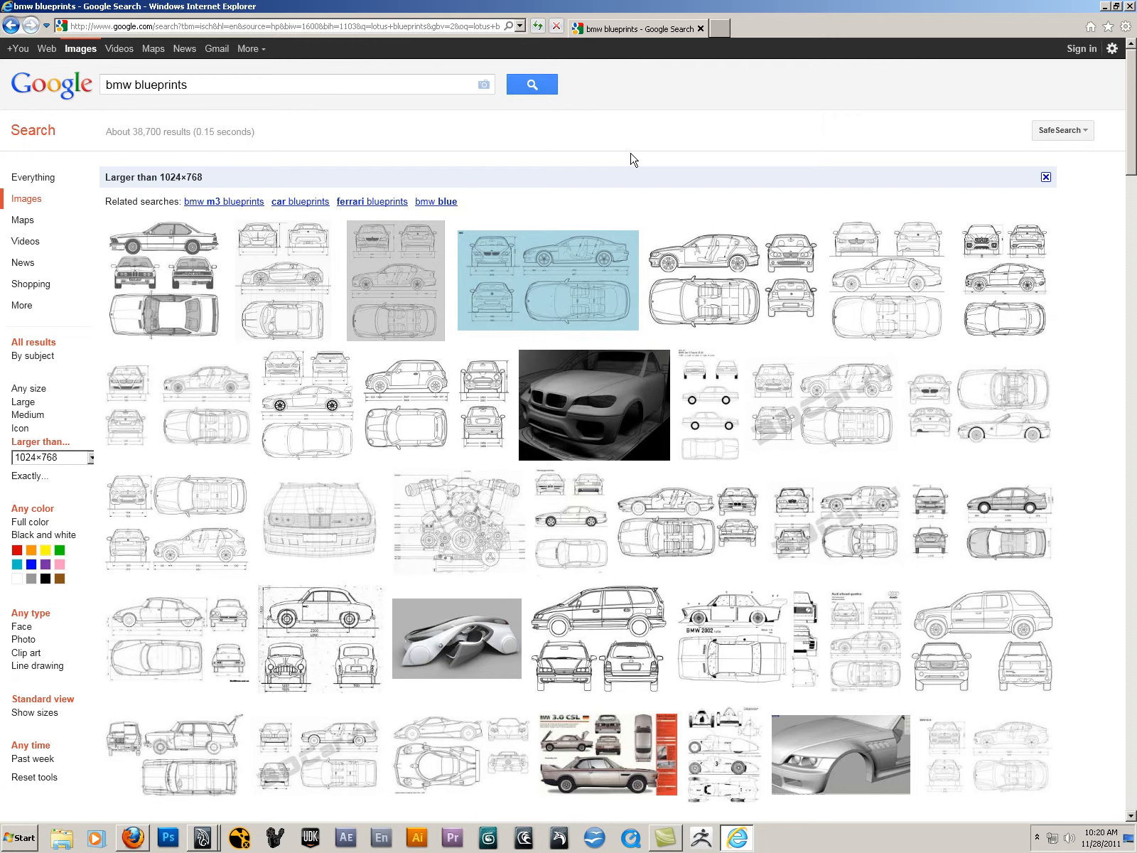
mouse_move(658, 528)
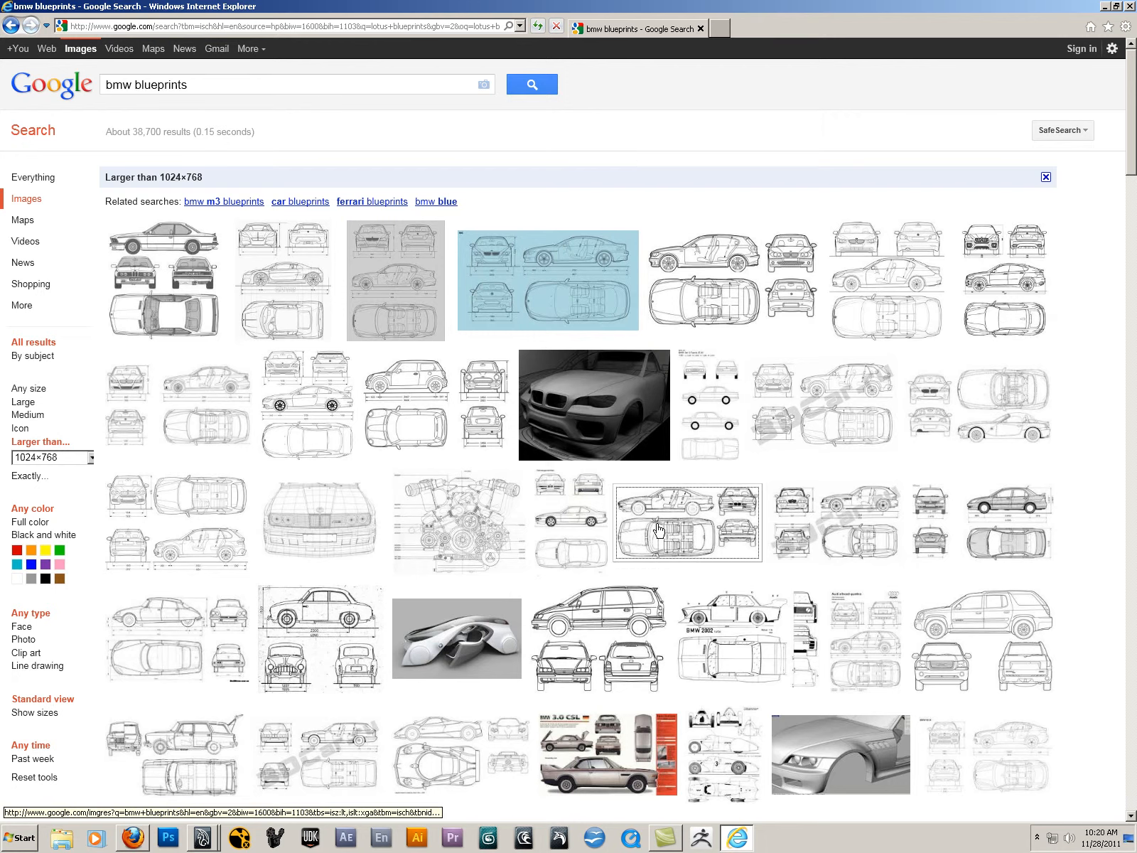
Step: Scroll the bmw blueprints results down to the BMW-Concept-CS01 blueprint from martworkshop.com
scroll(down, 3)
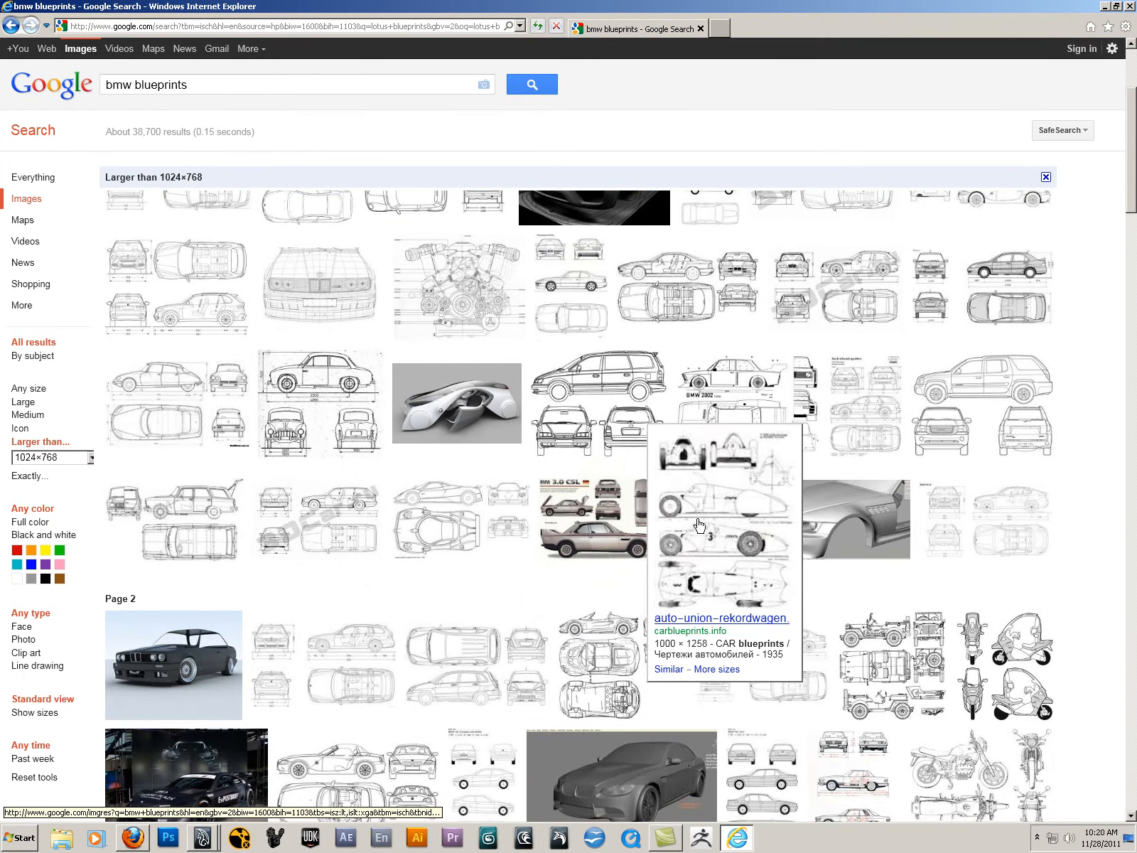
scroll(down, 3)
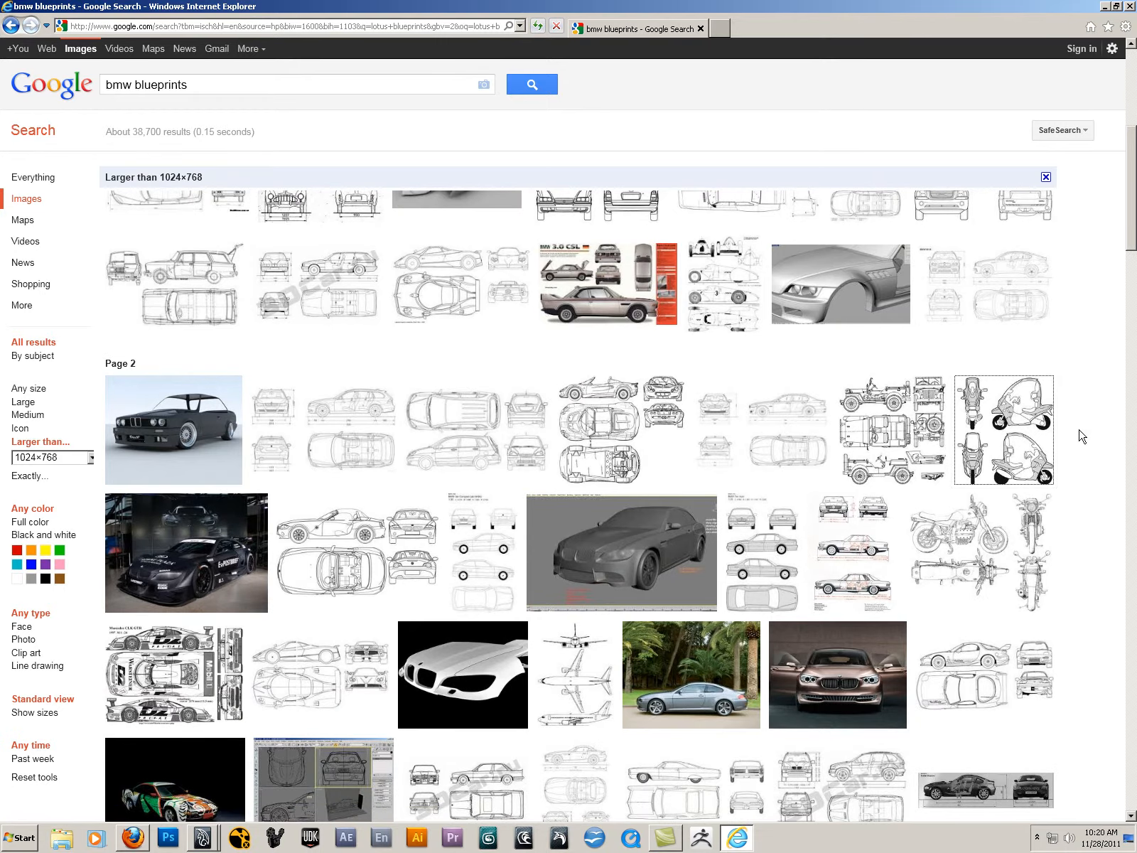
scroll(down, 3)
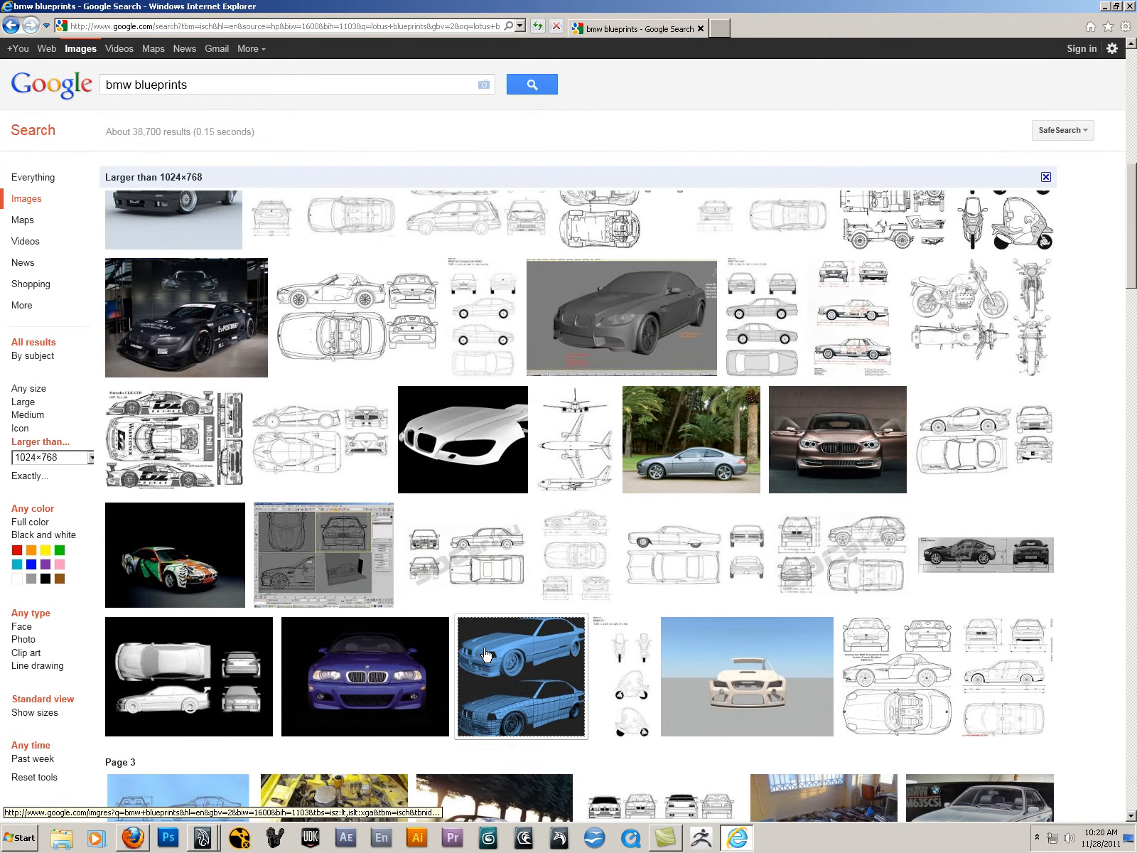
scroll(down, 3)
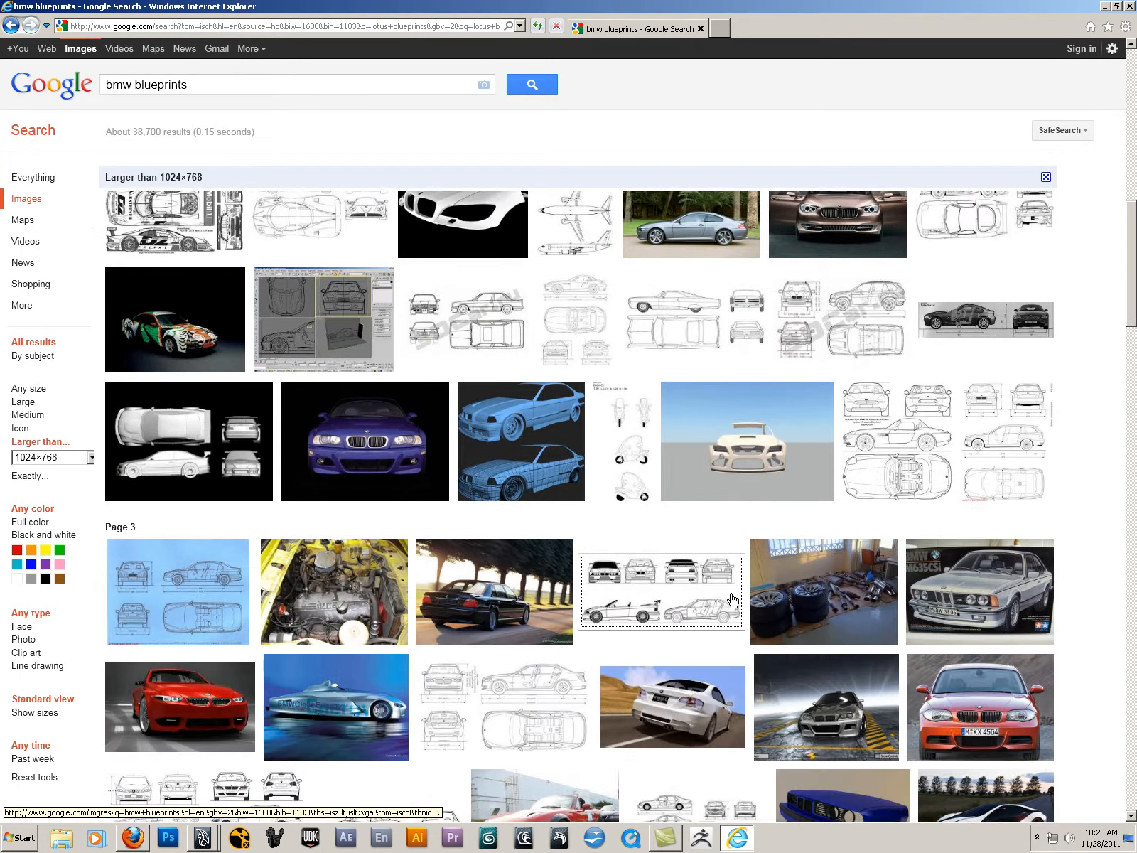
scroll(down, 3)
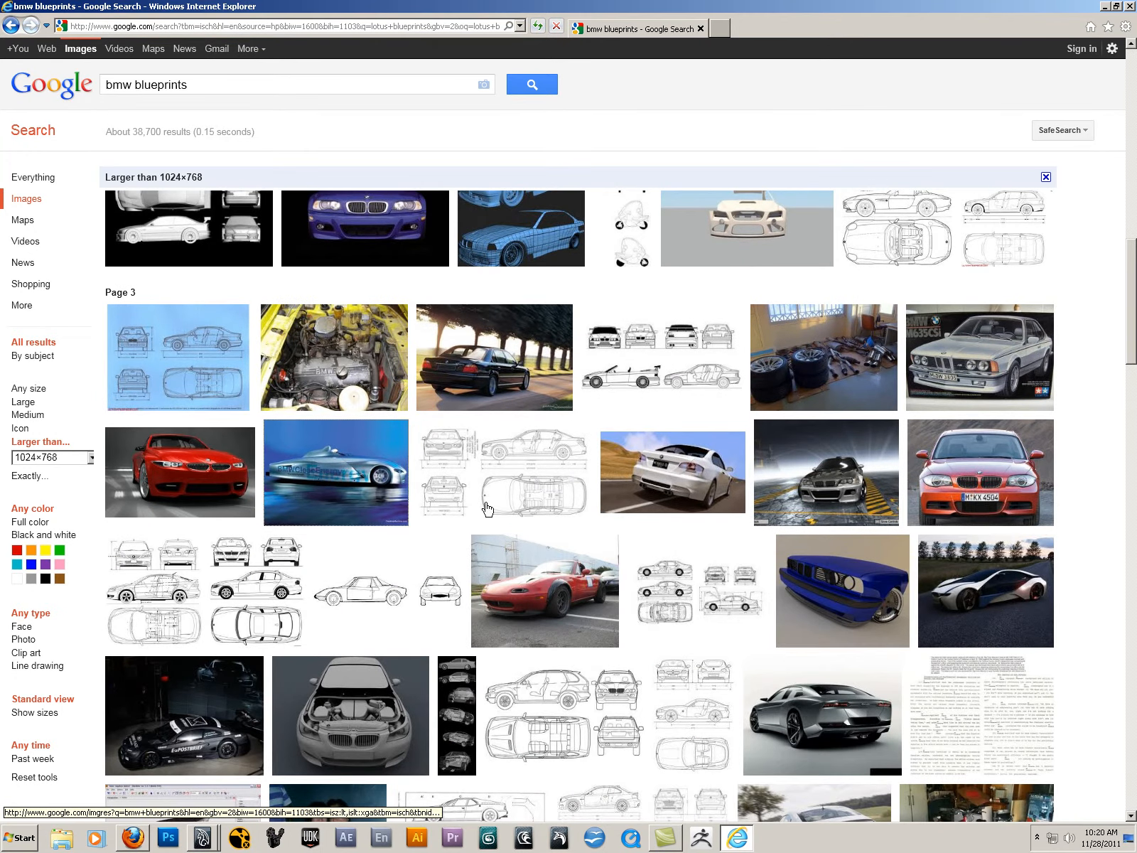
scroll(down, 3)
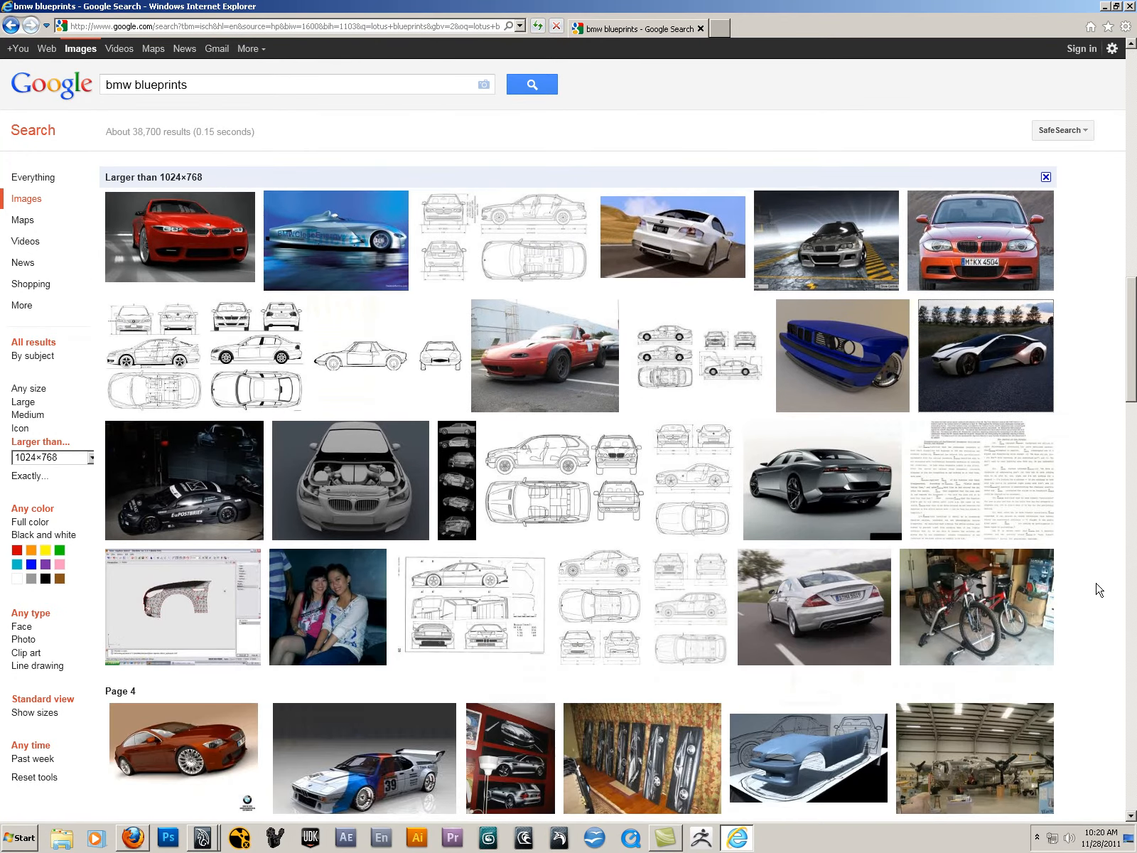
mouse_move(1080, 585)
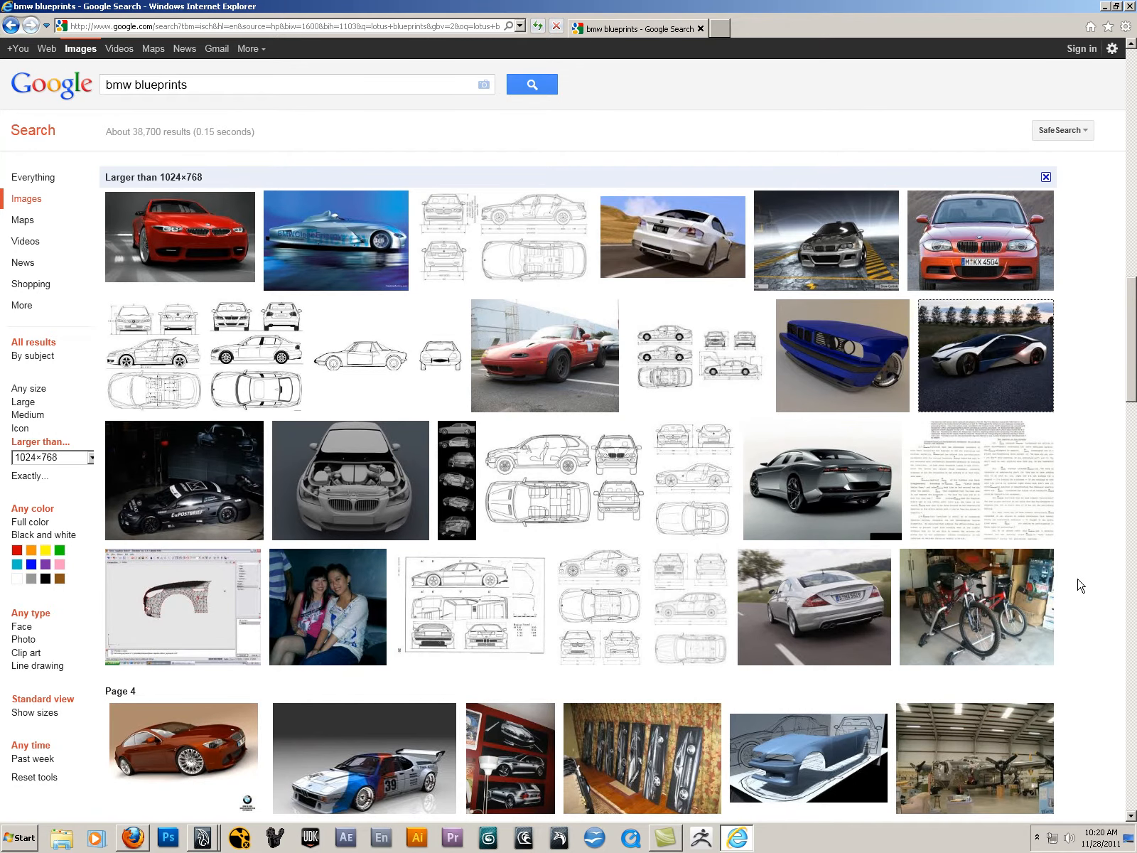
scroll(down, 3)
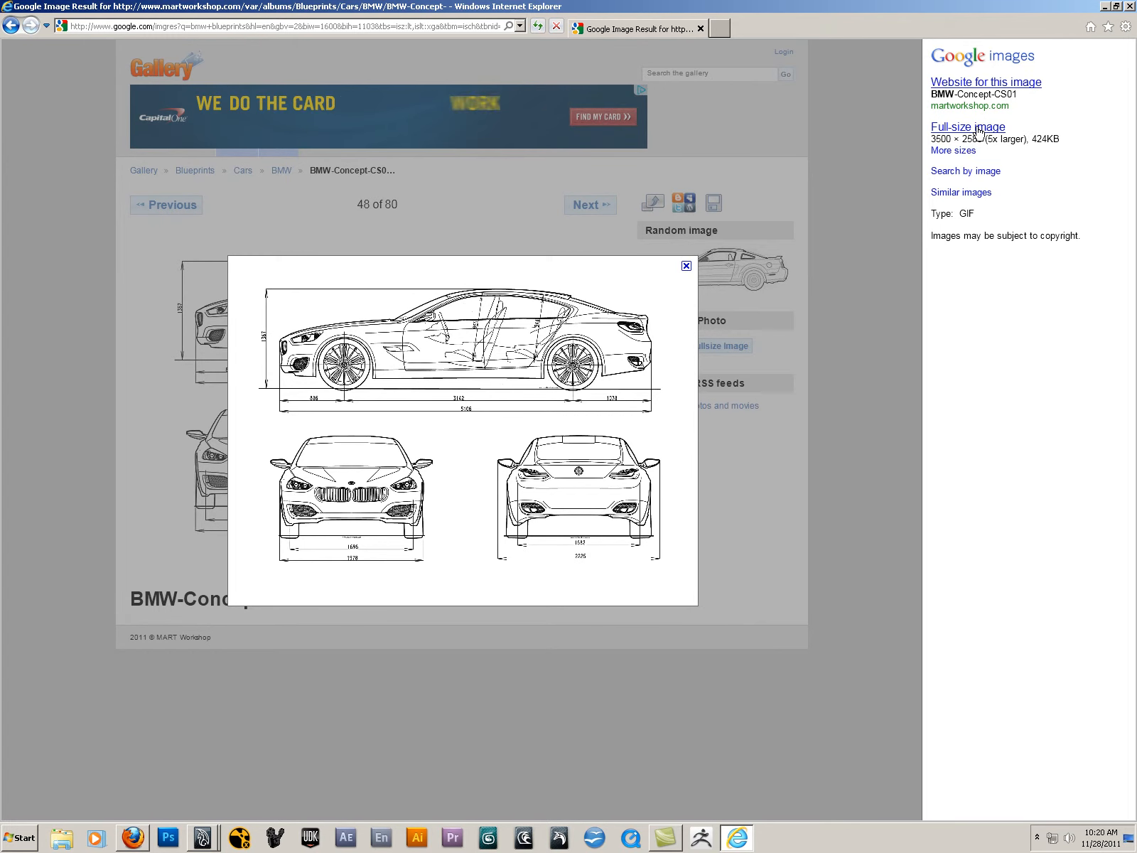
Step: View the BMW-Concept-CS01 blueprint full size and start Save Picture As on it
click(967, 127)
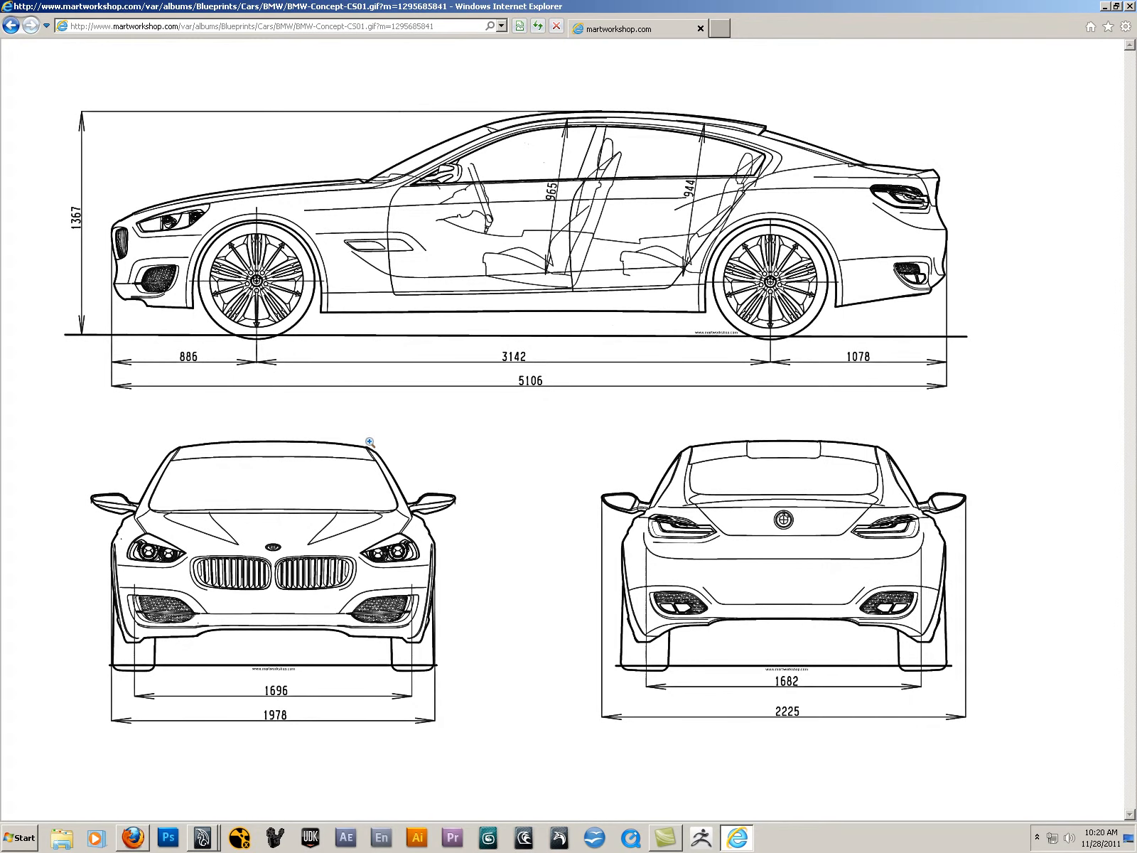
click(369, 441)
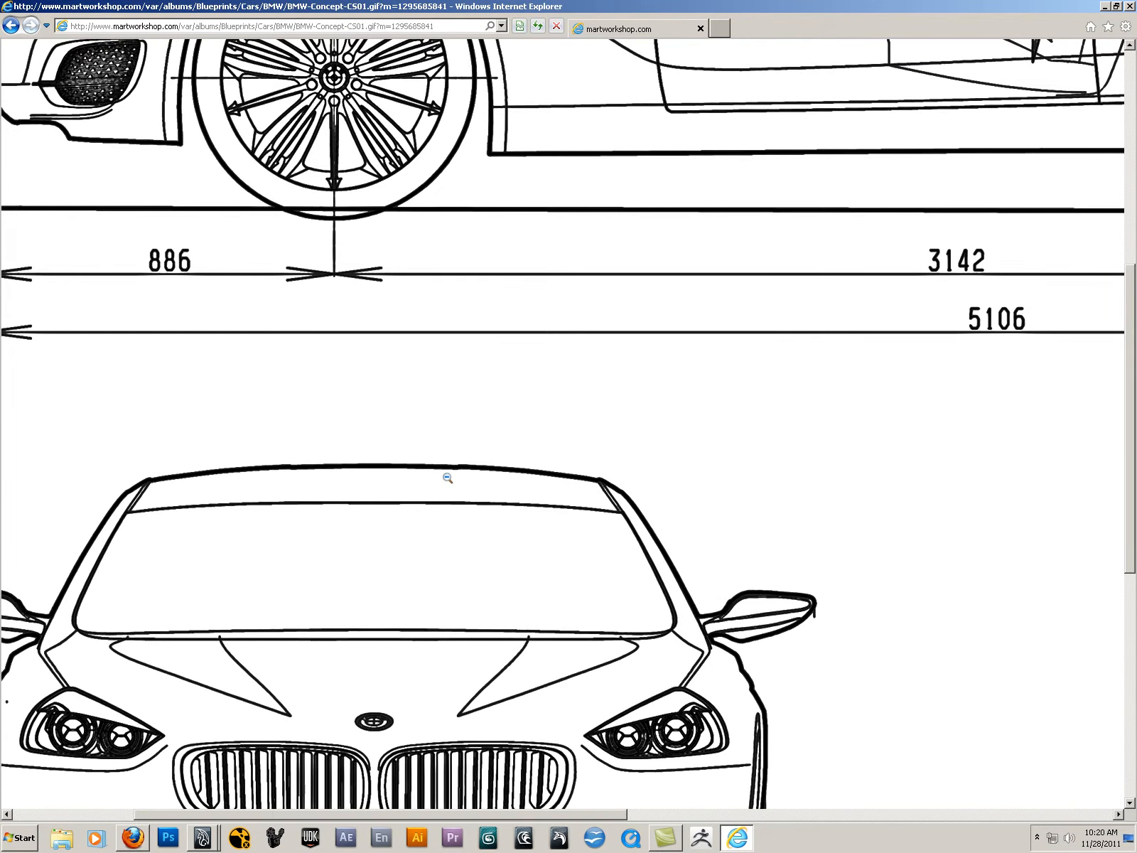
right_click(416, 420)
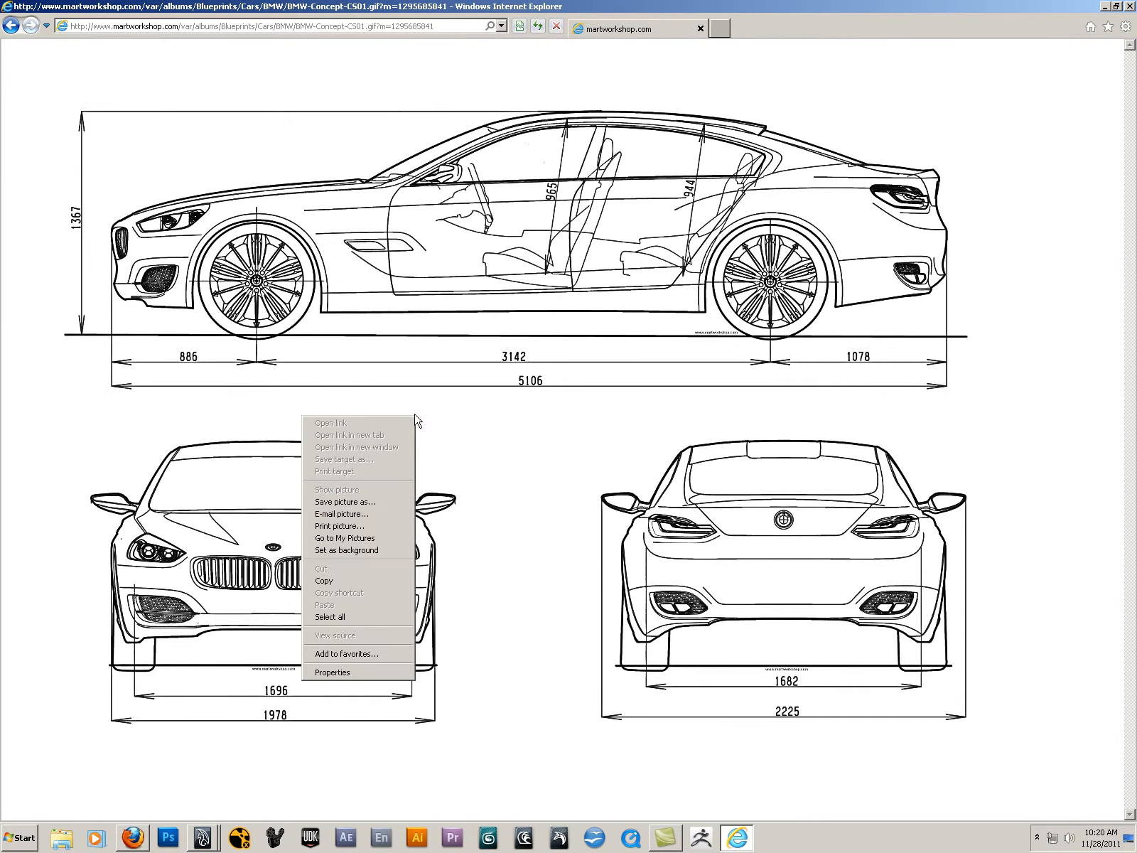
click(344, 501)
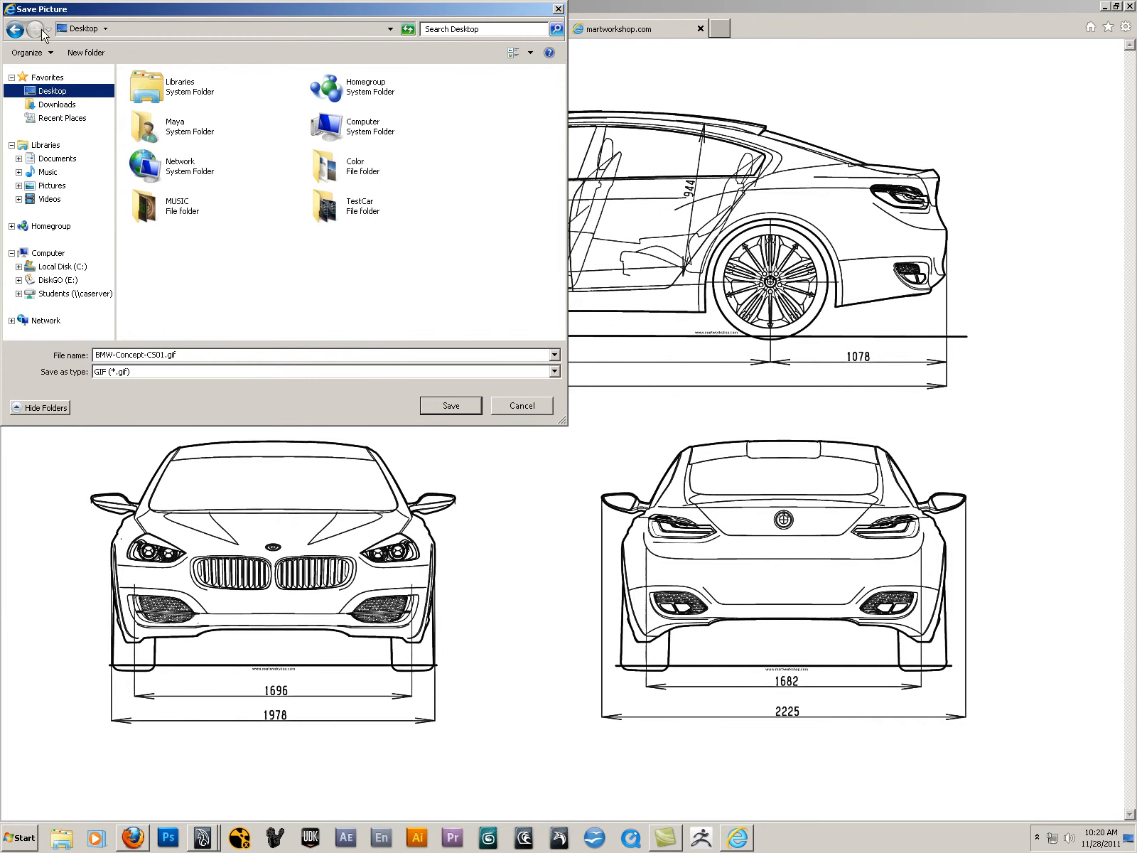
Step: Create a new Desktop folder named 'working' in the save dialog and go into it
click(86, 53)
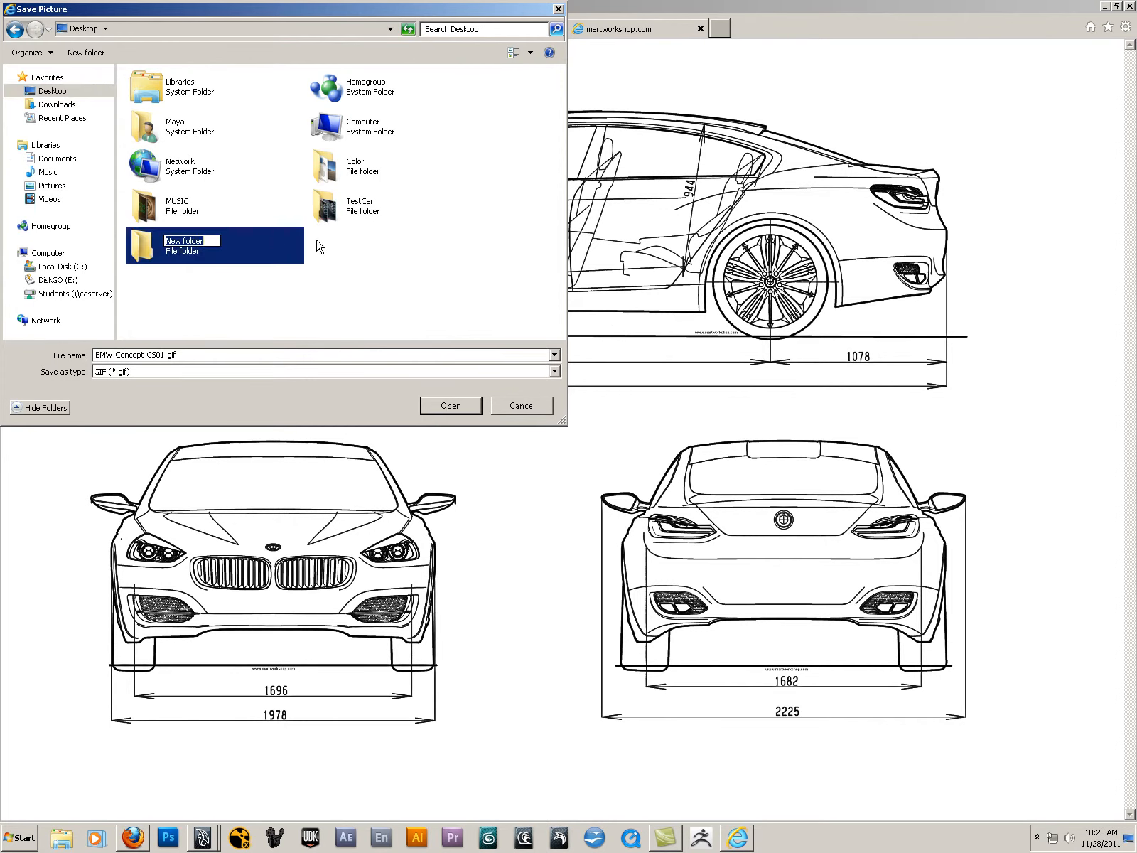
text(working)
text(referen)
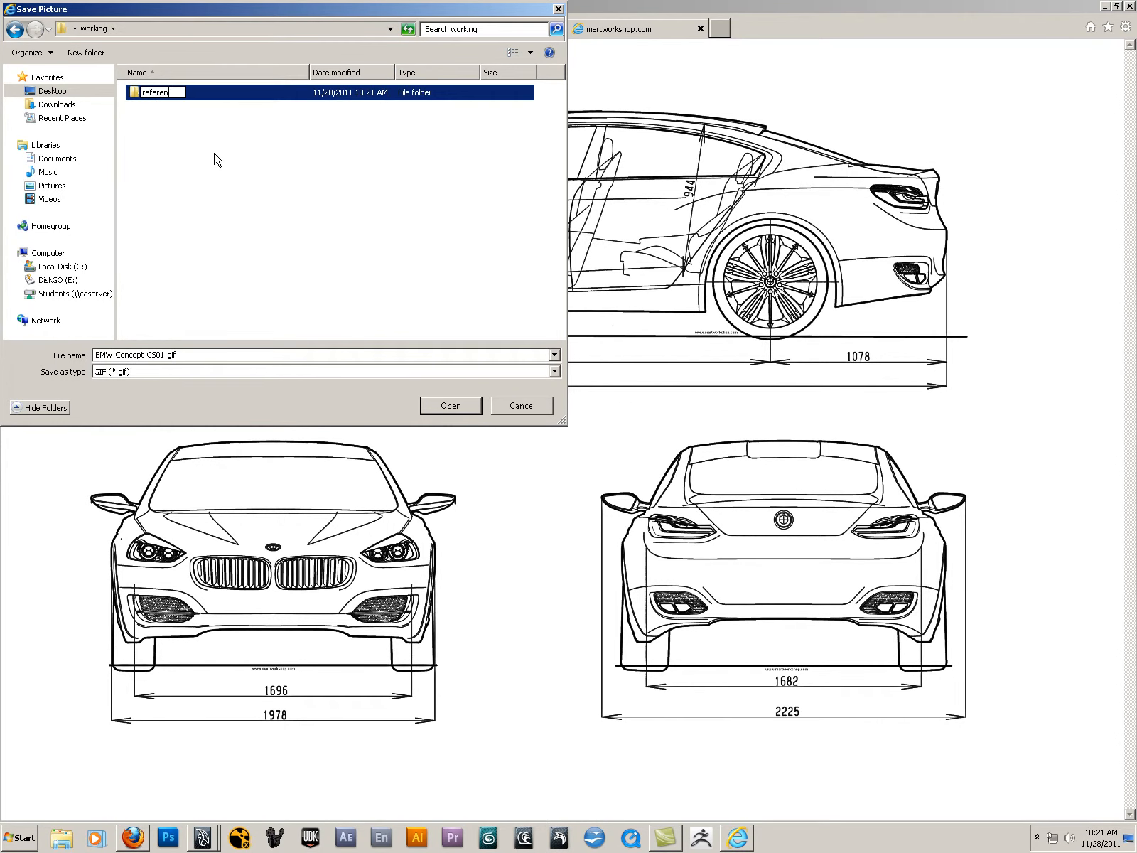
double_click(152, 93)
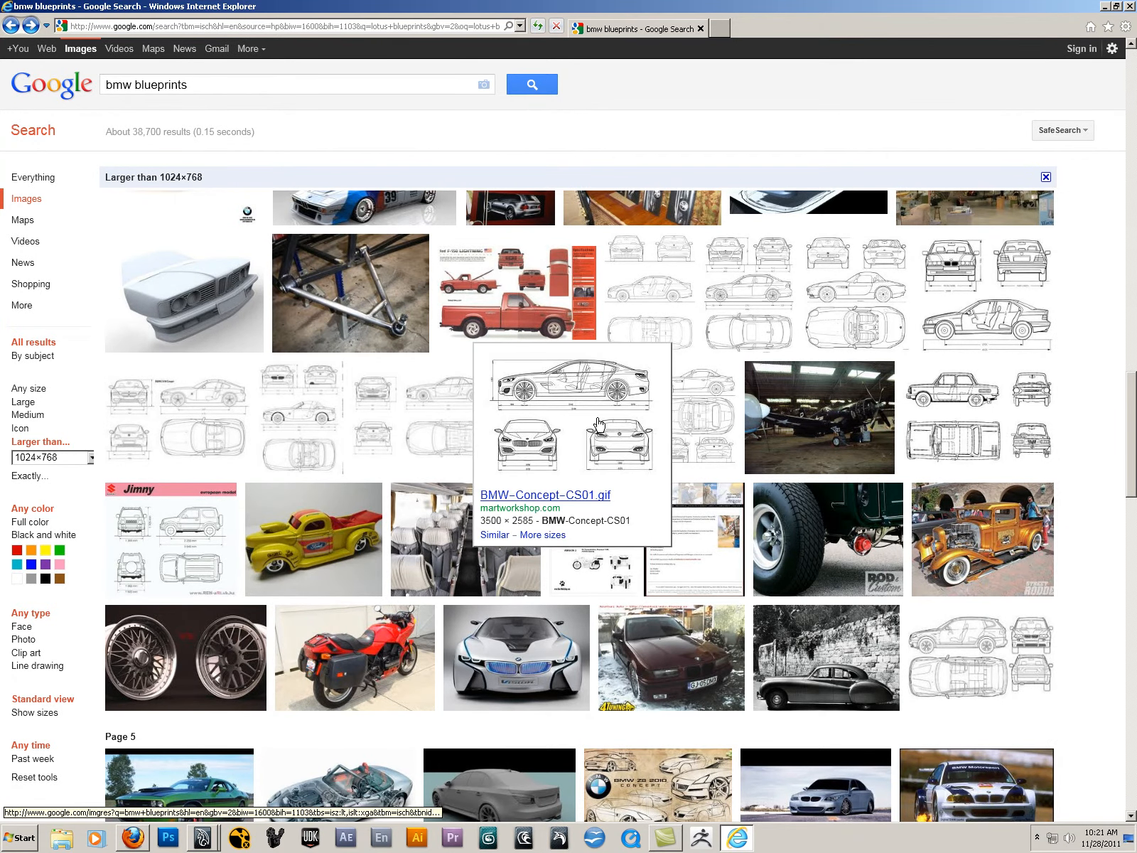
Step: Search BMW-Concept-CS01 in place of 'bmw', then correct the query to 'BMW-Concept-CS blueprints'
click(544, 387)
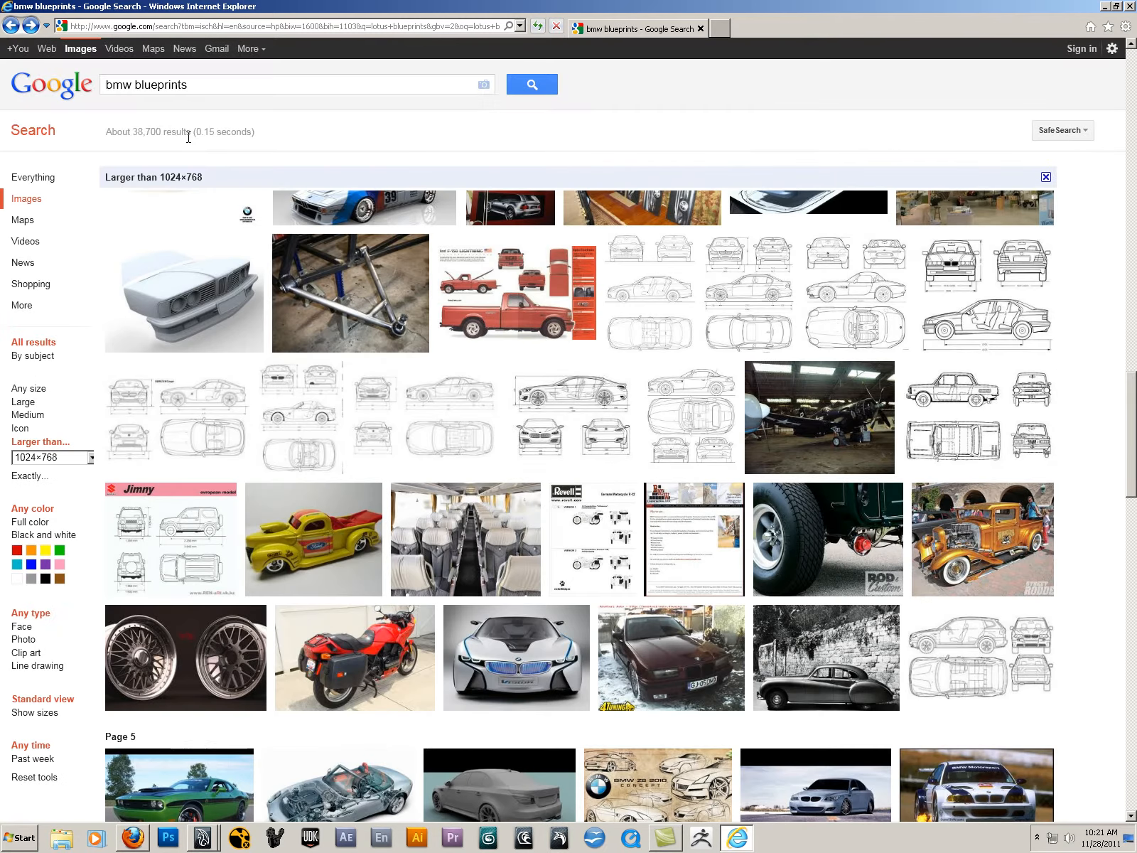
click(130, 86)
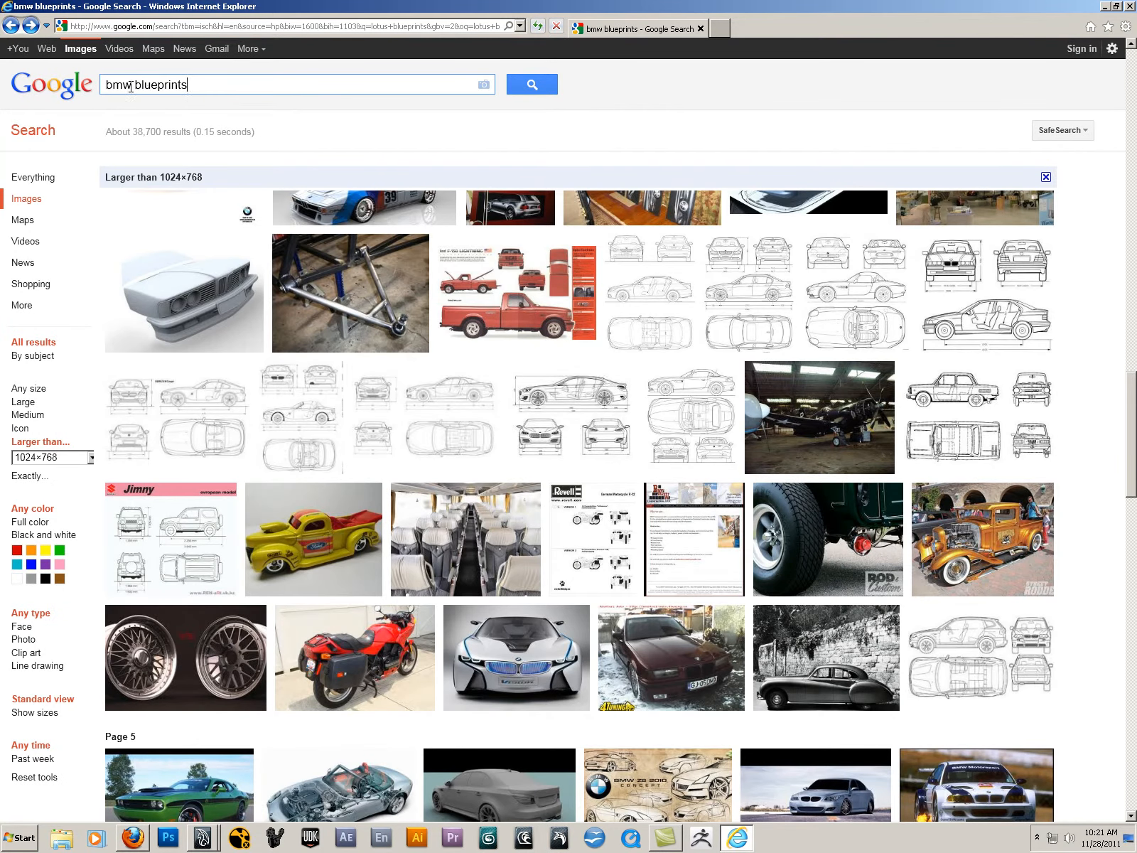
double_click(118, 85)
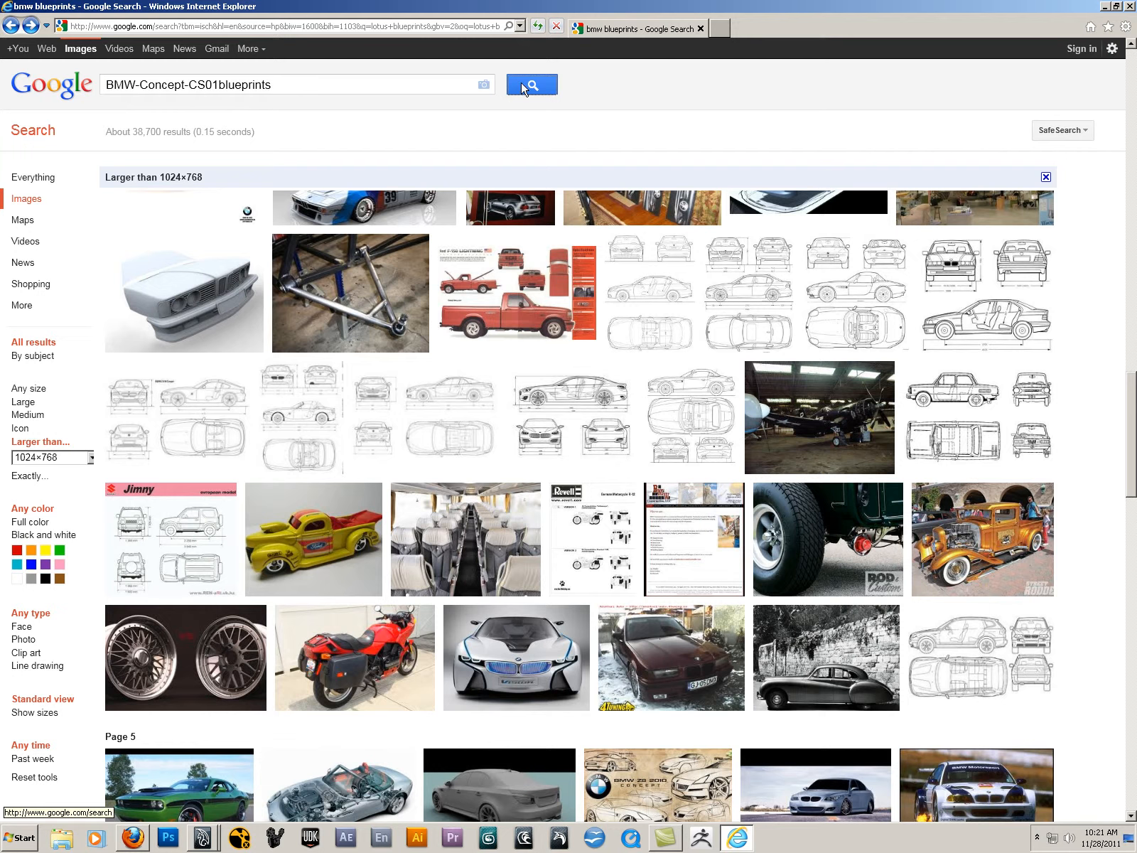
click(530, 83)
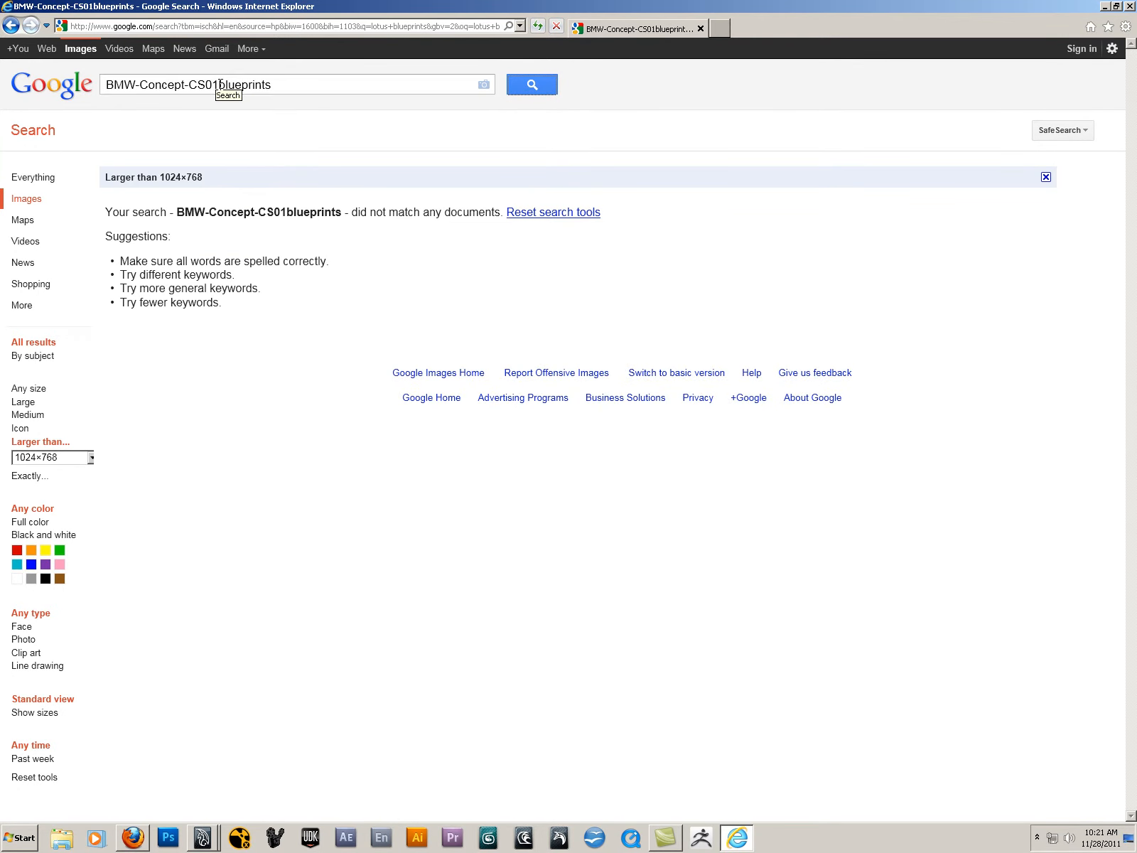
double_click(209, 85)
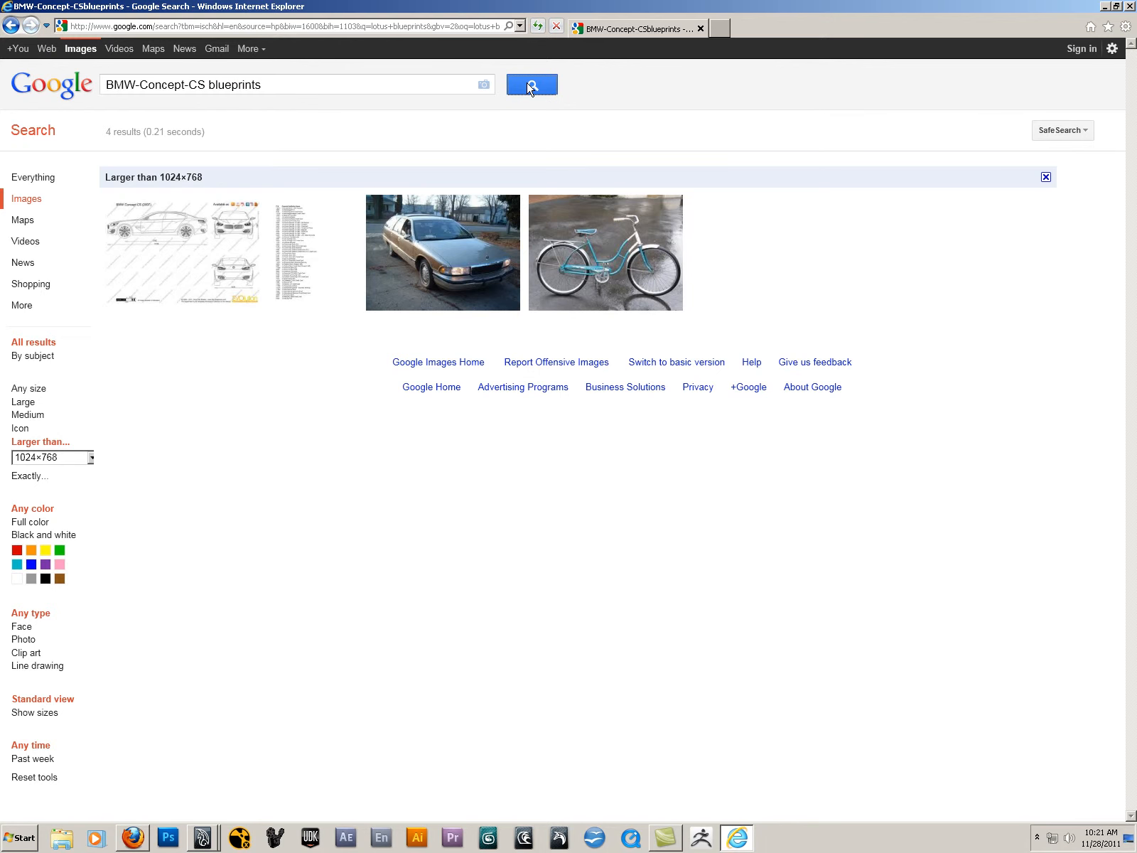
Step: Save the BMW-Concept-CS01 blueprint GIF into the reference folder and return to the results
click(530, 84)
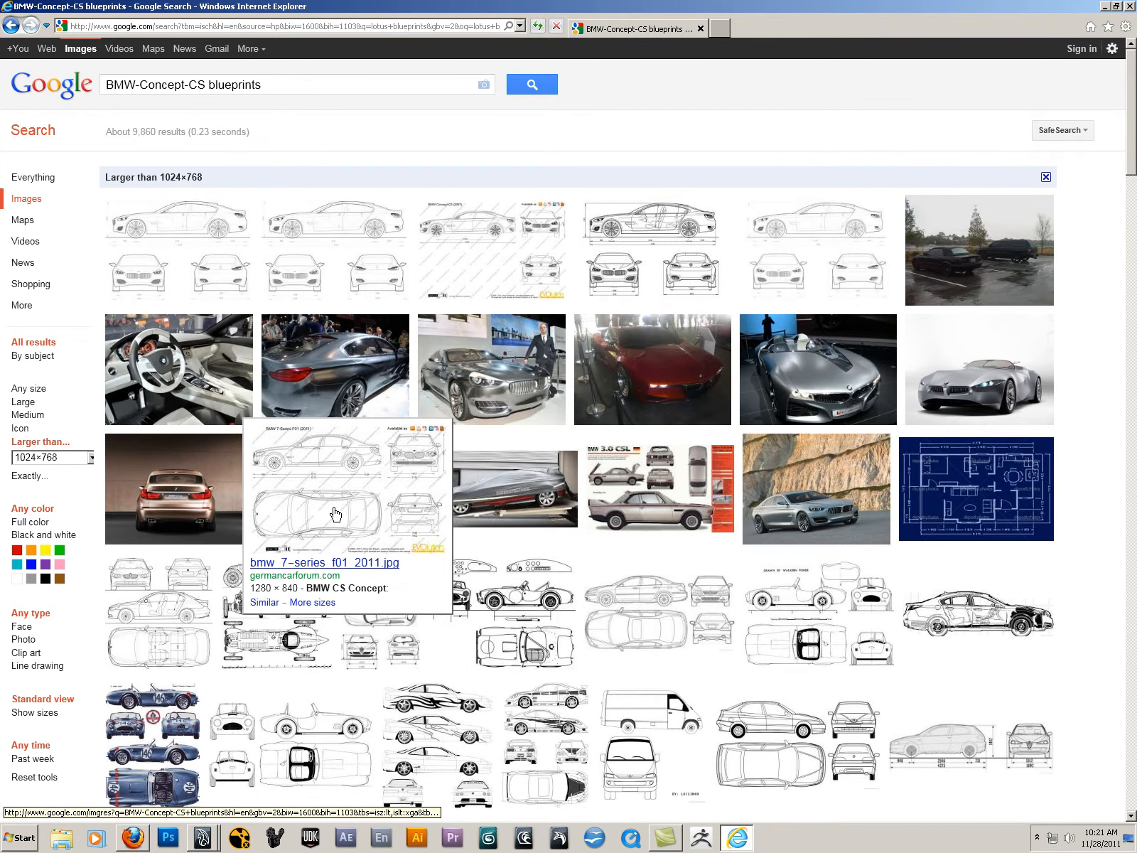
mouse_move(816, 500)
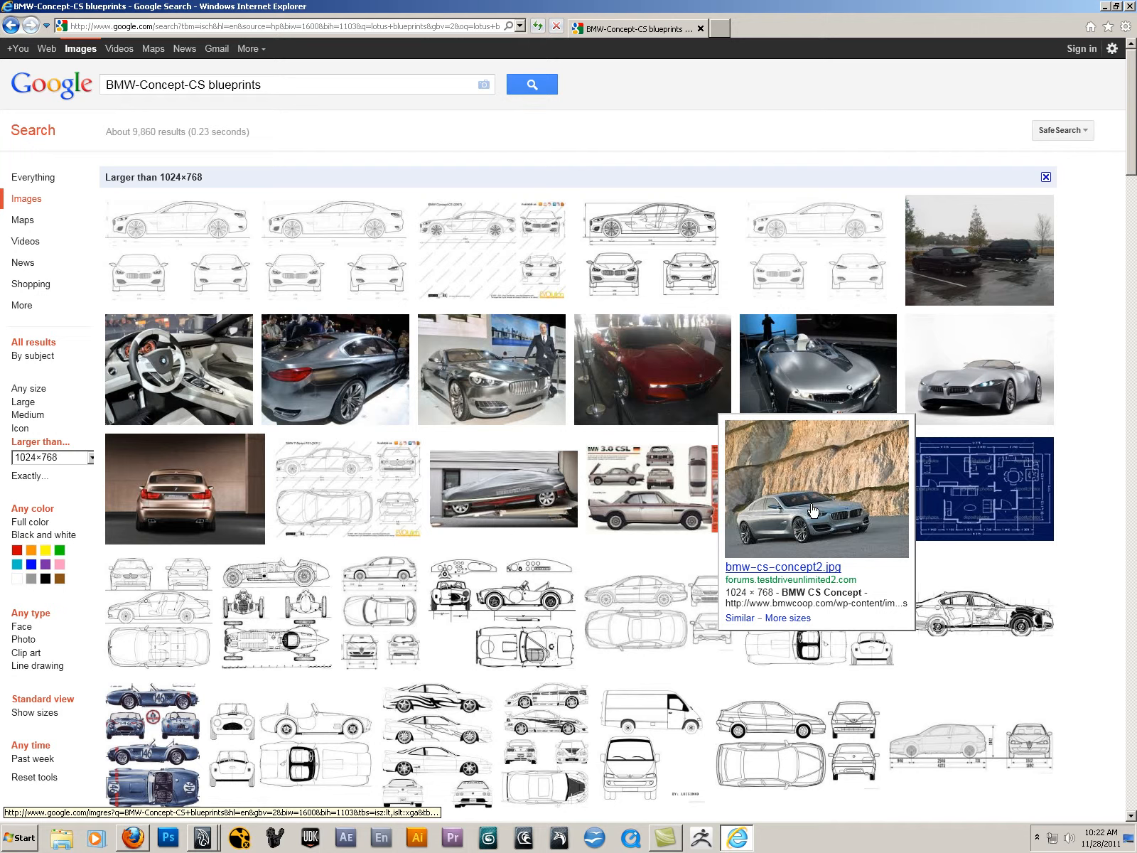
mouse_move(127, 257)
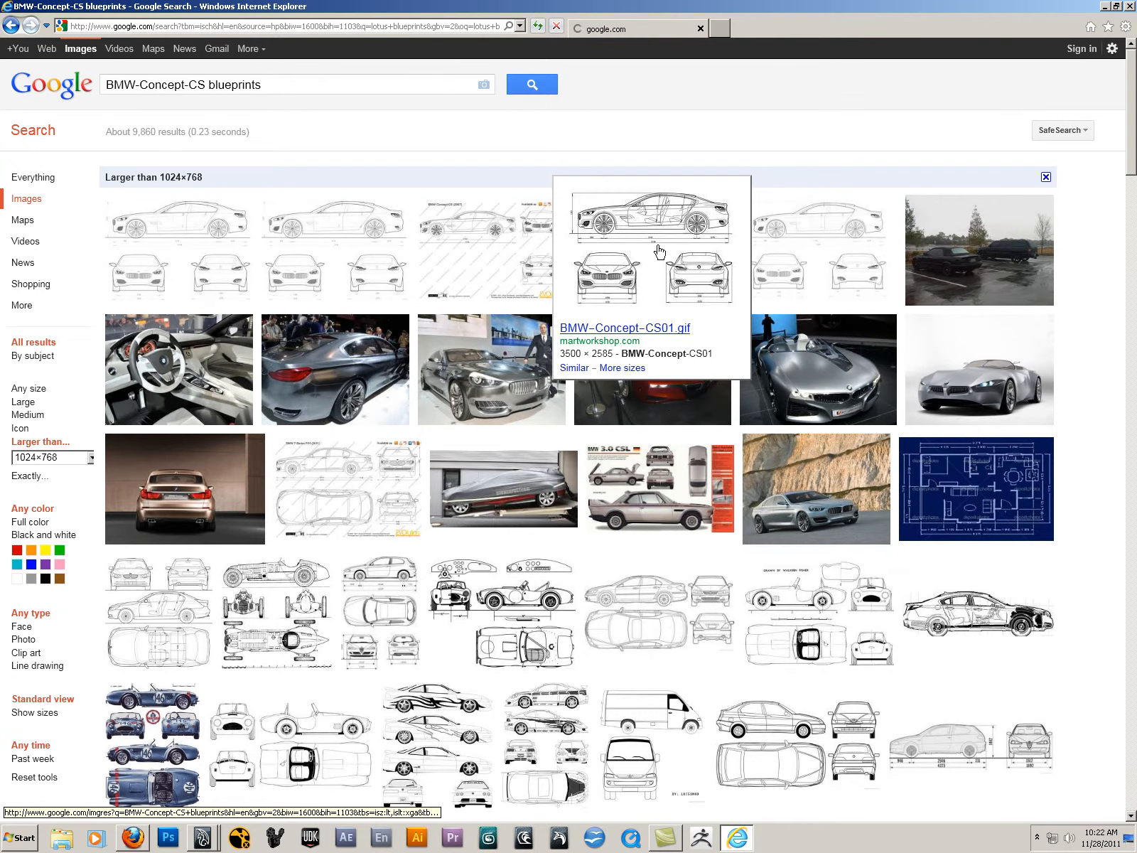
click(650, 213)
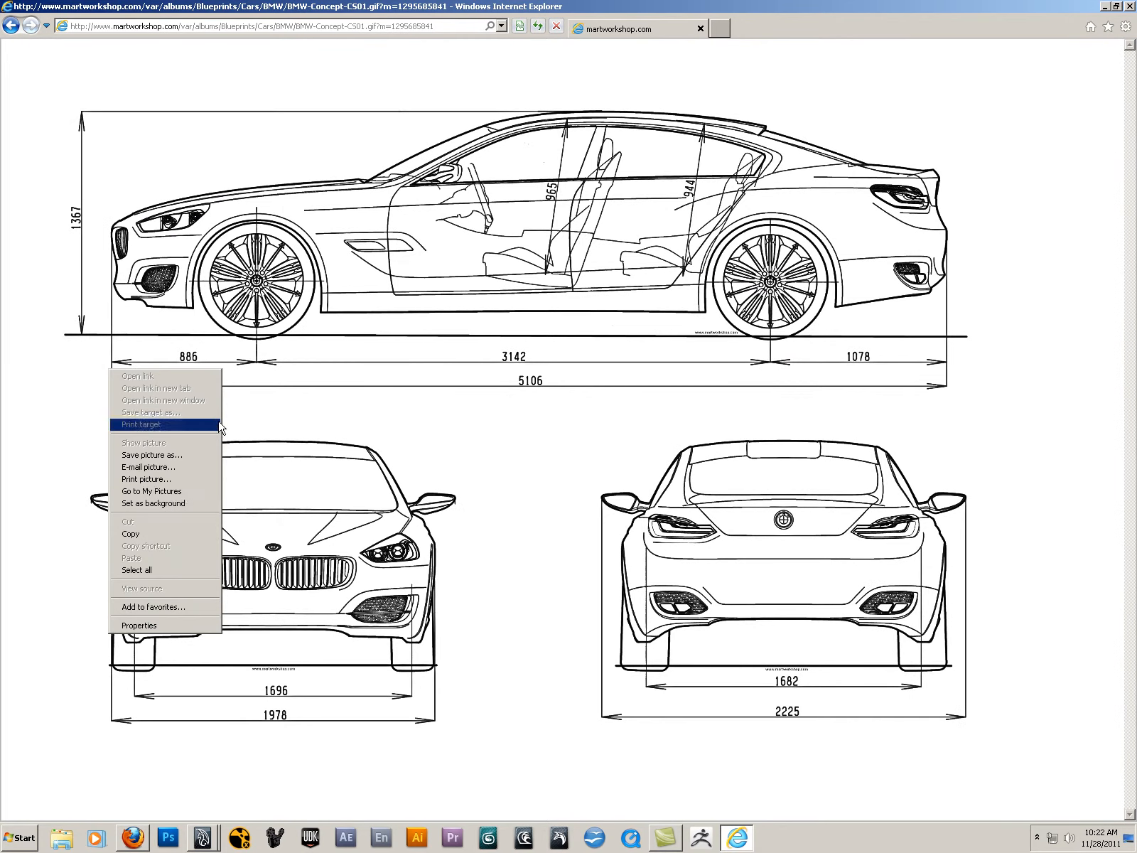
click(150, 454)
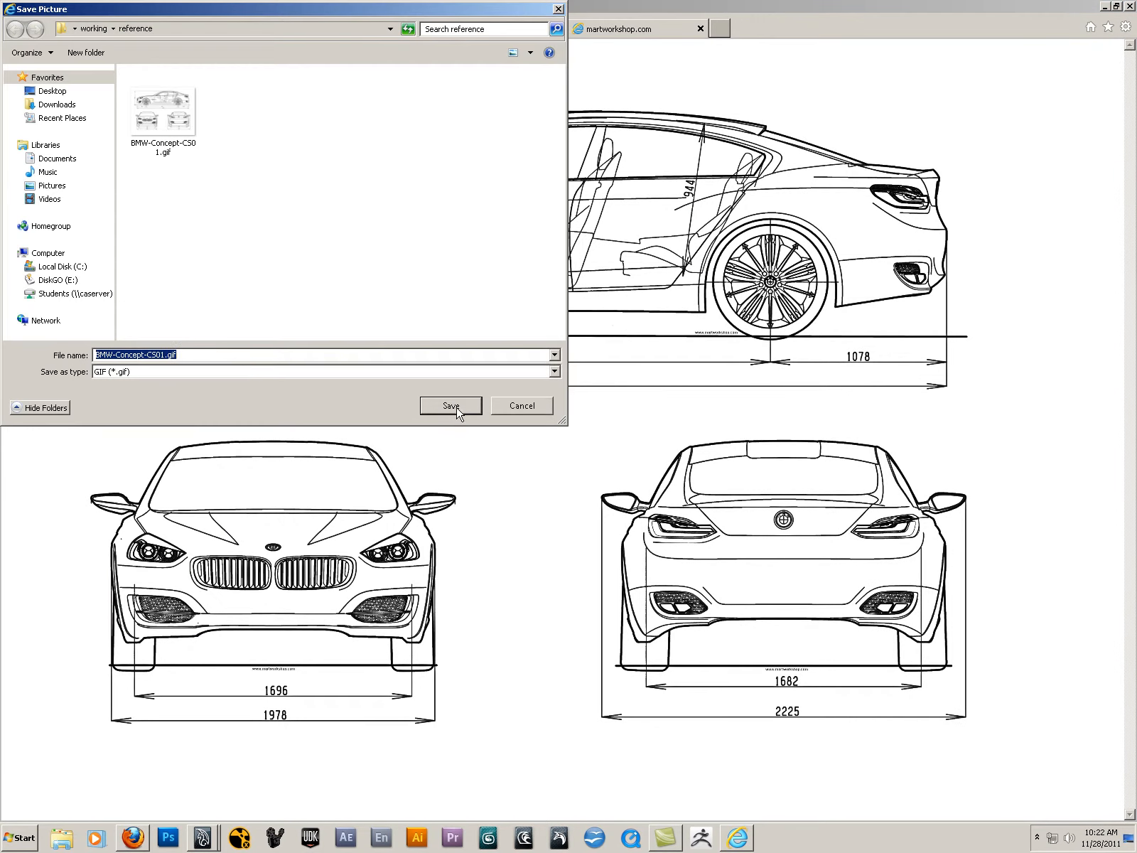
click(449, 405)
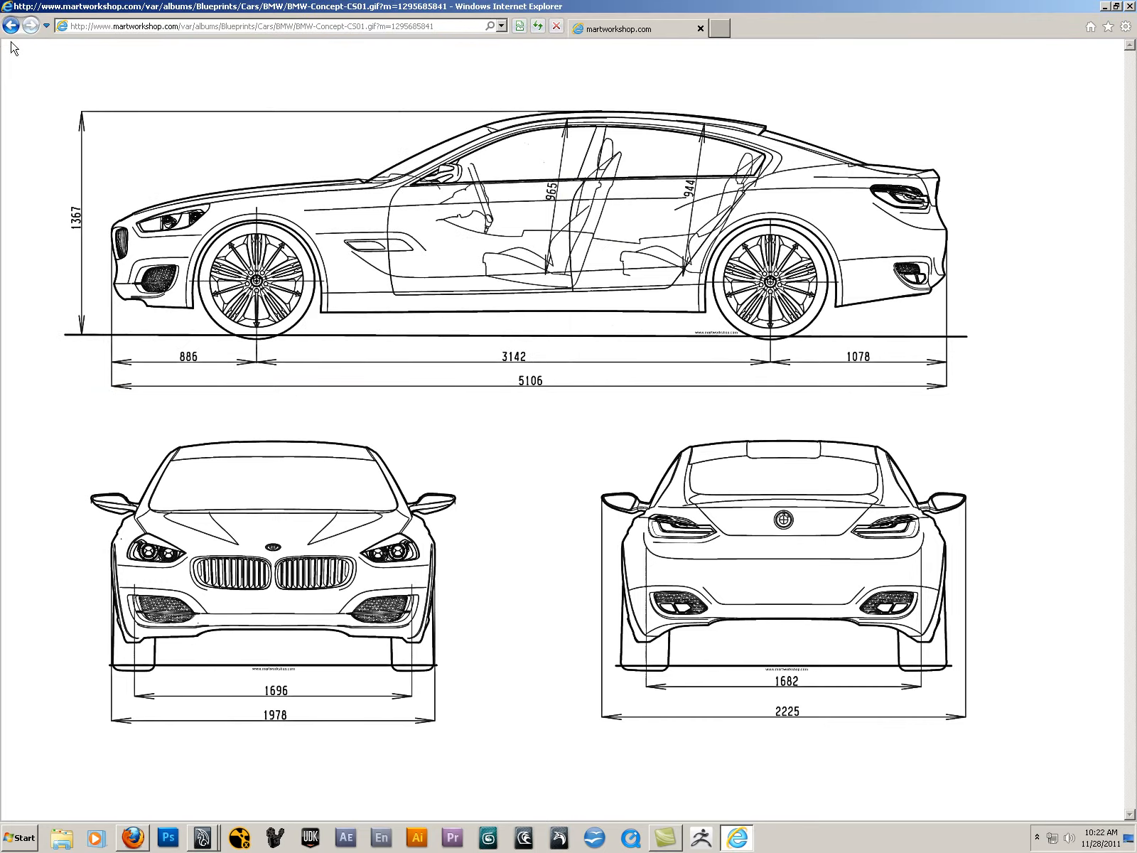
click(11, 26)
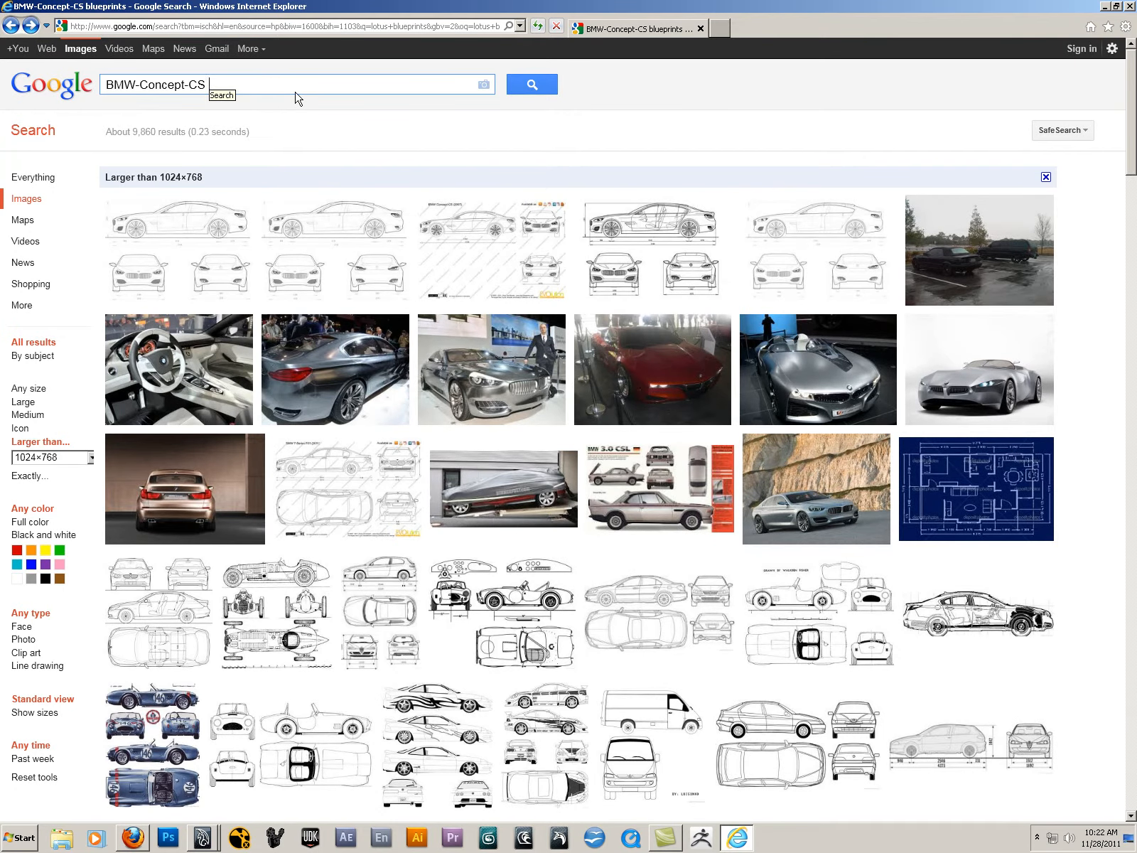
mouse_move(544, 228)
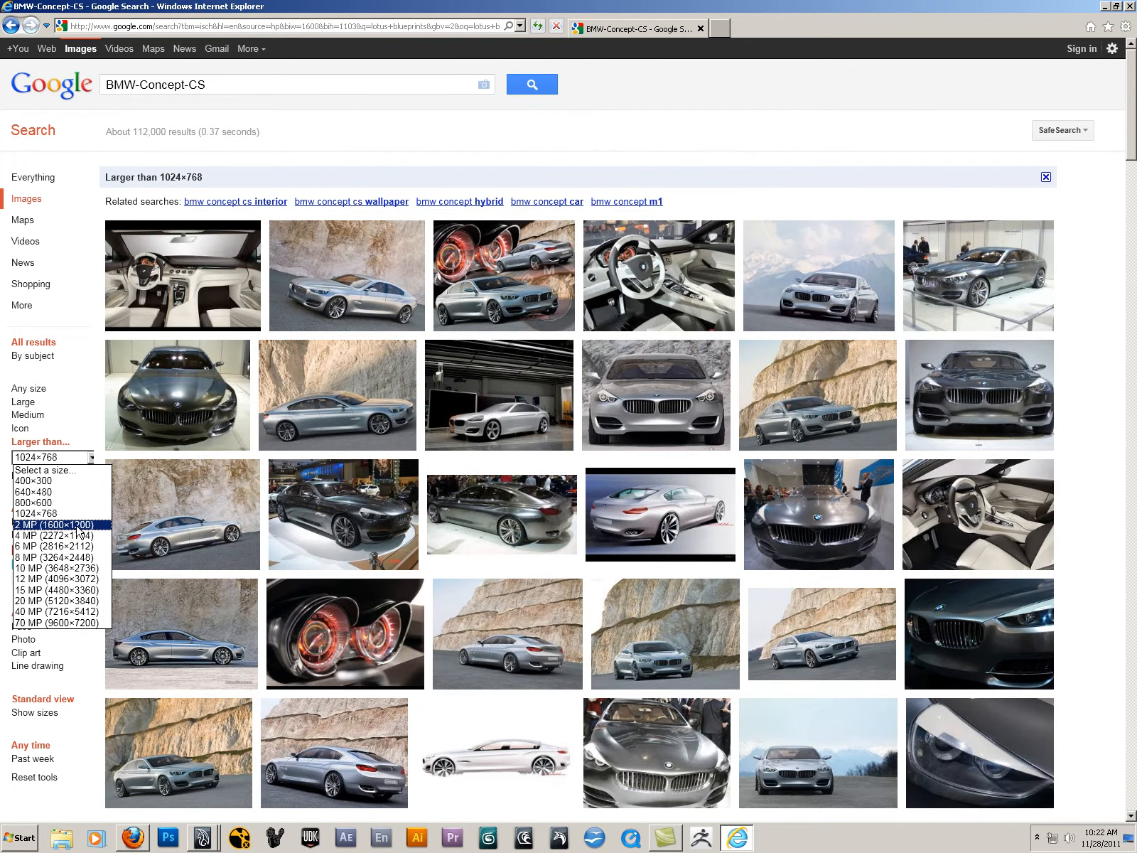
Step: Filter the BMW-Concept-CS results by Larger than 2 MP, then 6 MP, settling on 4 MP
click(47, 524)
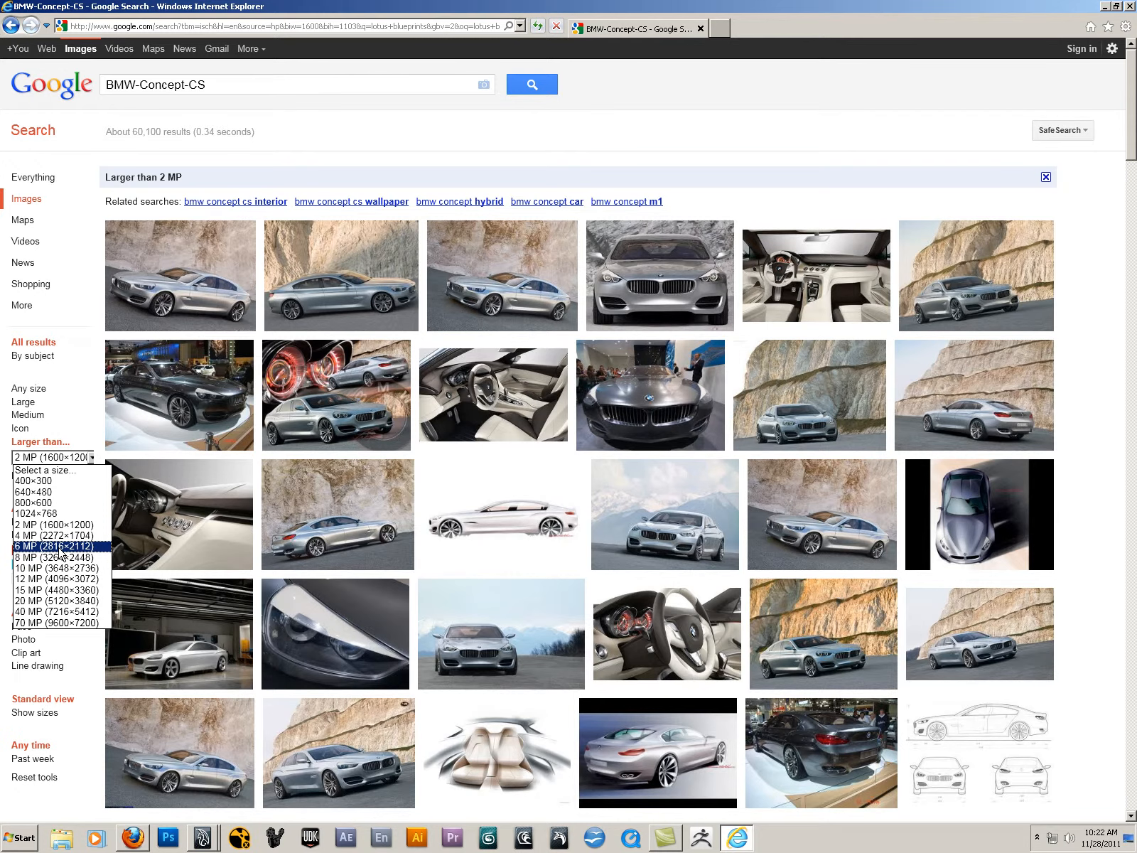
click(53, 546)
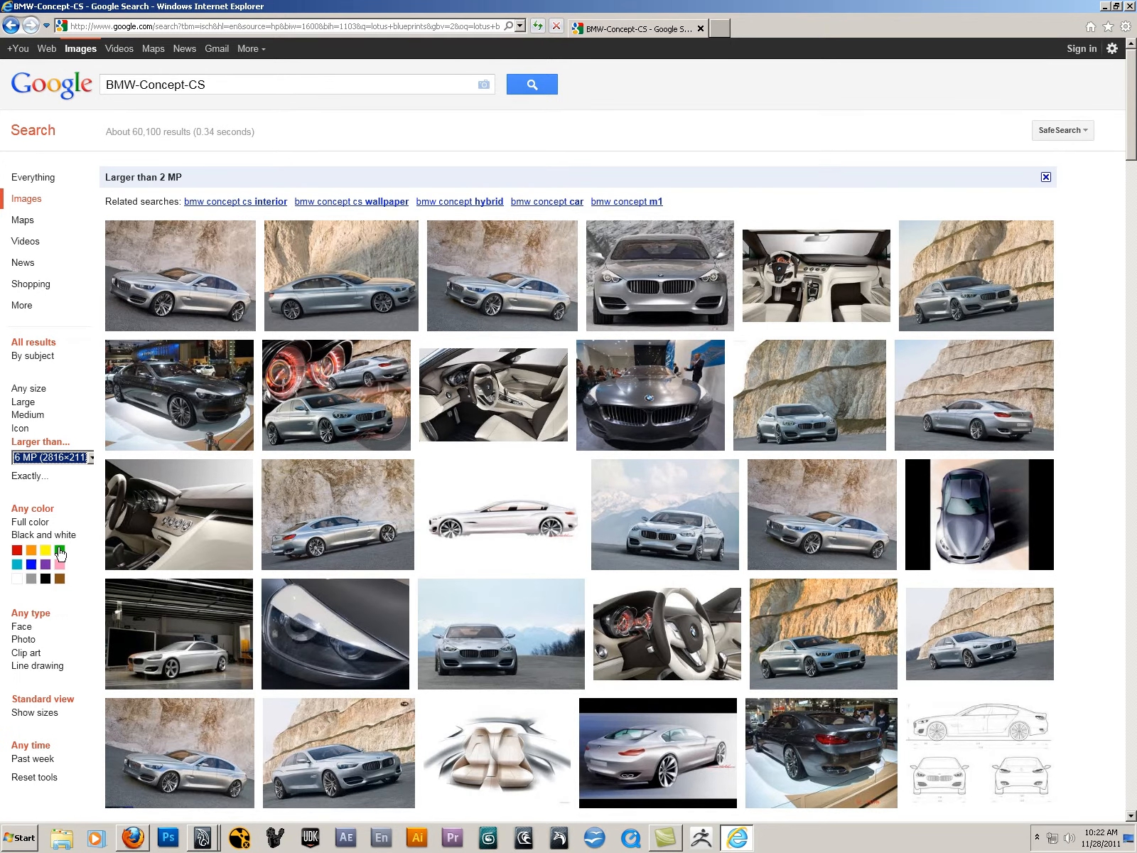
click(59, 550)
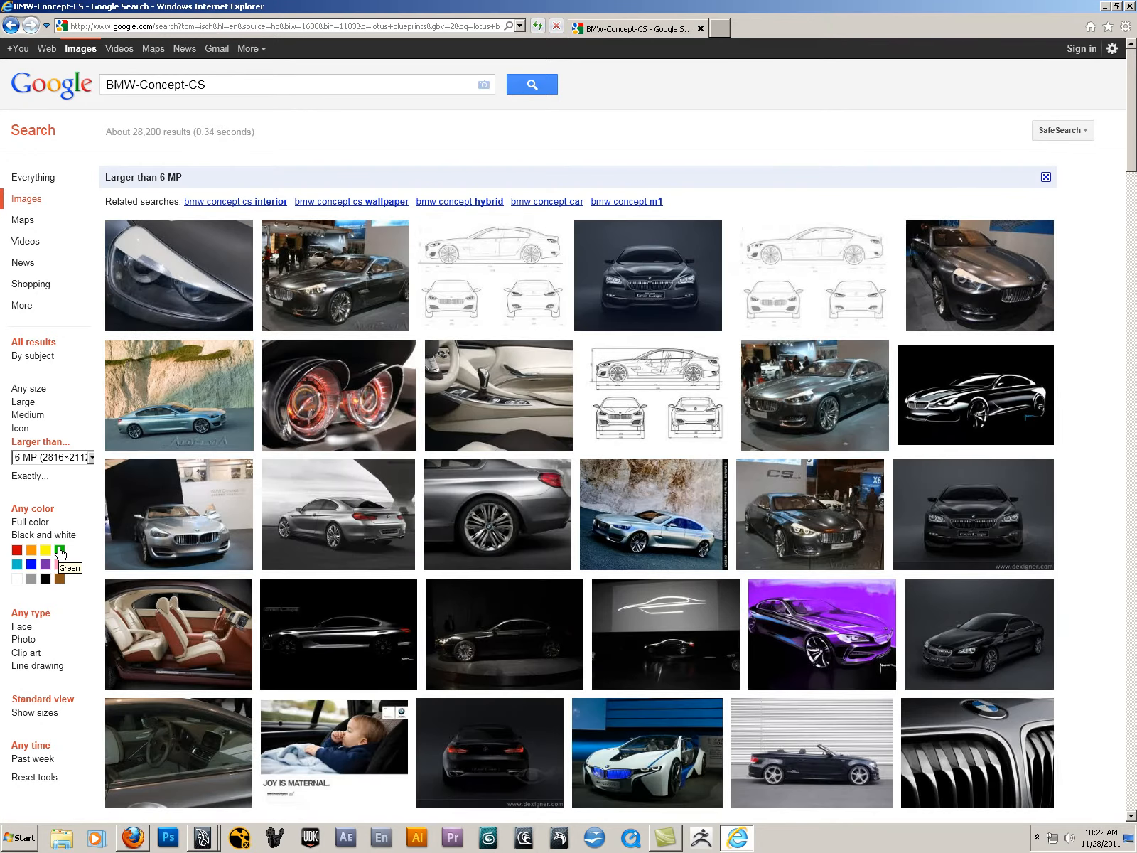
mouse_move(61, 554)
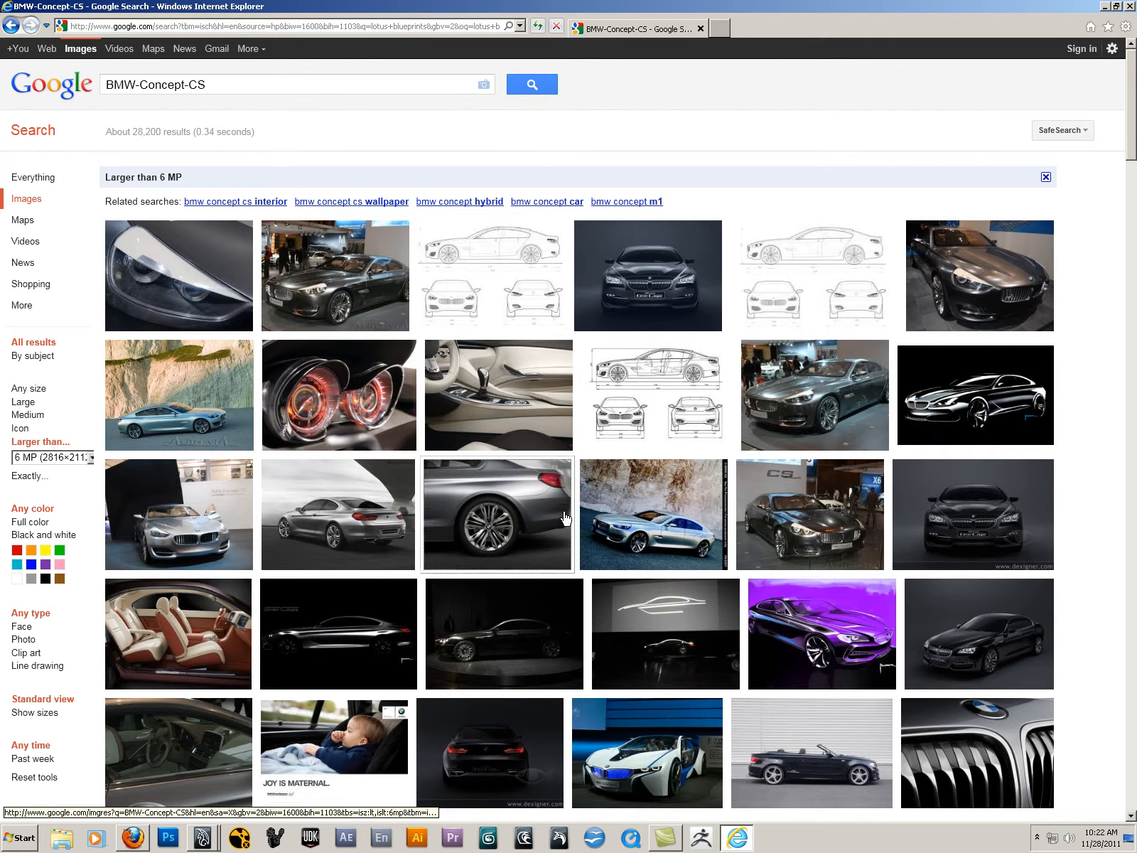
scroll(down, 3)
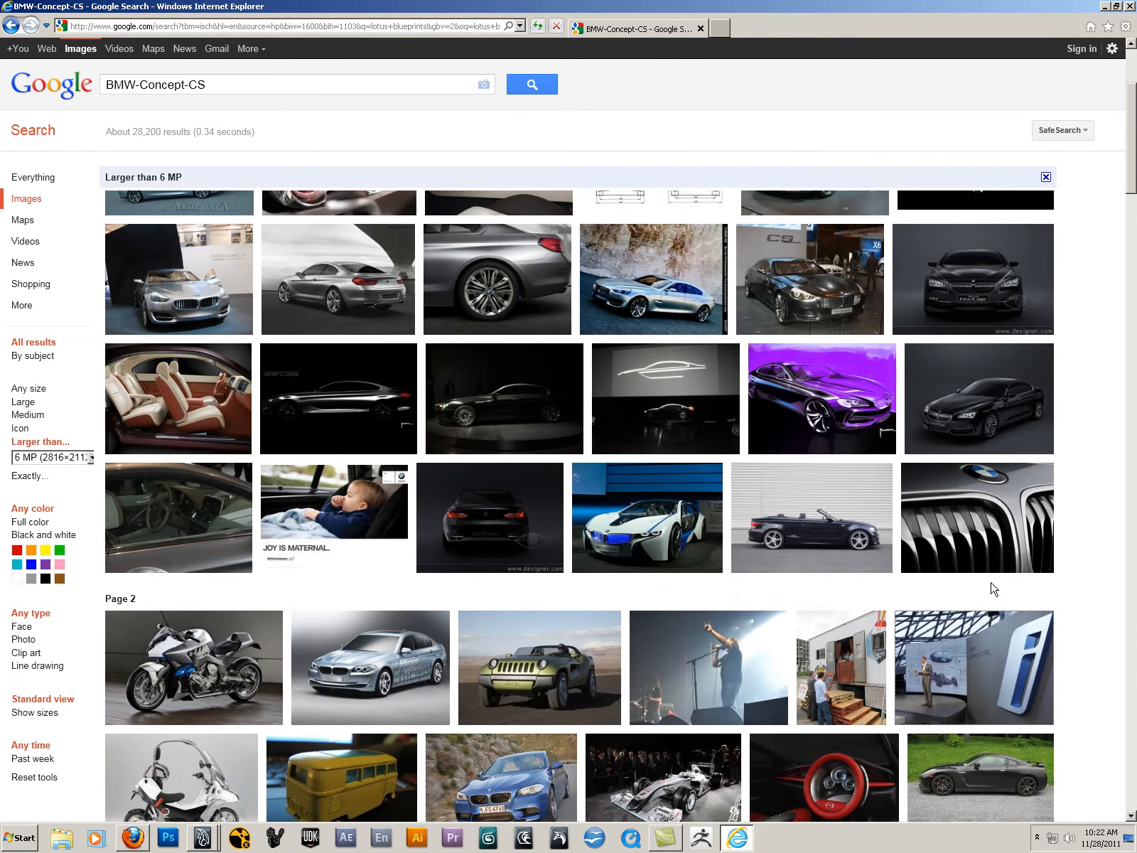
click(52, 457)
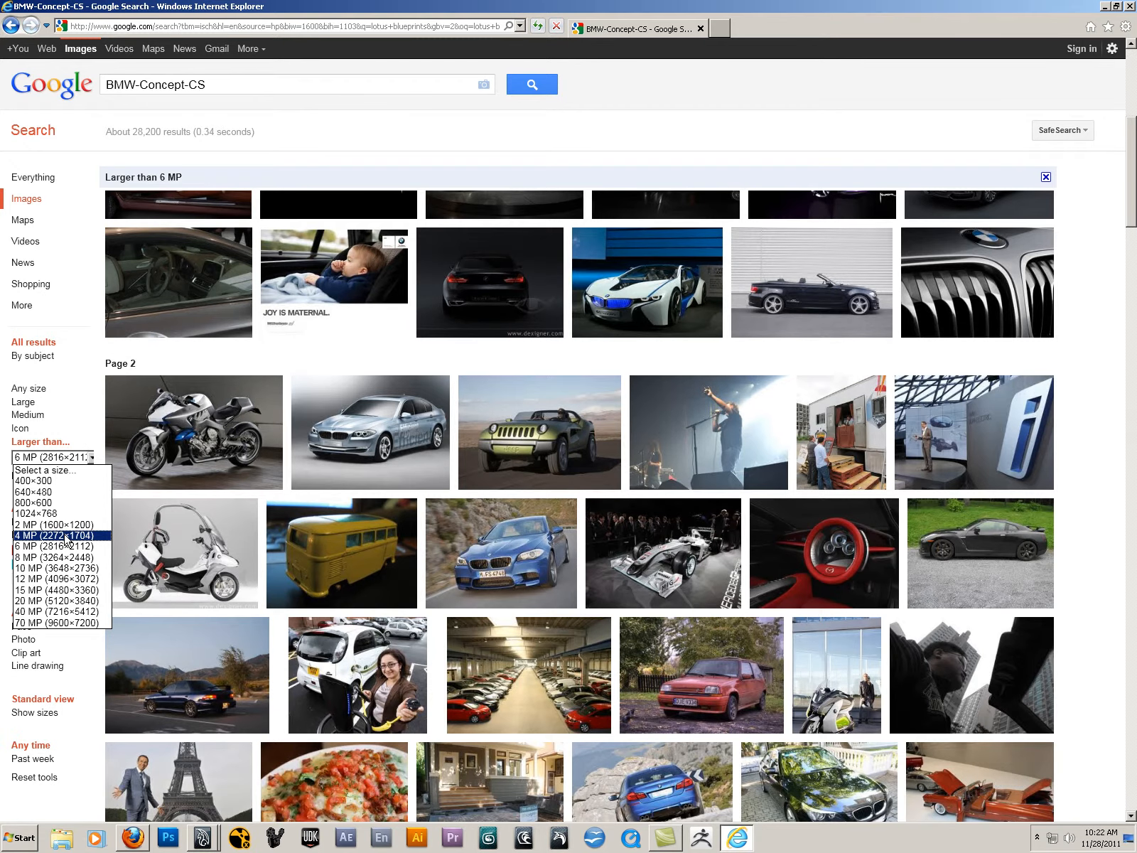
click(58, 536)
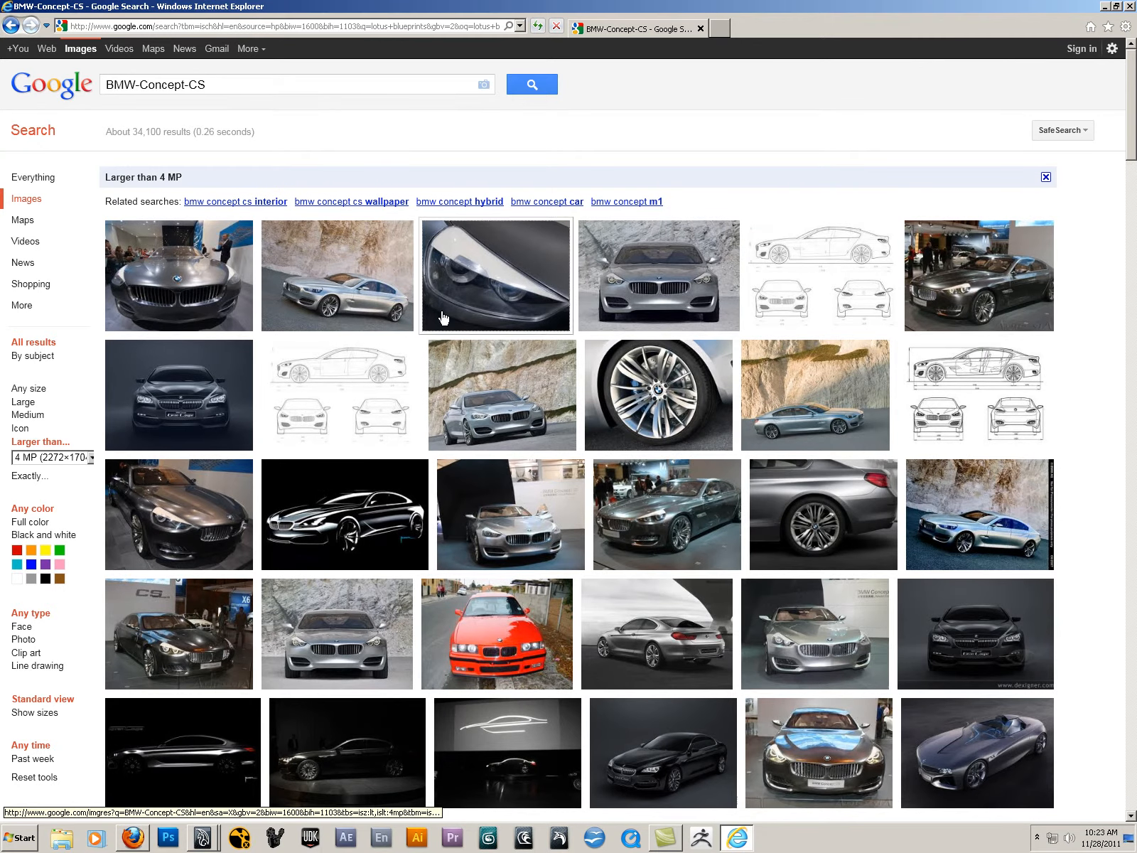
Step: View the topcarblog silver BMW Concept CS rock-wall photo at full resolution
click(496, 274)
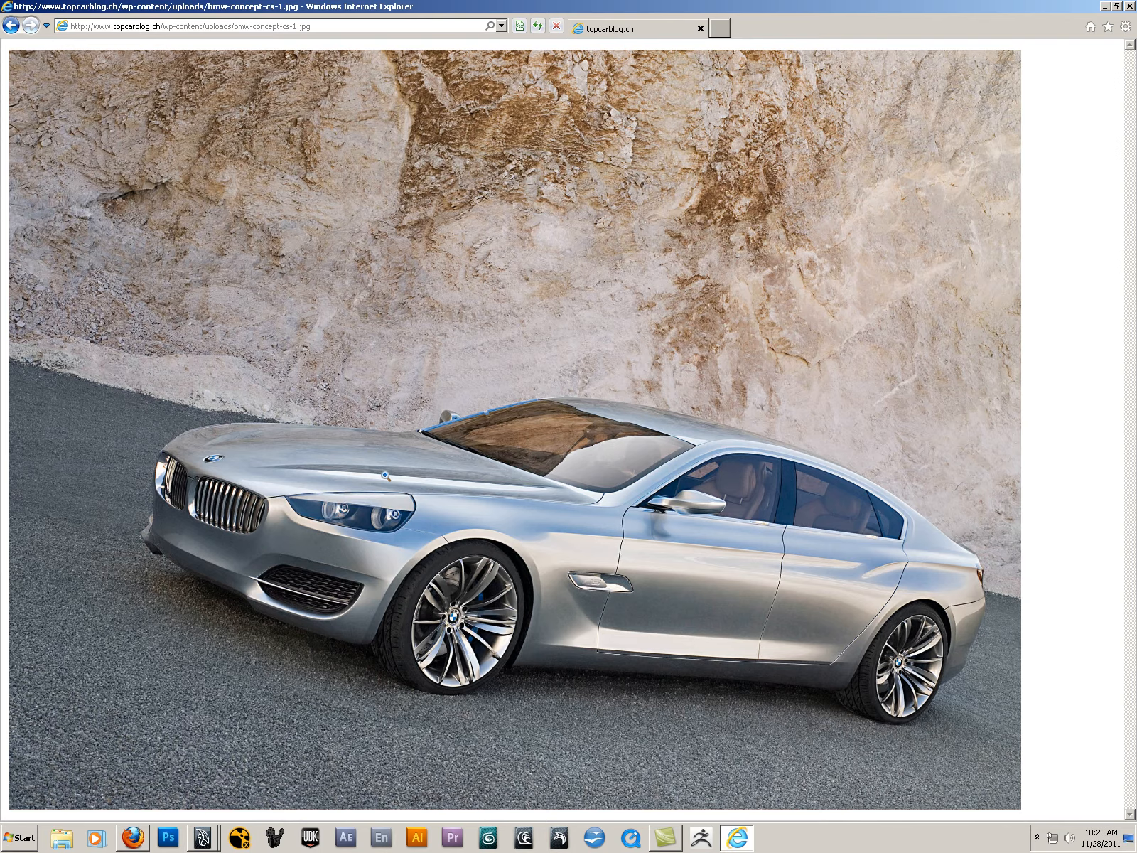
click(384, 472)
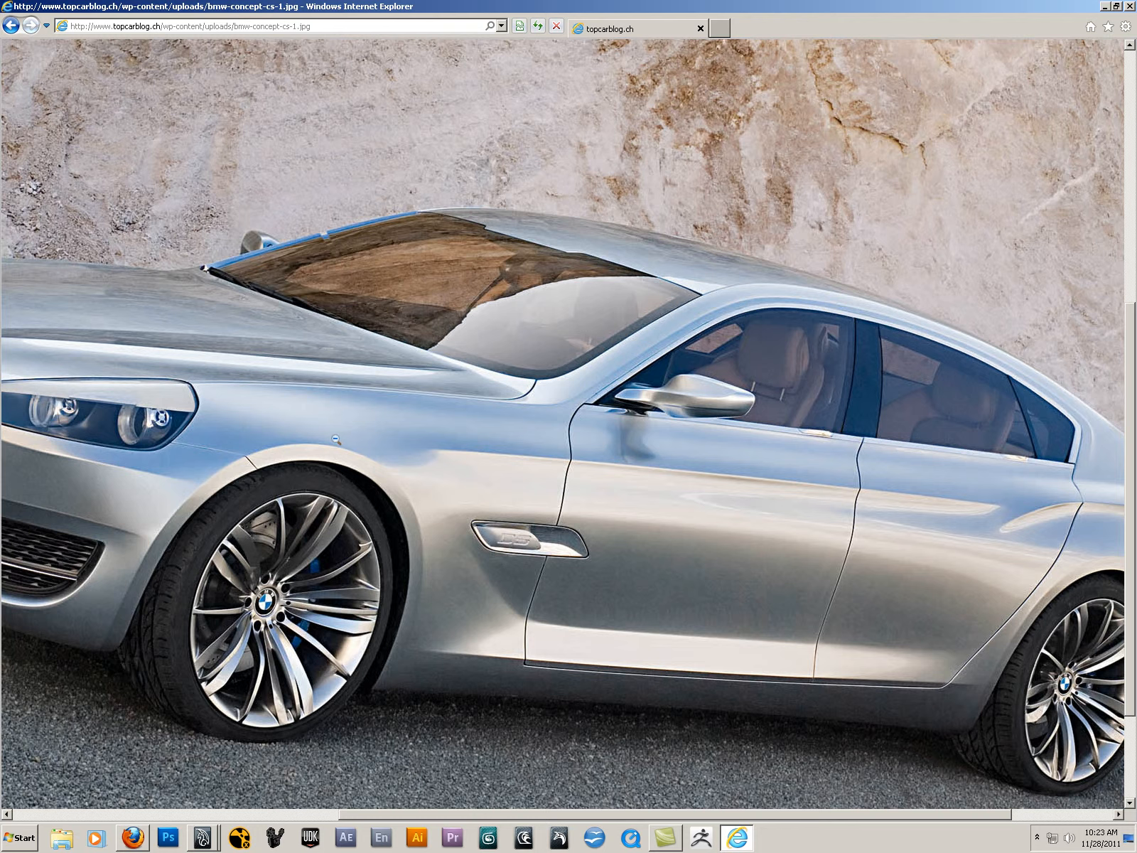
mouse_move(453, 508)
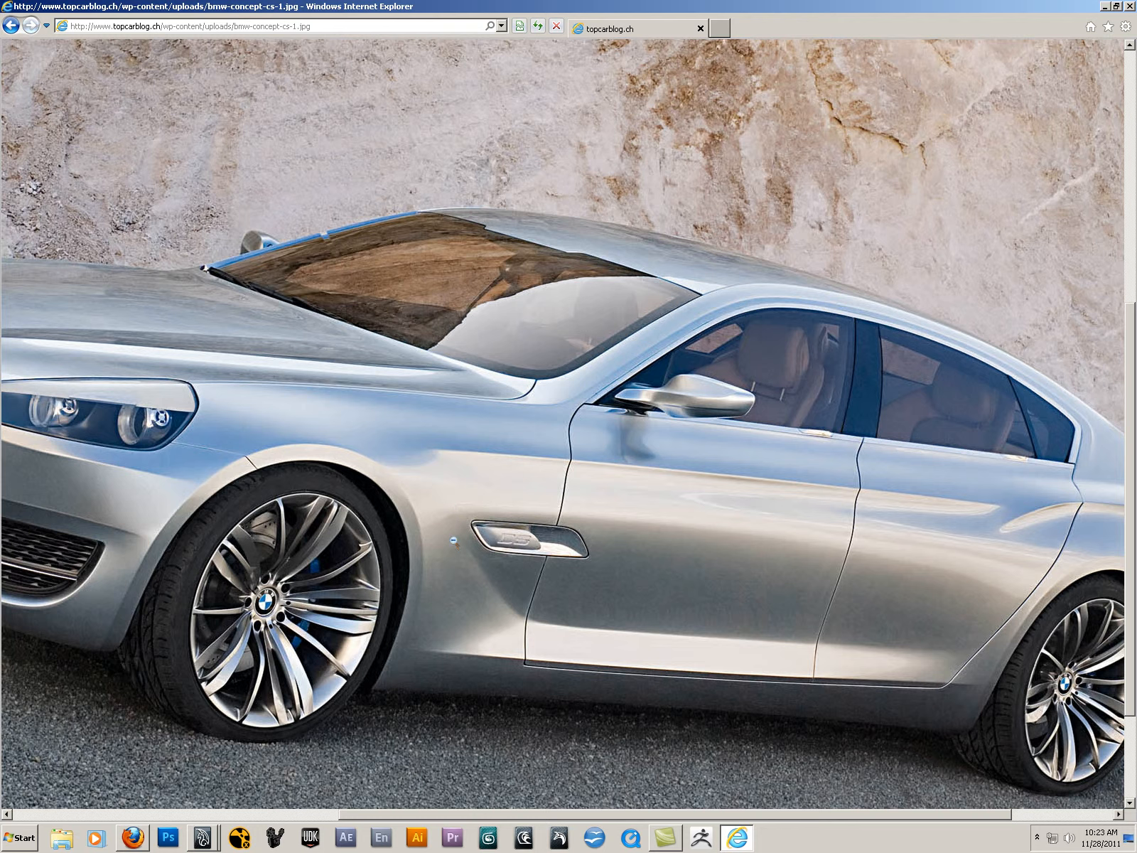
mouse_move(938, 645)
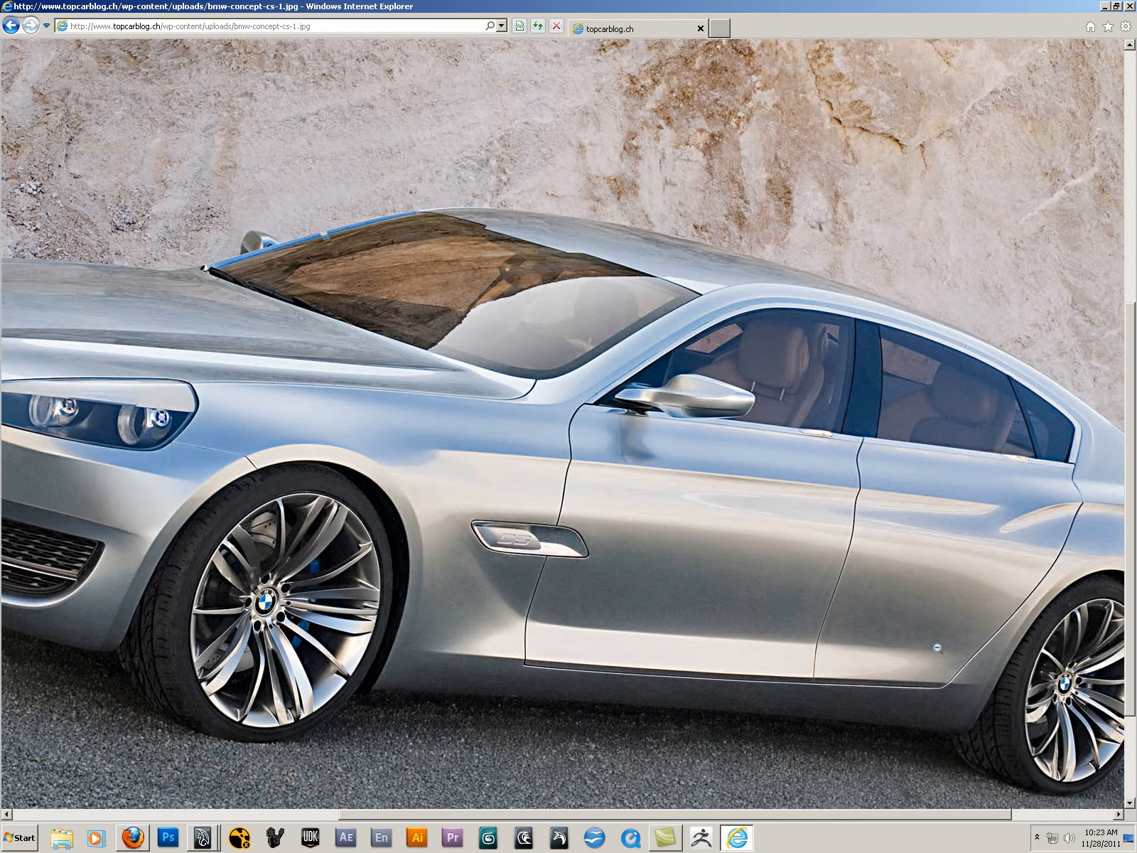
mouse_move(703, 563)
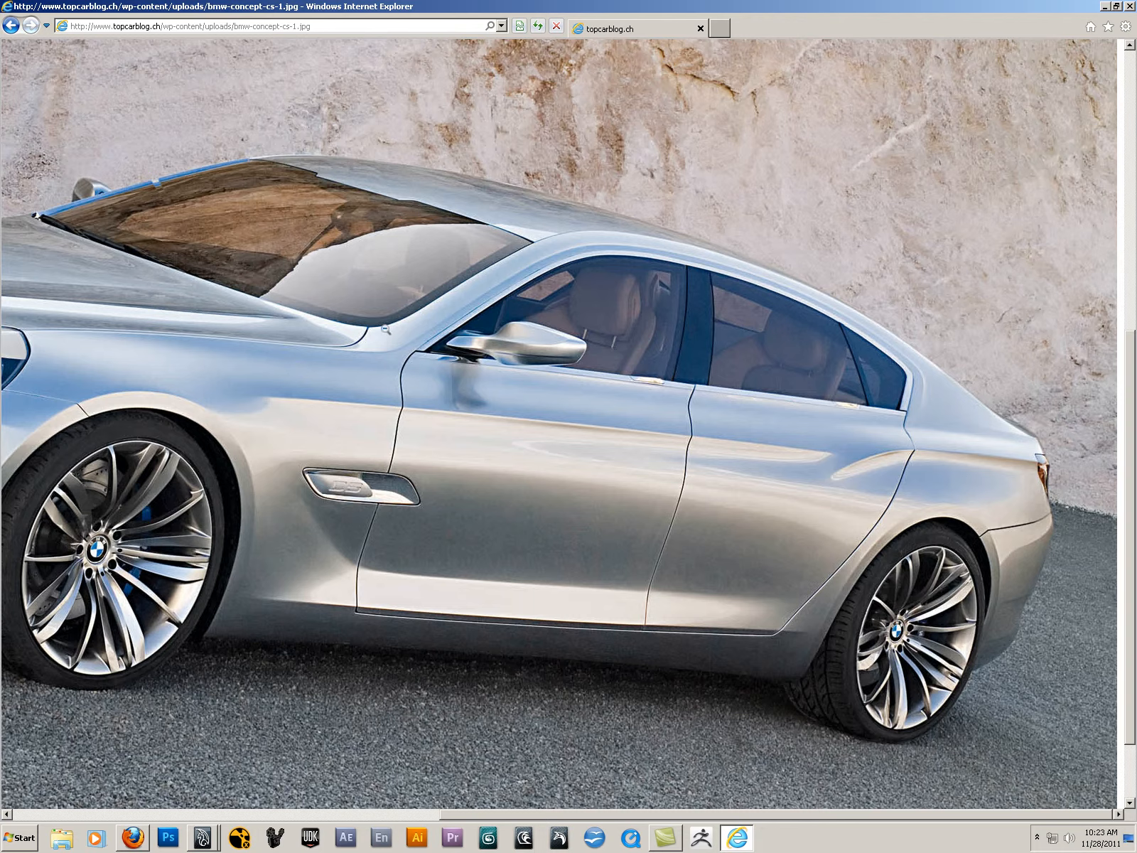
mouse_move(389, 573)
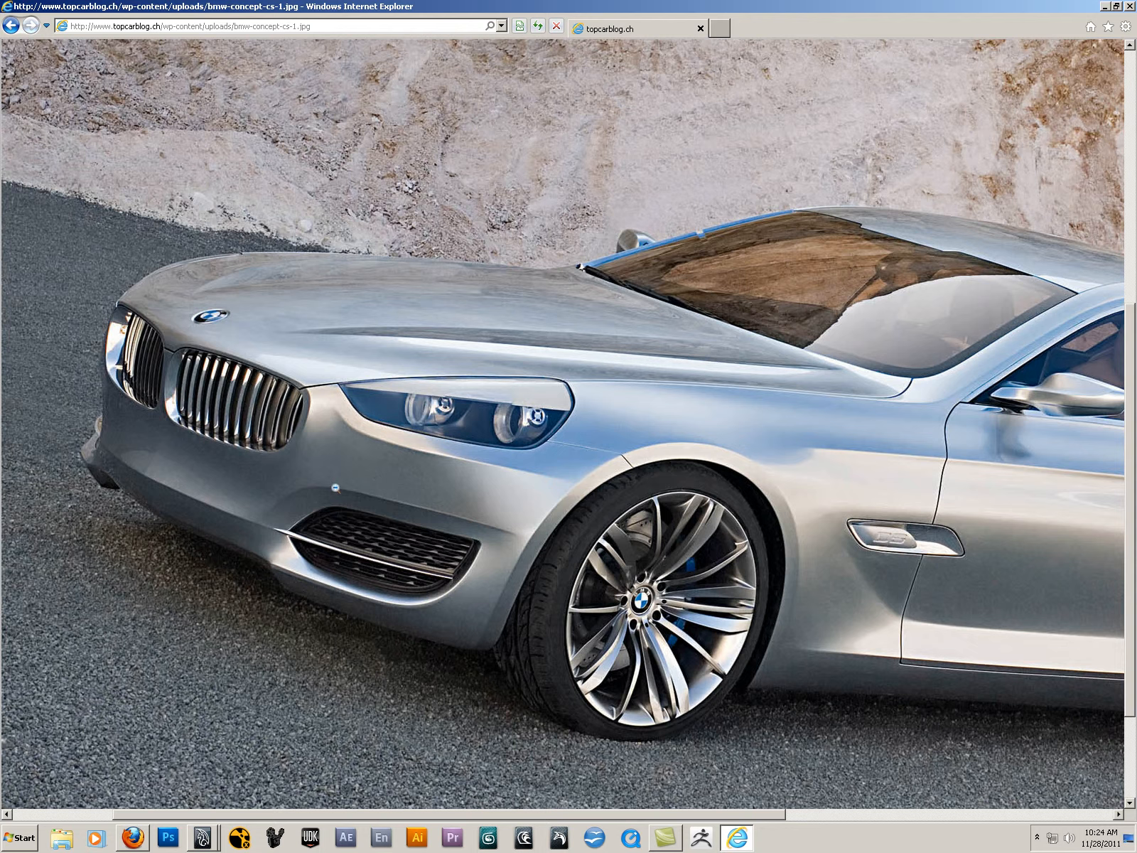
mouse_move(446, 477)
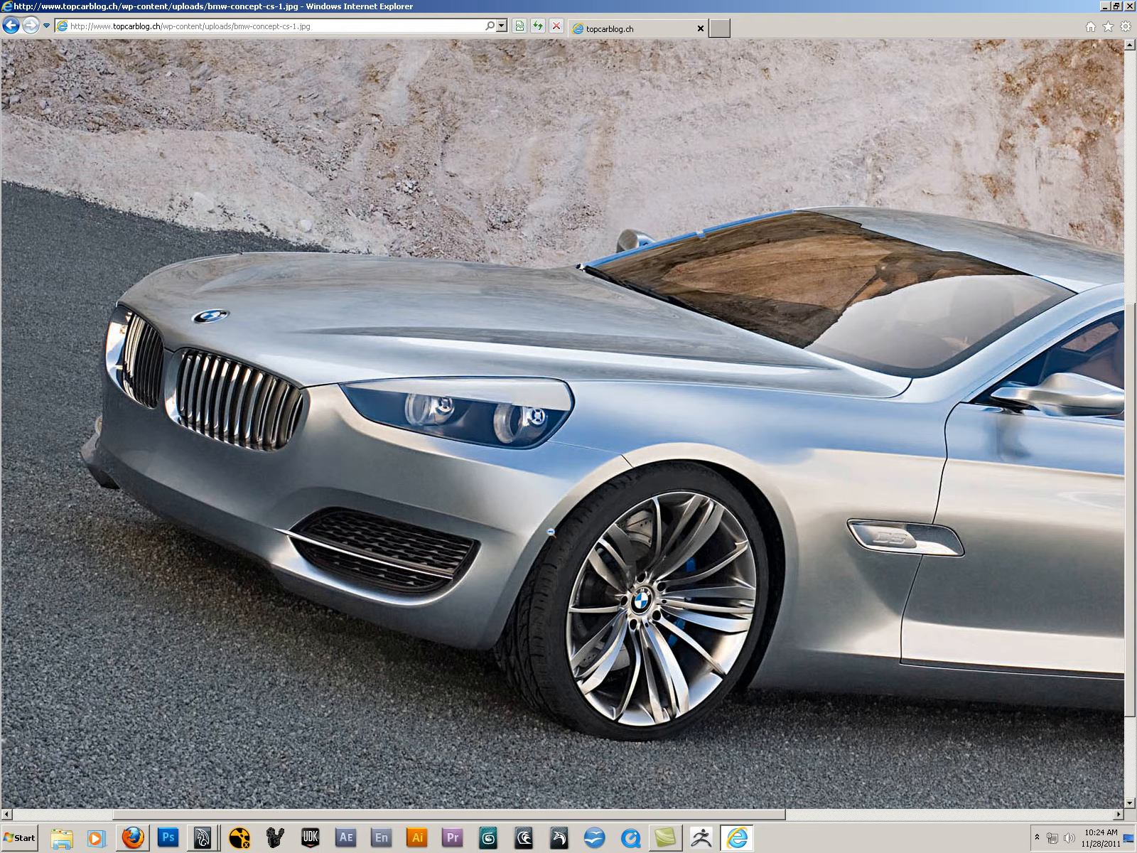
mouse_move(357, 424)
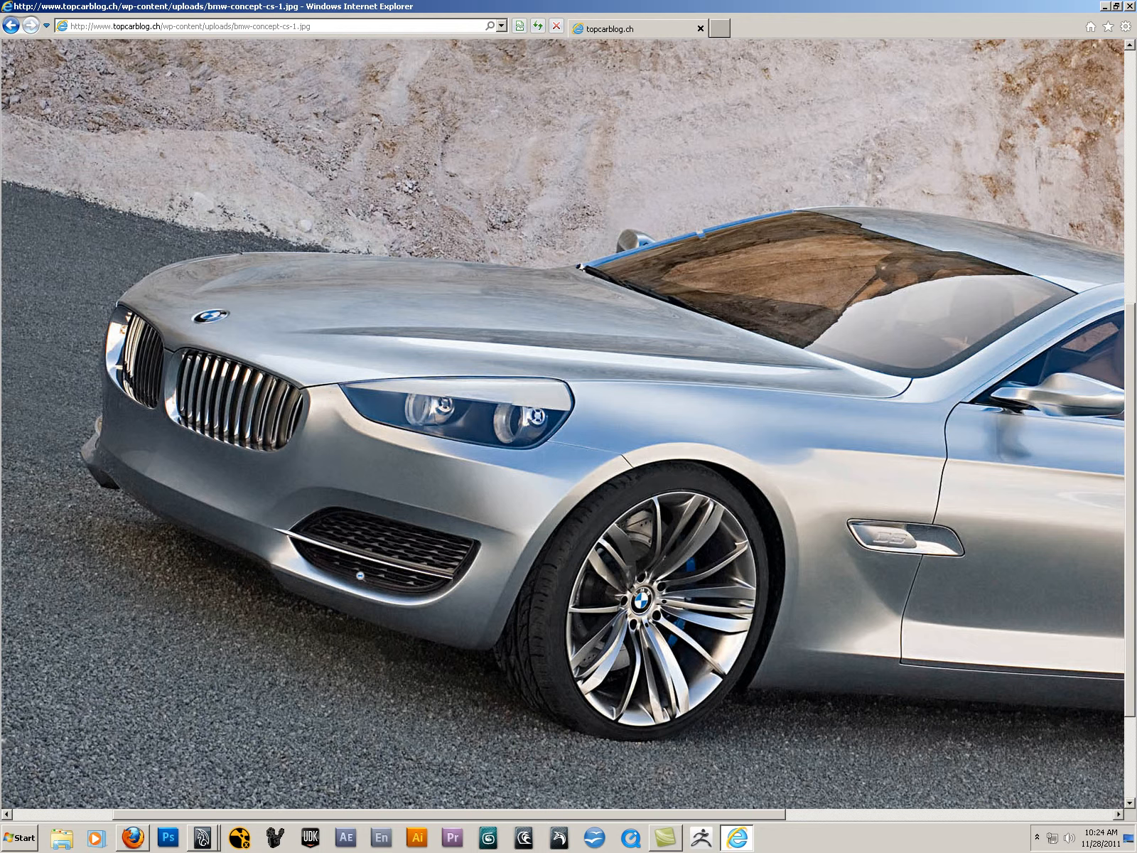
mouse_move(589, 467)
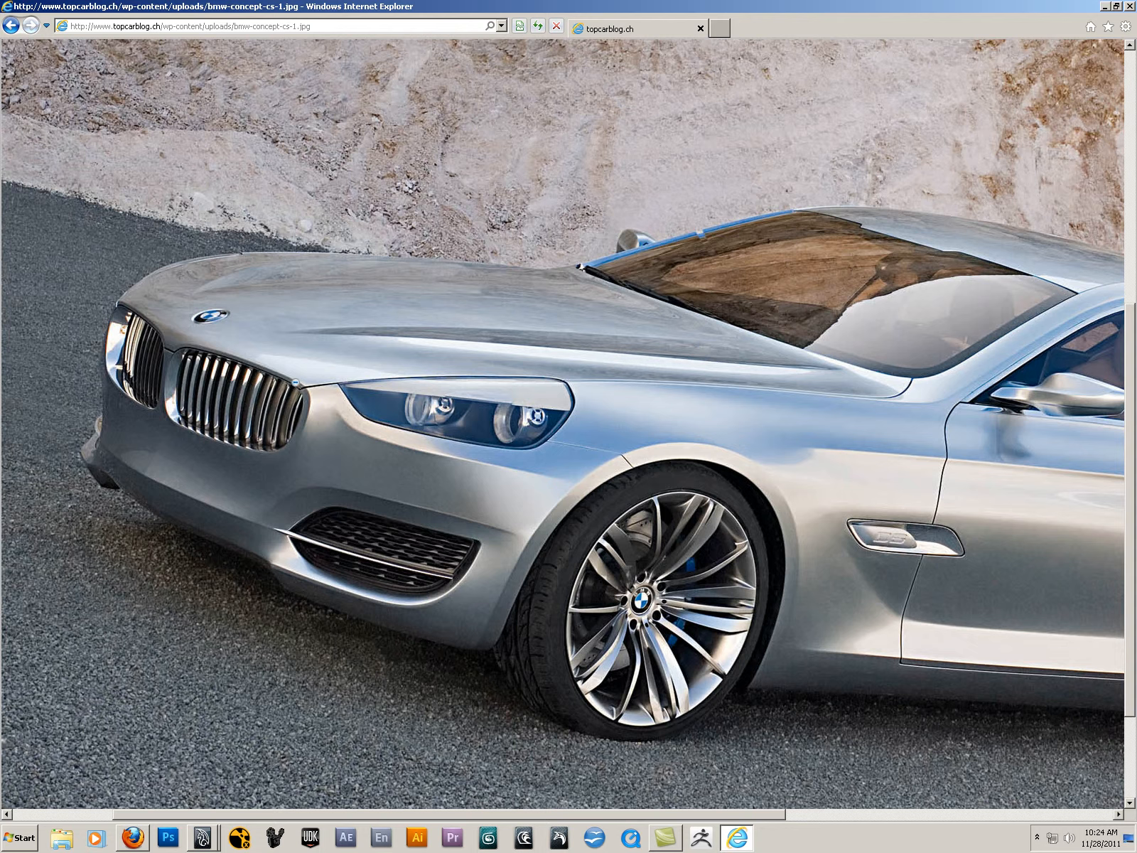
mouse_move(299, 440)
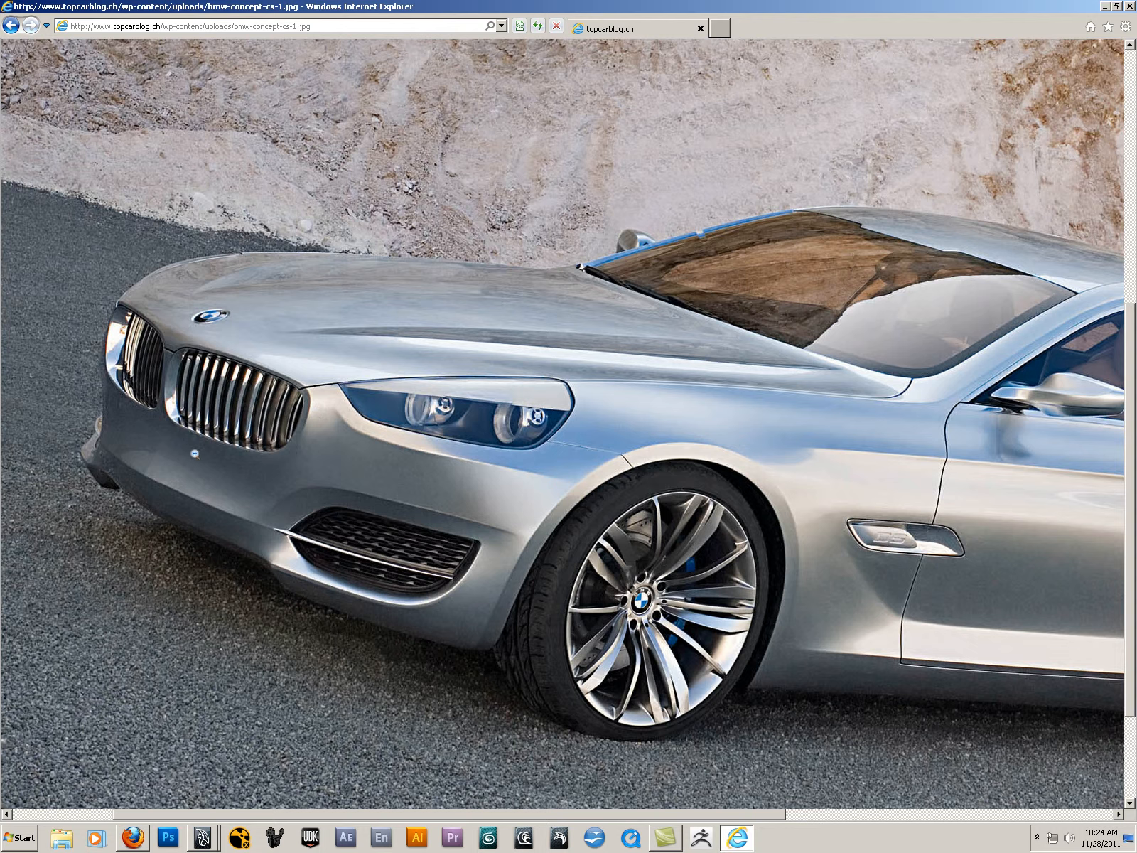
mouse_move(196, 453)
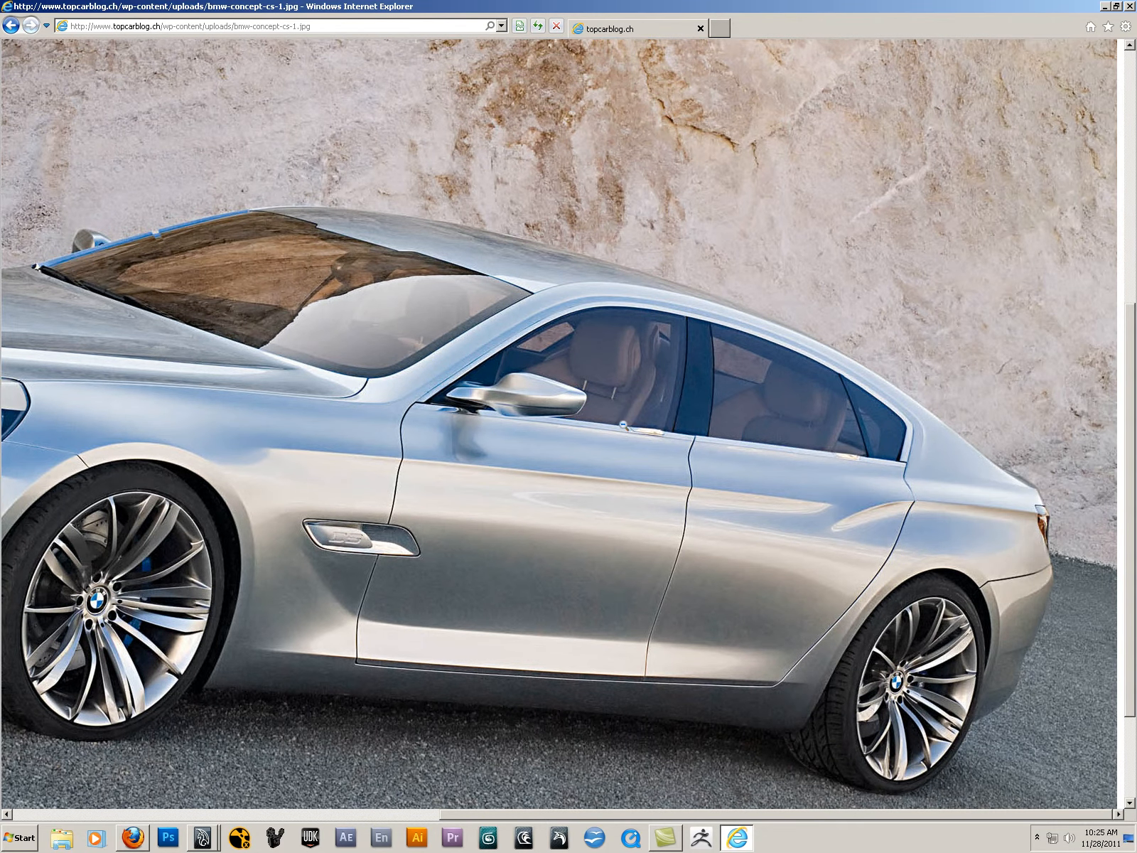
mouse_move(706, 584)
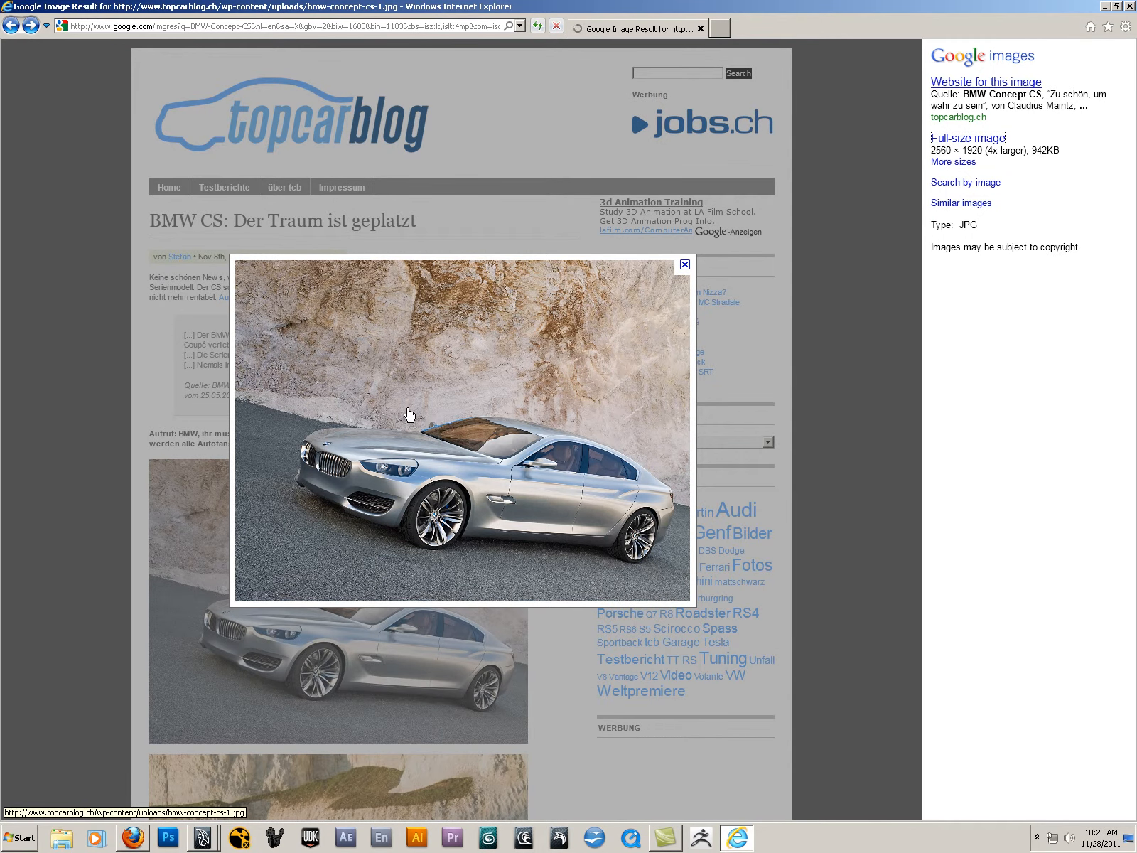
Step: Save the silver BMW Concept CS photo as a JPEG into the reference folder
right_click(369, 400)
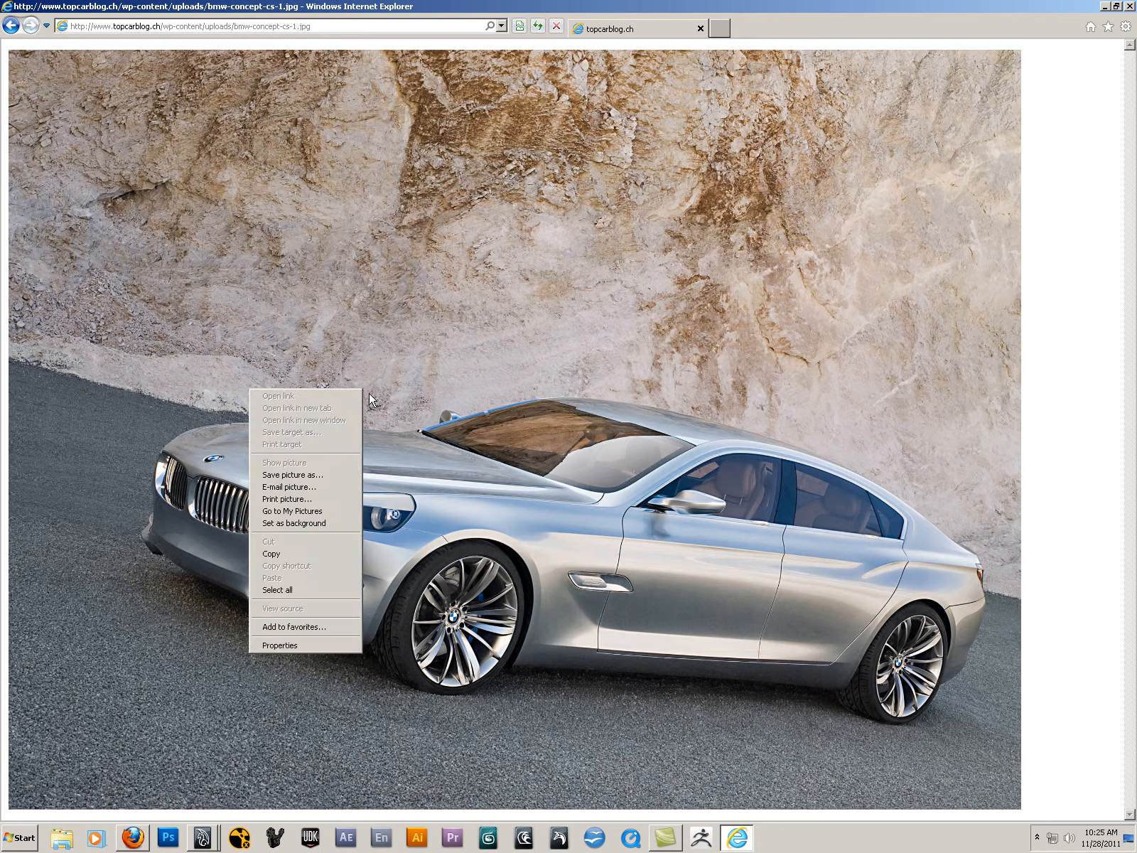
click(292, 475)
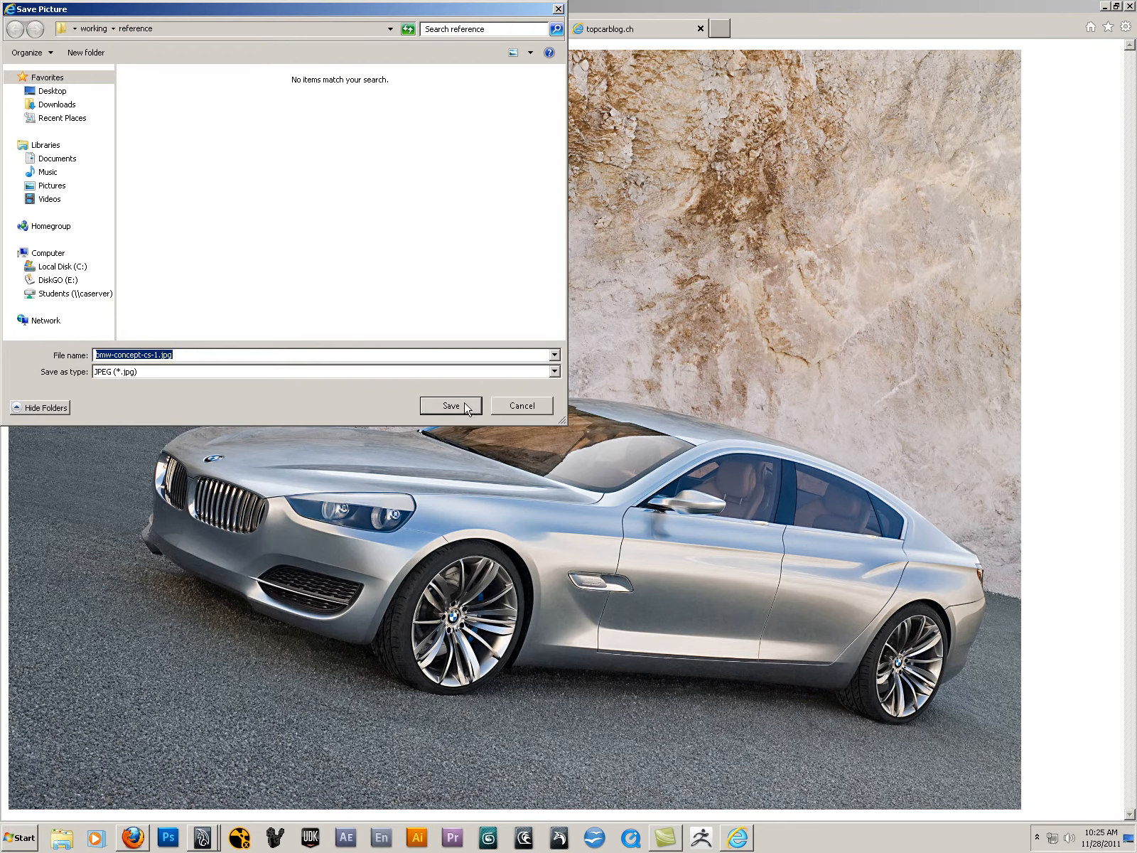
click(520, 405)
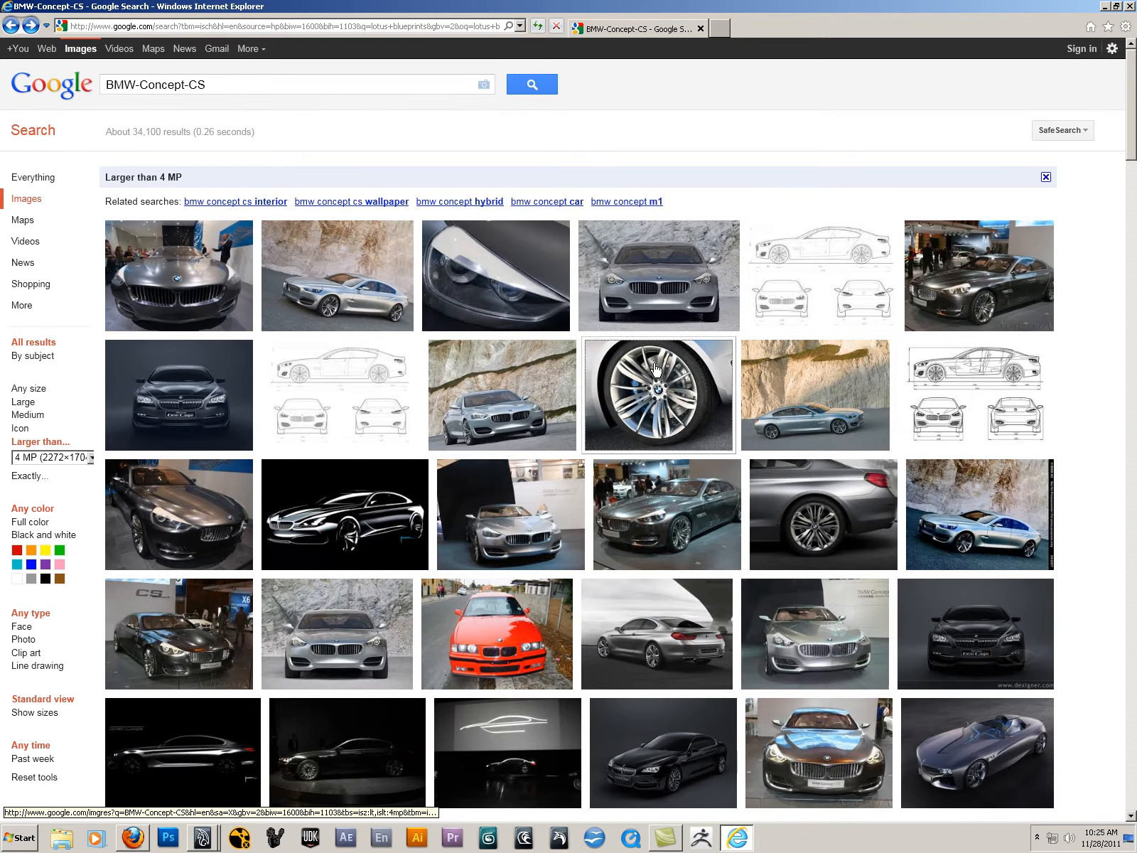
click(656, 395)
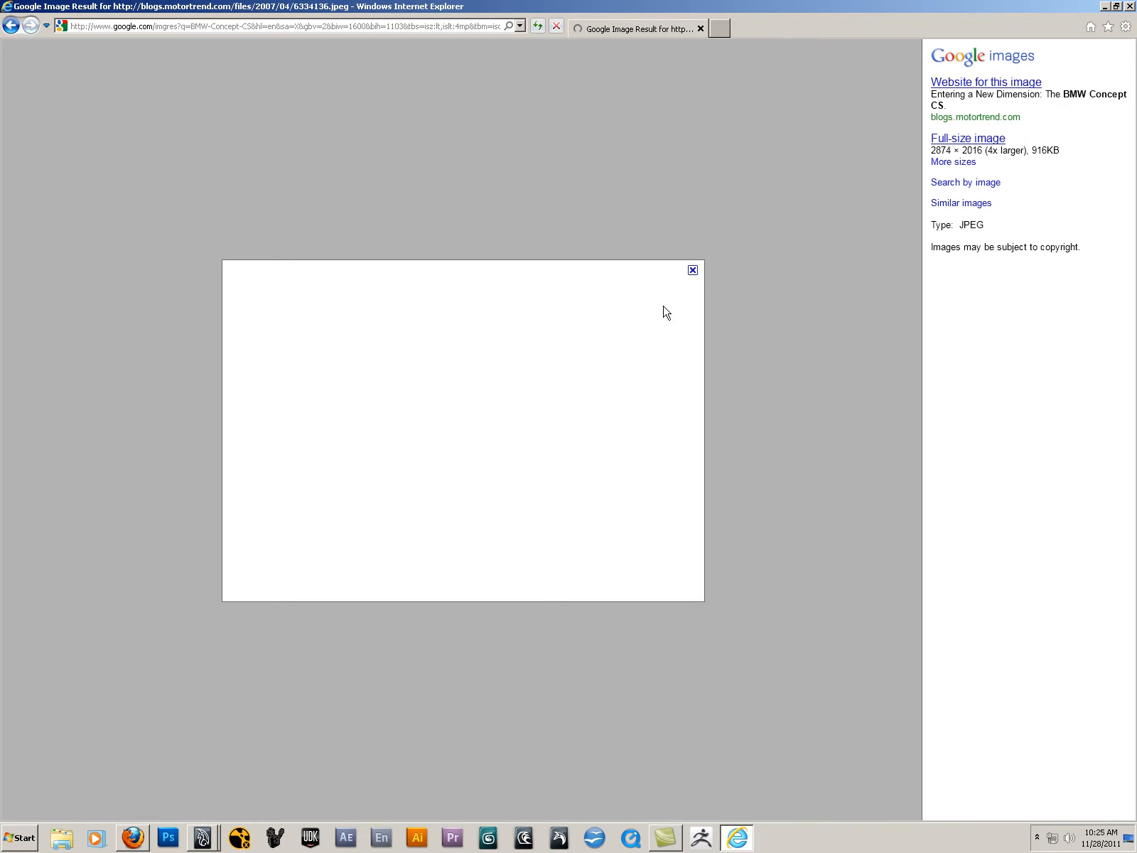
click(967, 137)
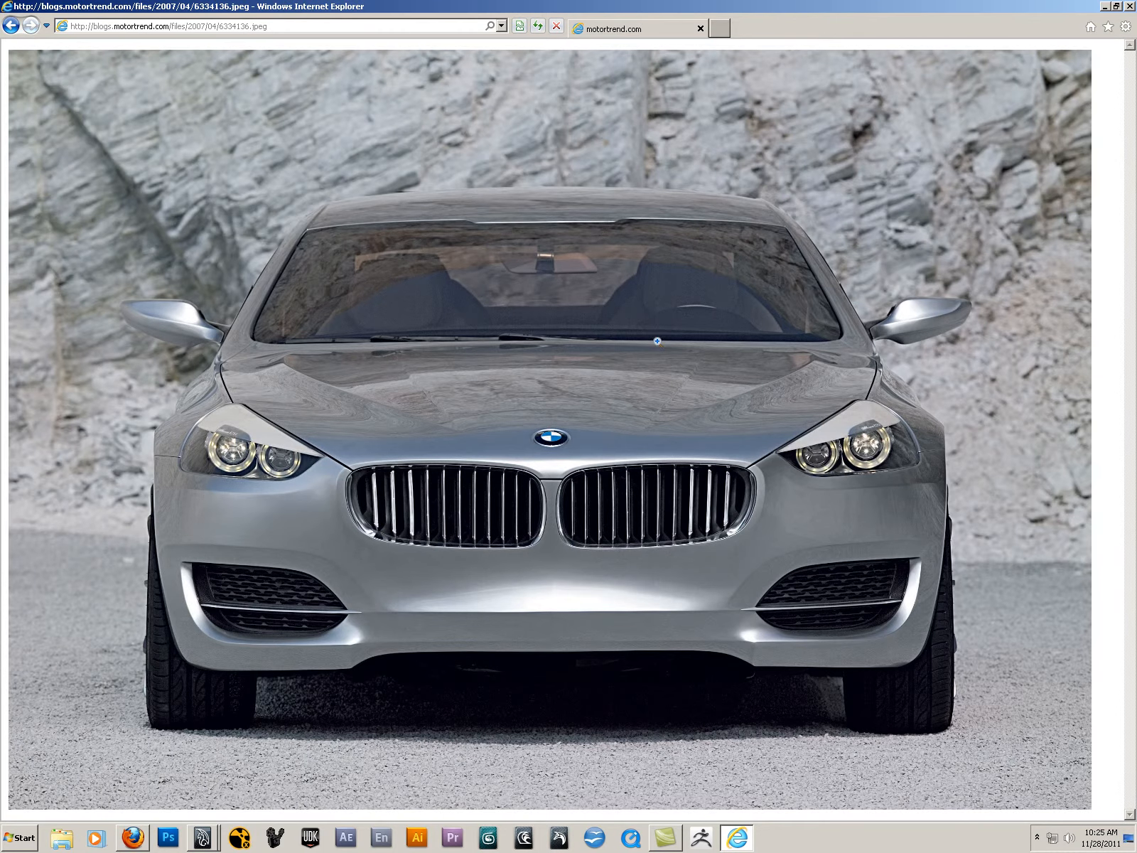
click(656, 341)
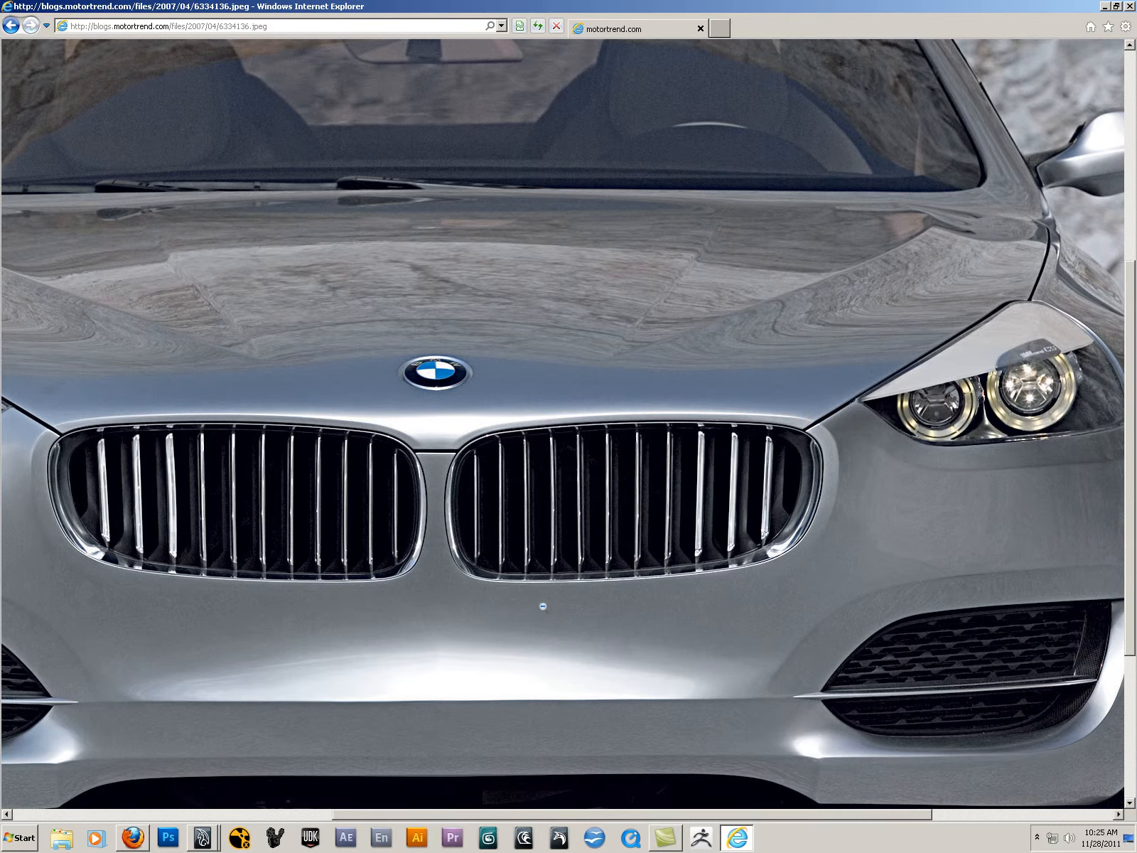
mouse_move(917, 368)
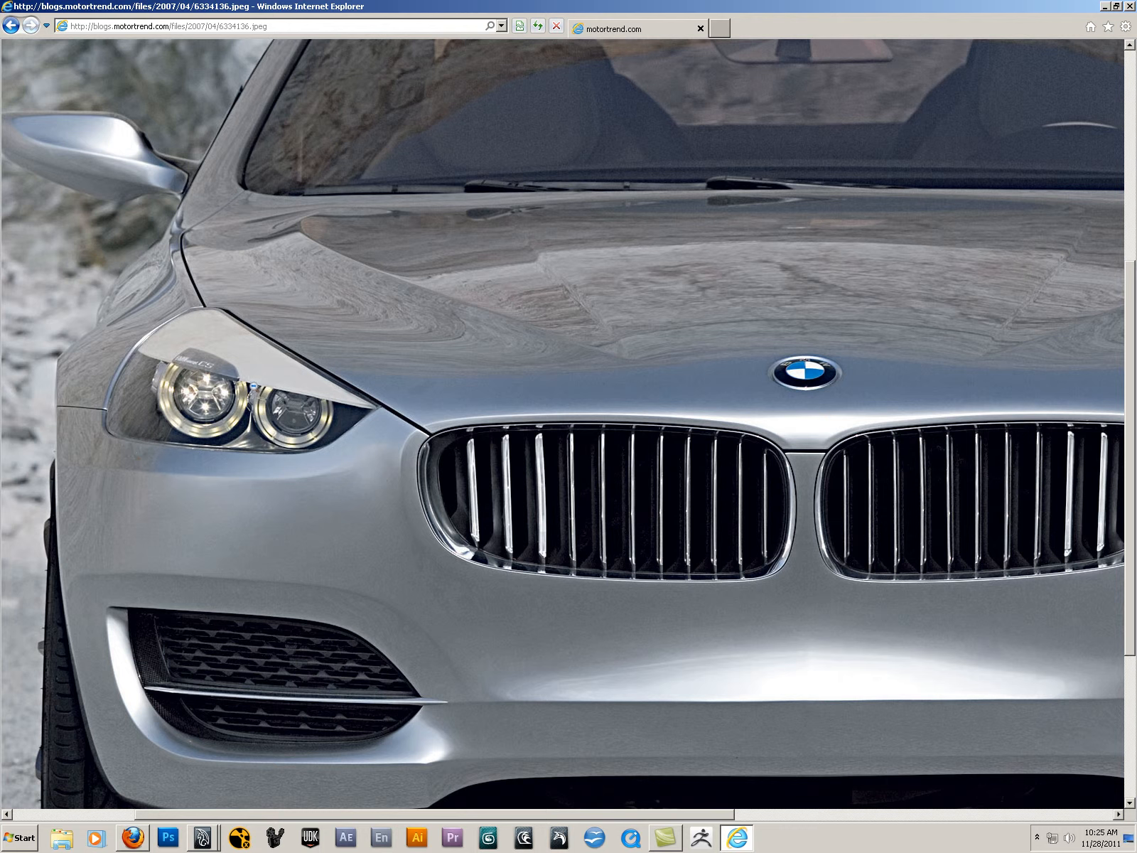
mouse_move(298, 217)
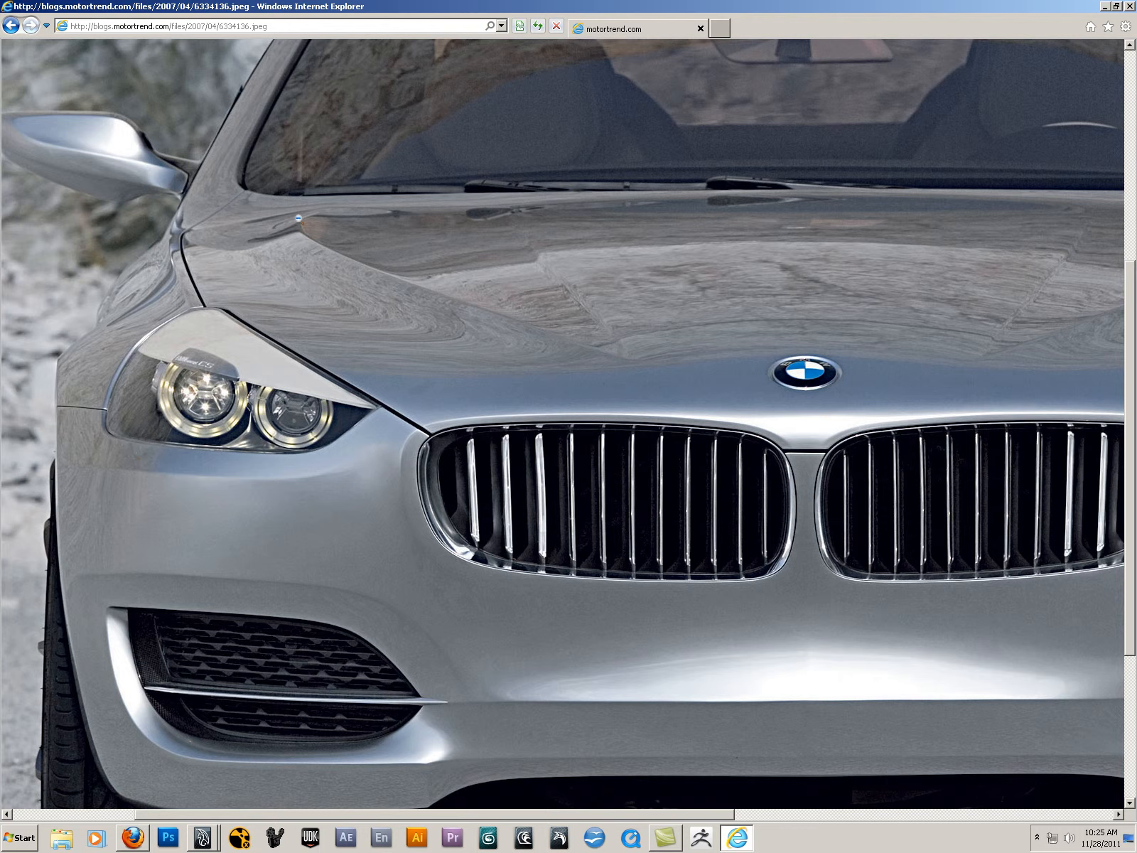
mouse_move(362, 263)
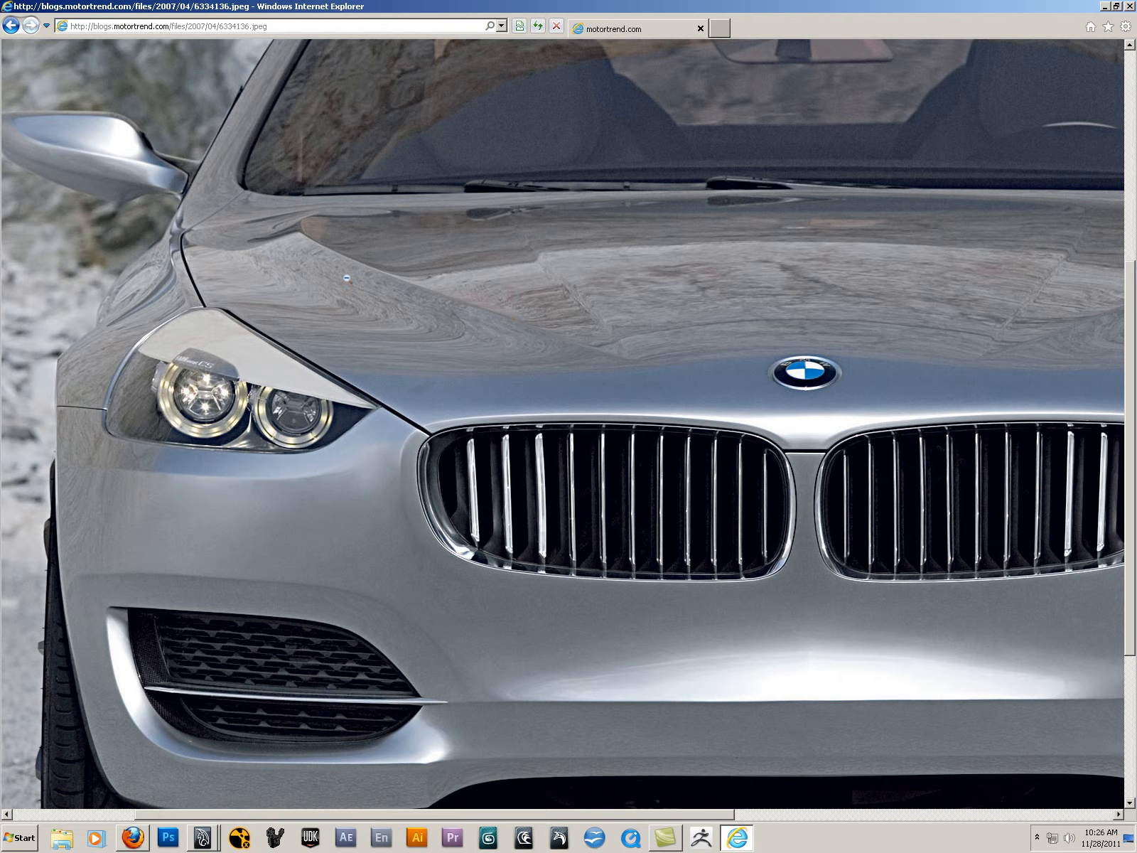
mouse_move(675, 371)
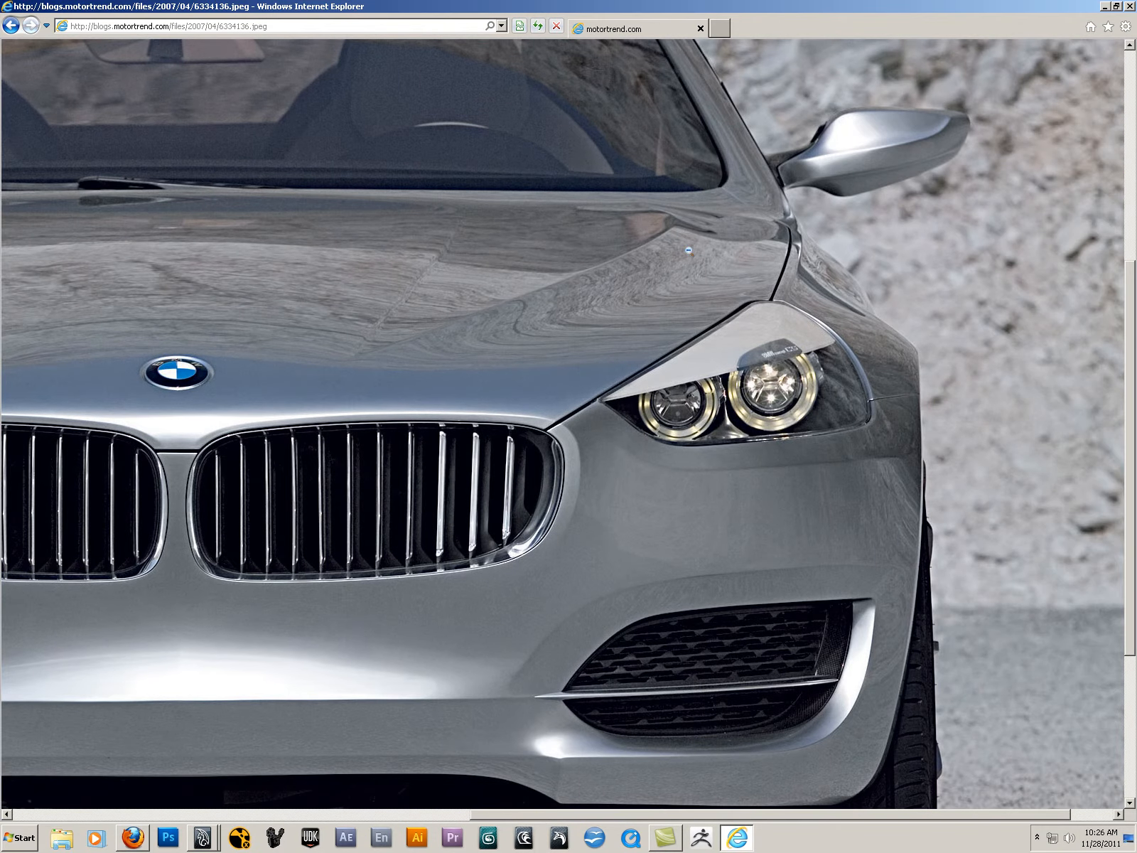
mouse_move(412, 336)
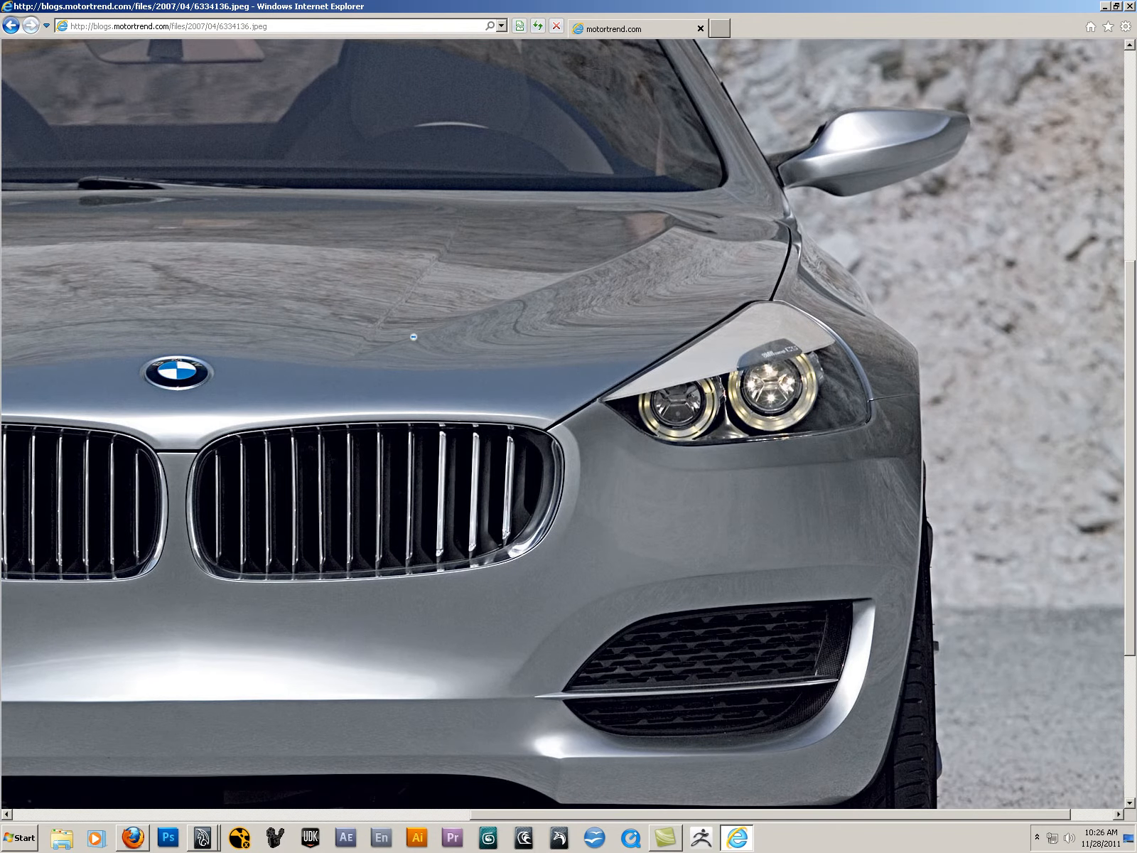
mouse_move(790, 253)
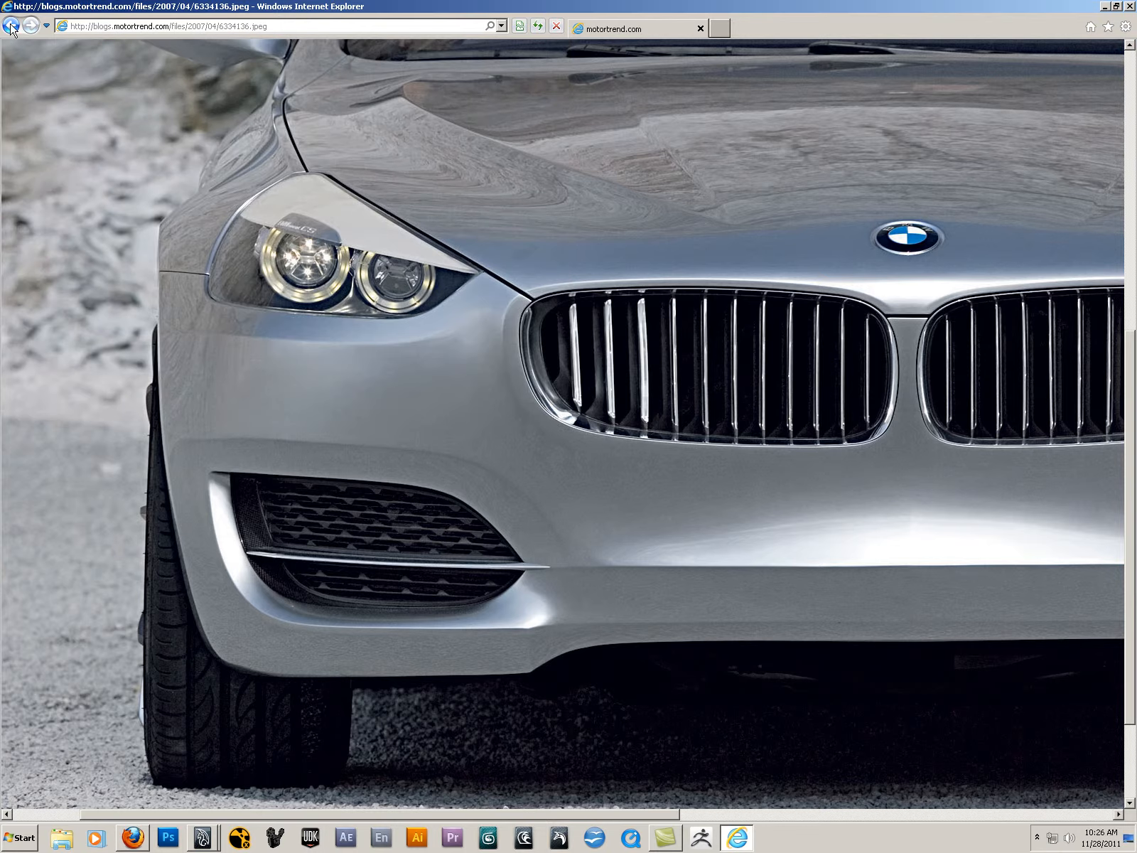
click(11, 27)
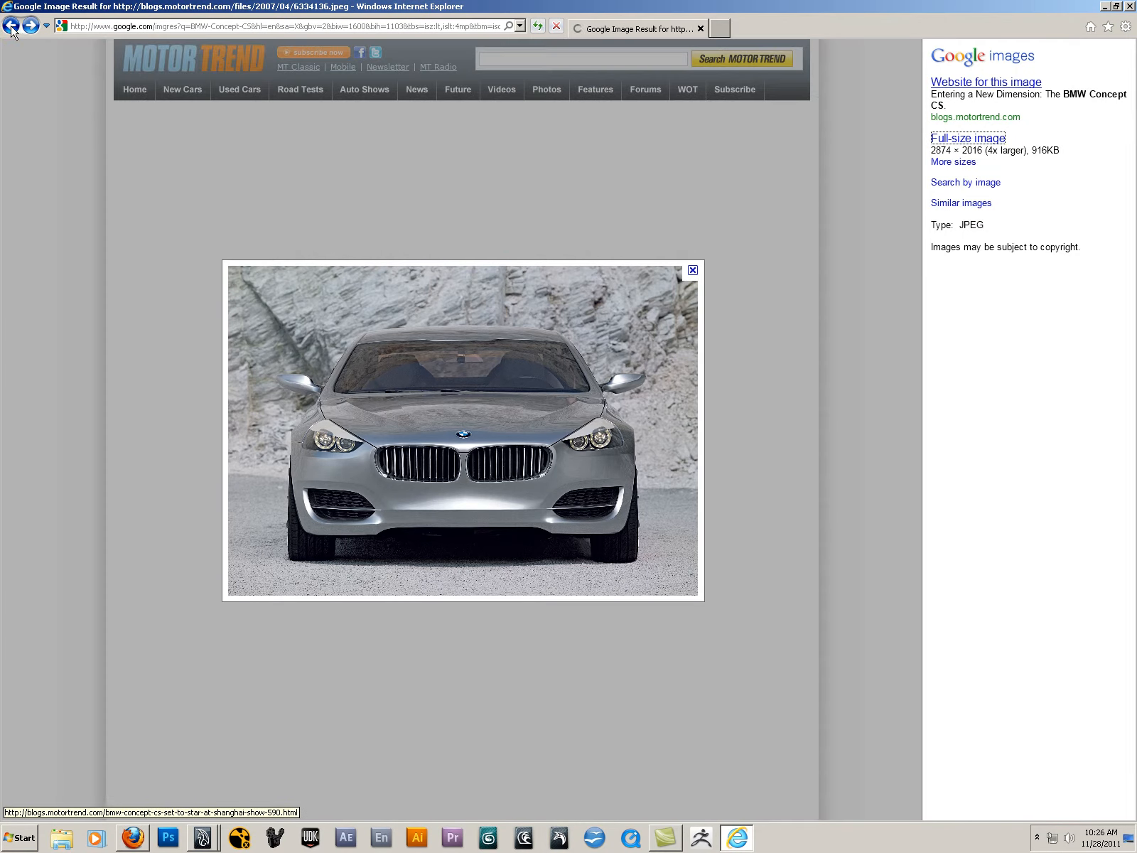
Step: Return to the 4 MP results and open the 2007-bmw-concept-cs-04.jpg automobilesreview gallery
click(12, 27)
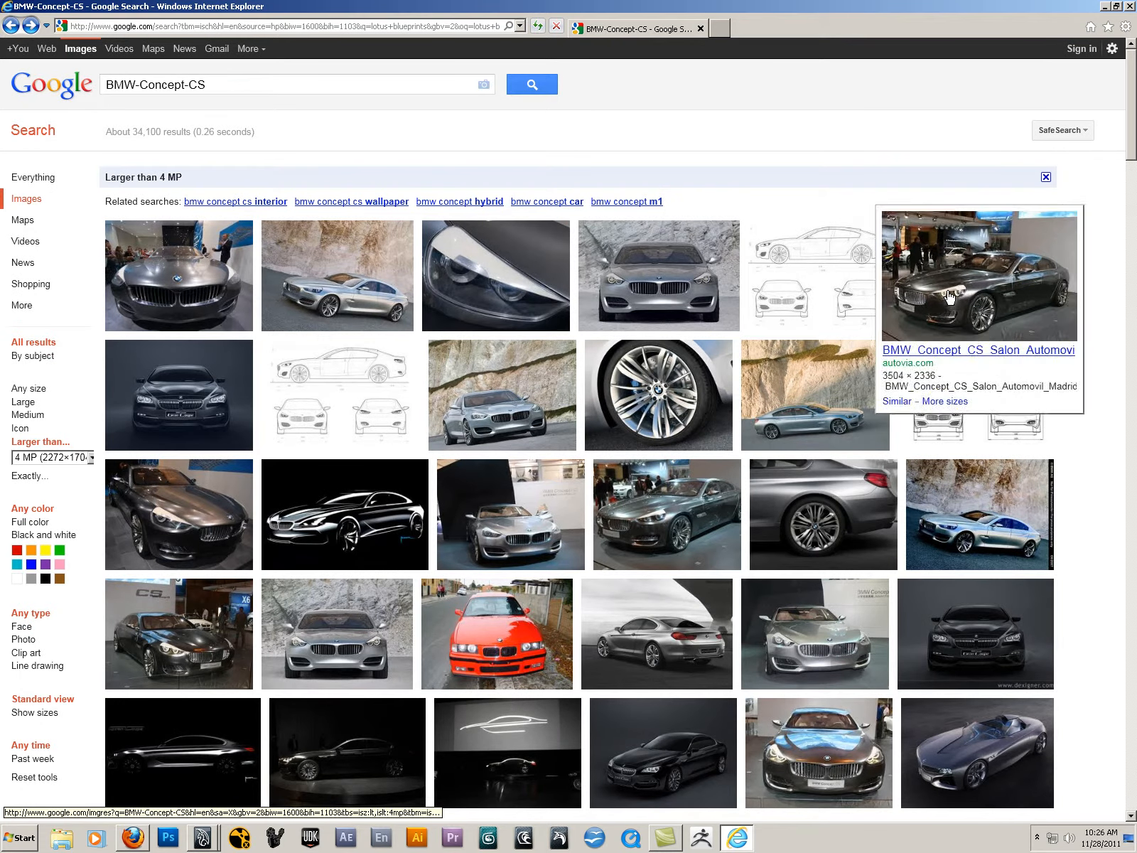
mouse_move(498, 395)
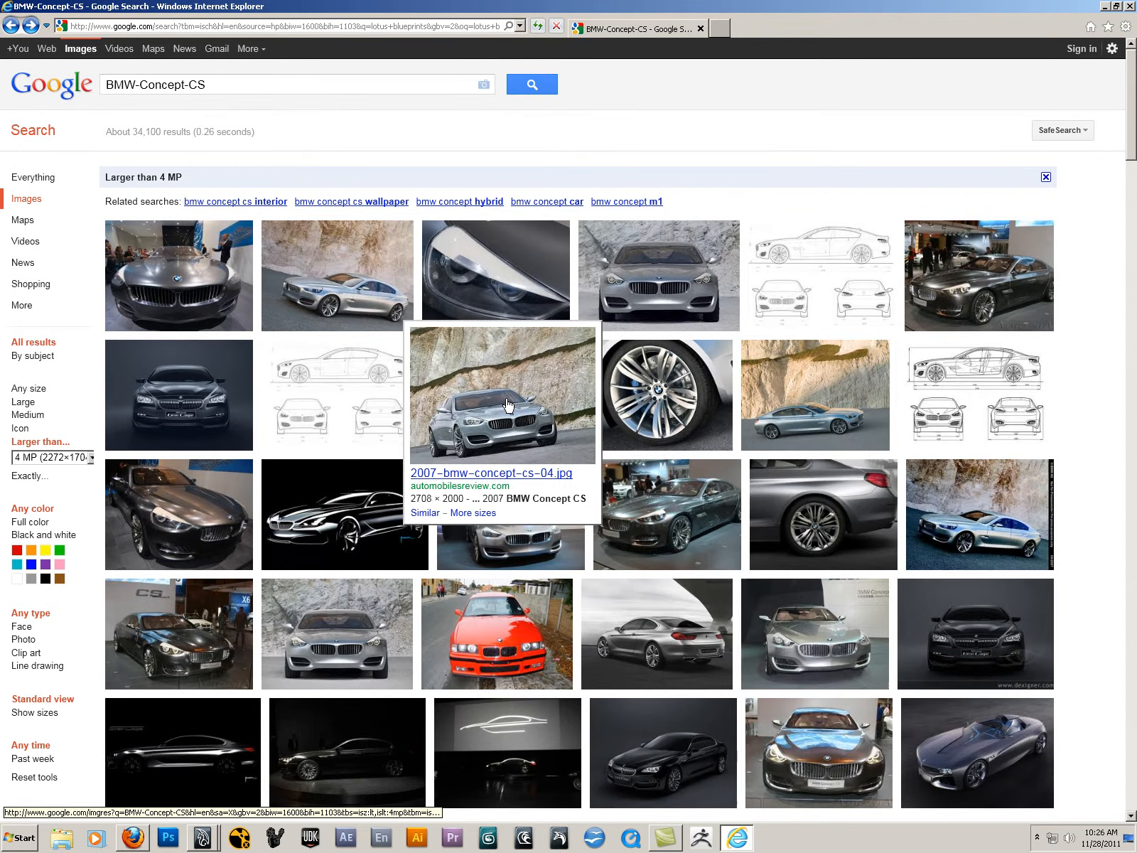
click(499, 414)
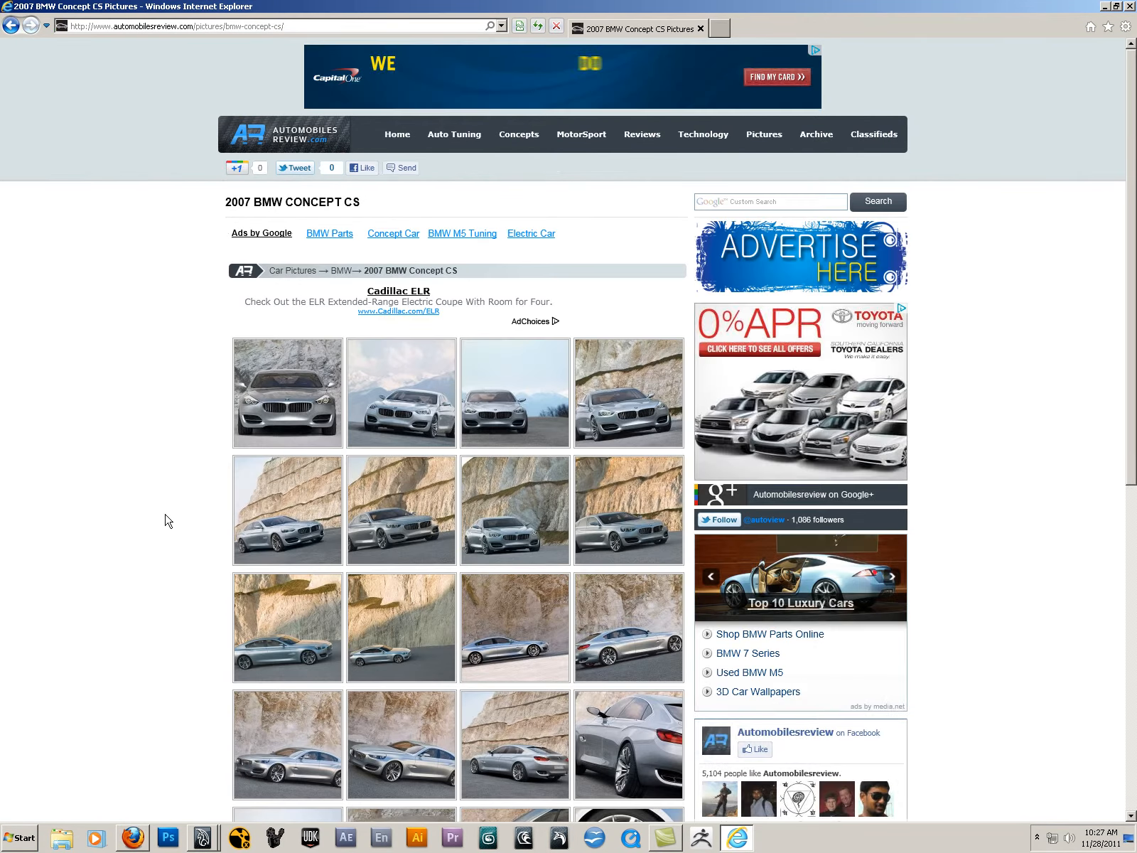
scroll(down, 3)
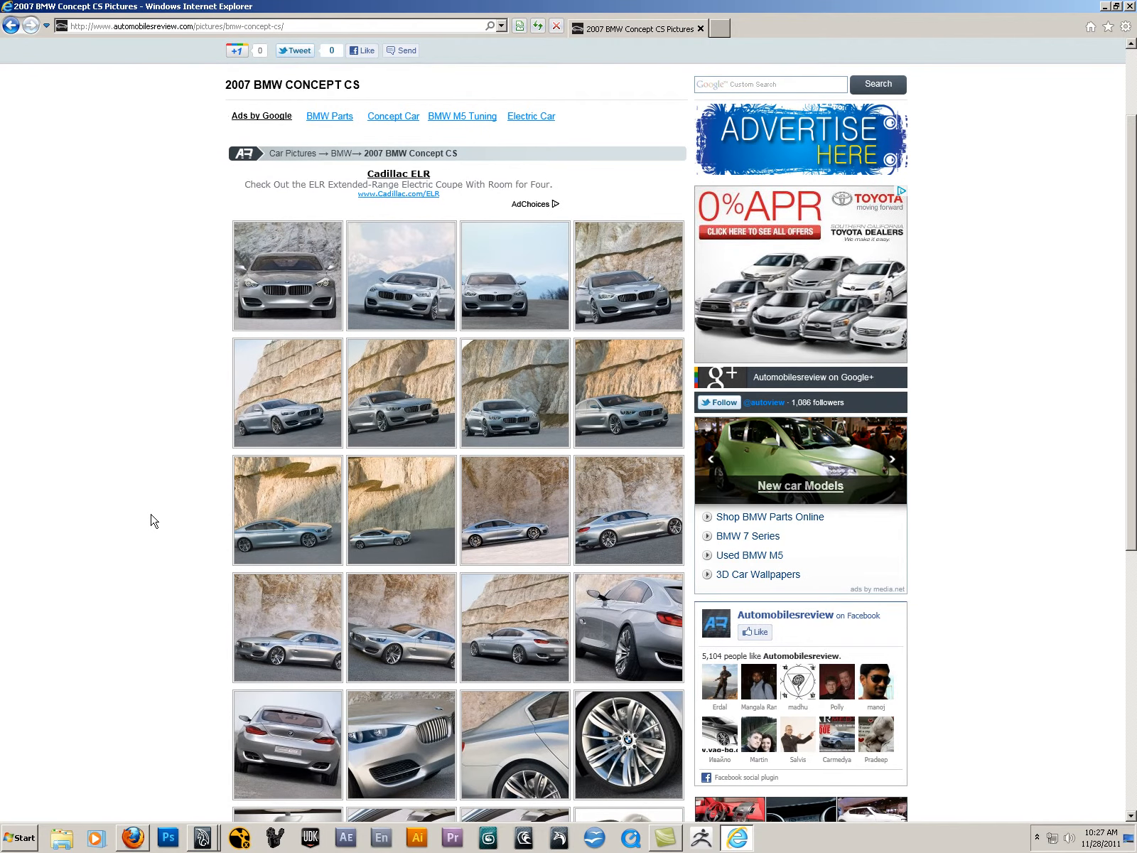
scroll(down, 3)
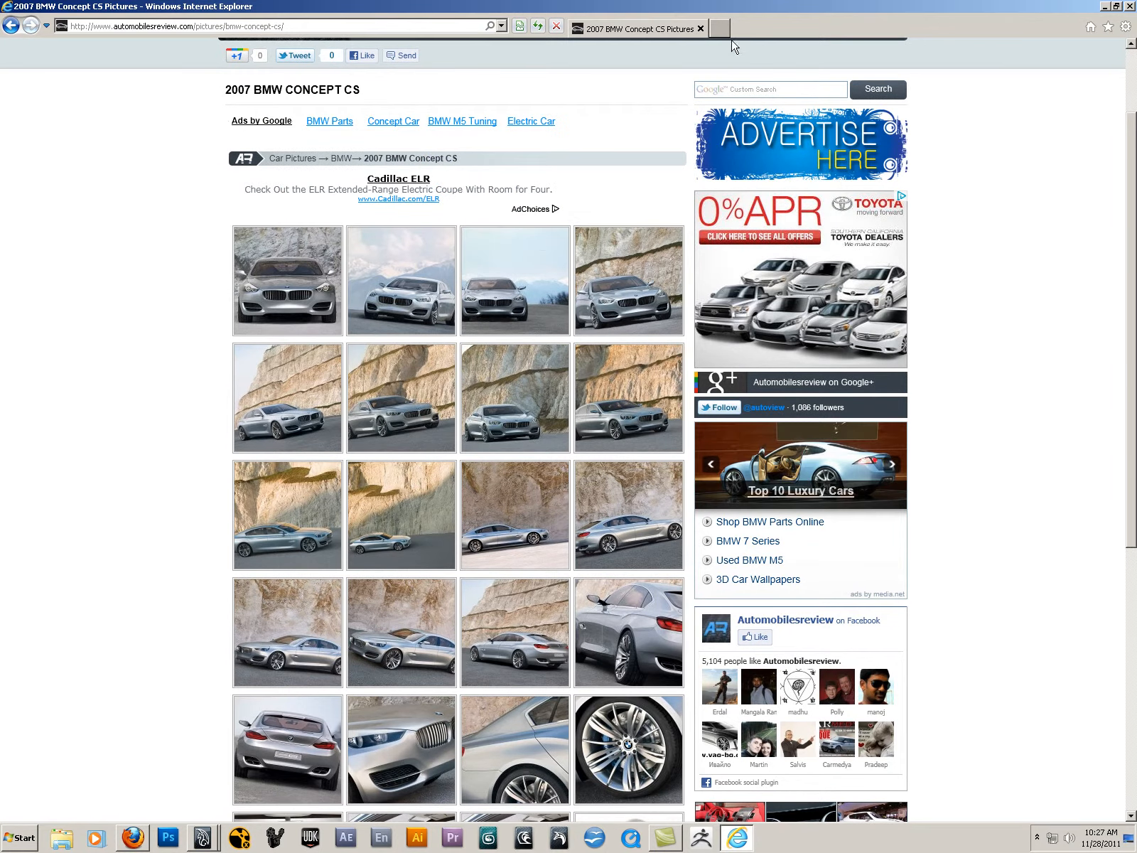
mouse_move(719, 28)
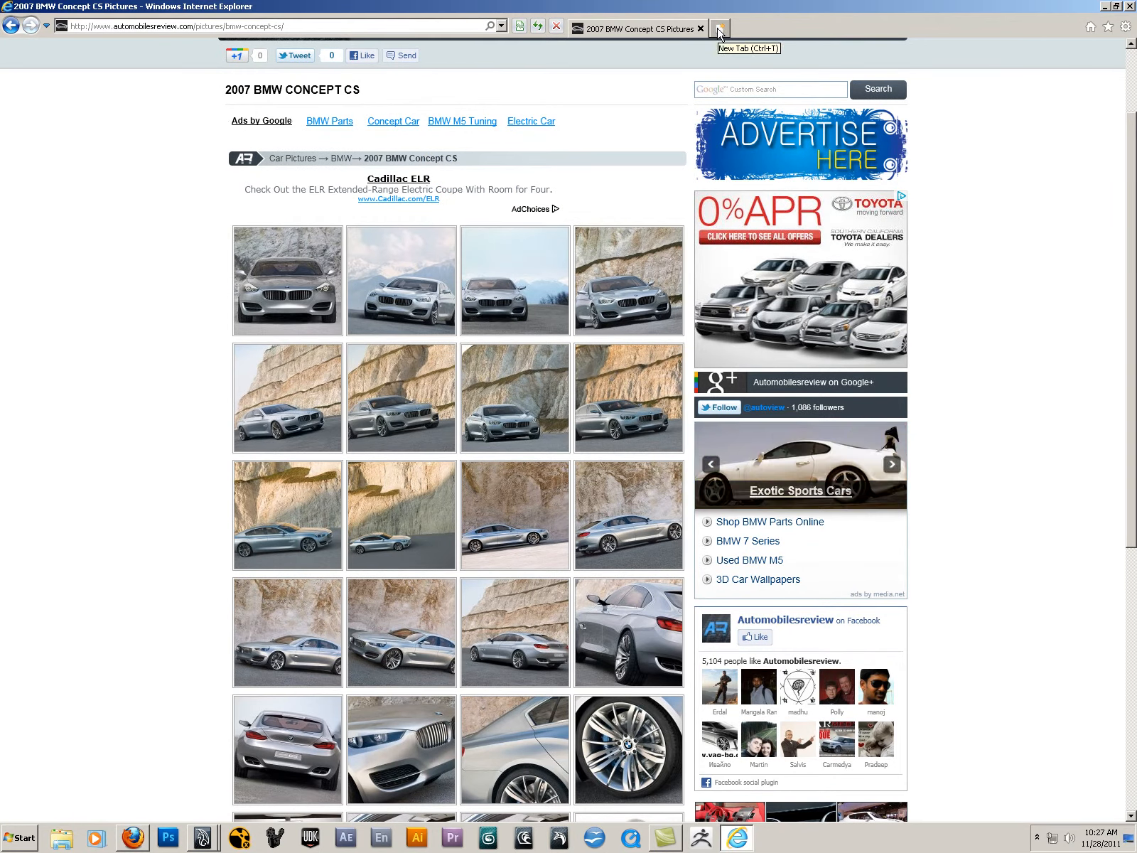
Step: Add a new blank browser tab showing the popular sites page
click(719, 28)
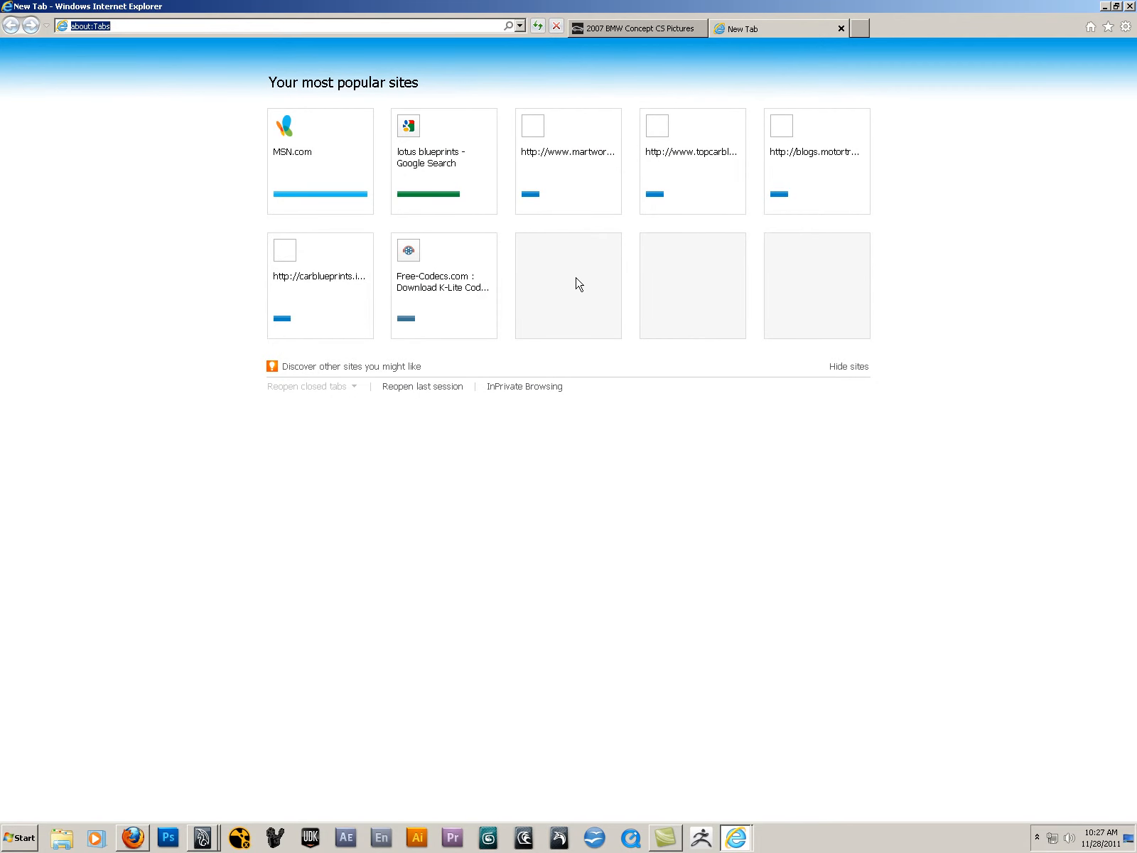
mouse_move(681, 158)
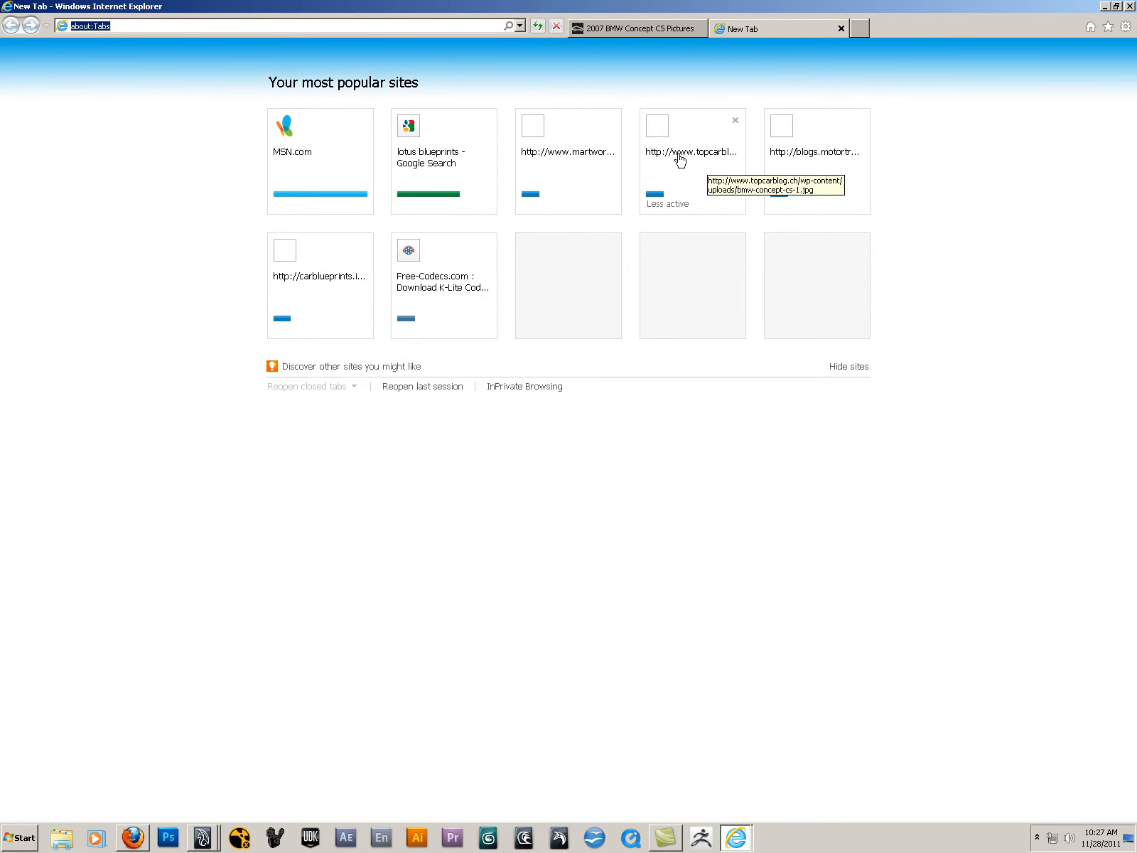
mouse_move(1025, 99)
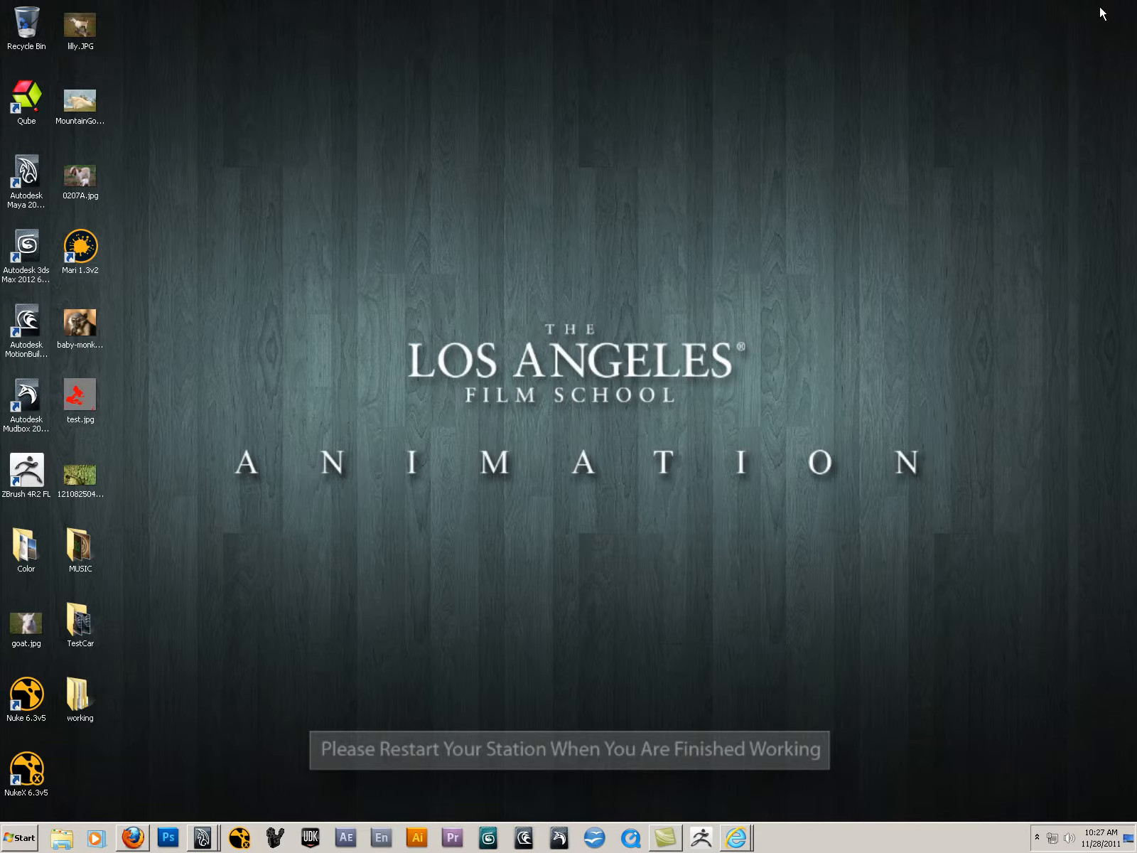
Step: Bring the Camtasia Studio window forward from the taskbar
click(201, 837)
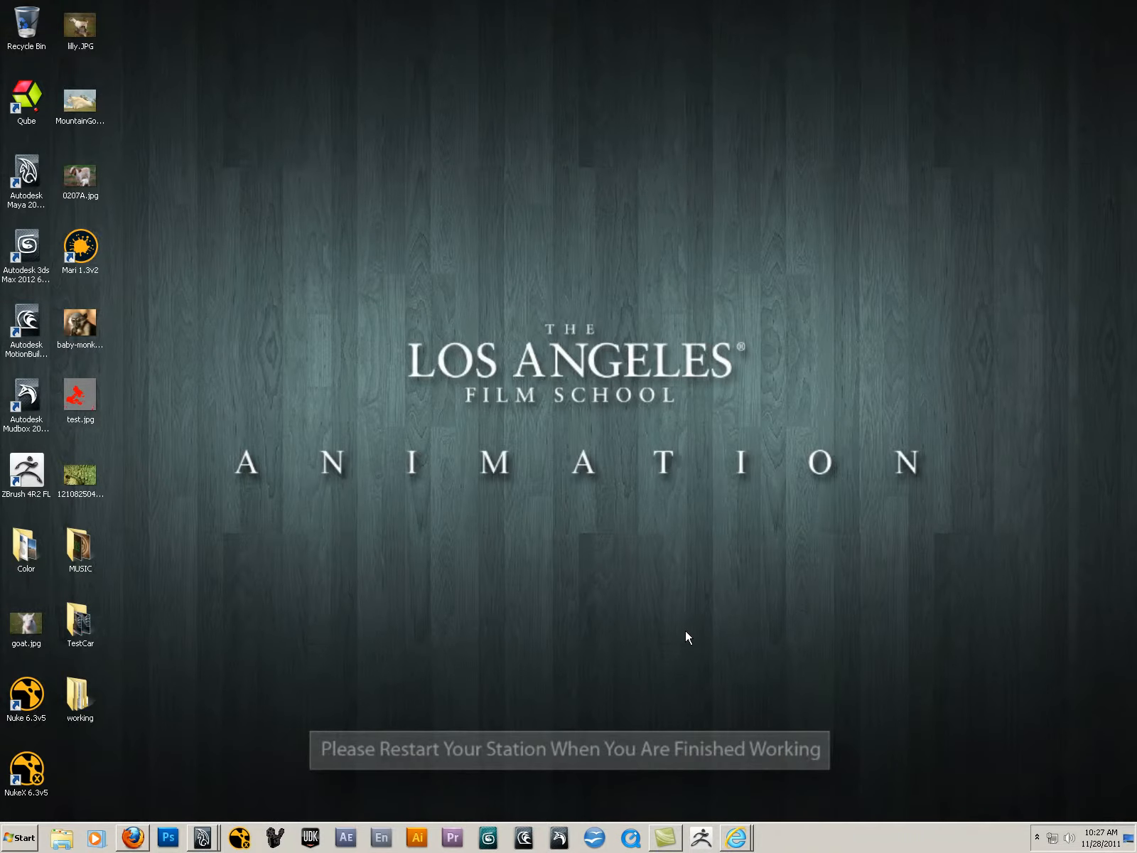
click(663, 837)
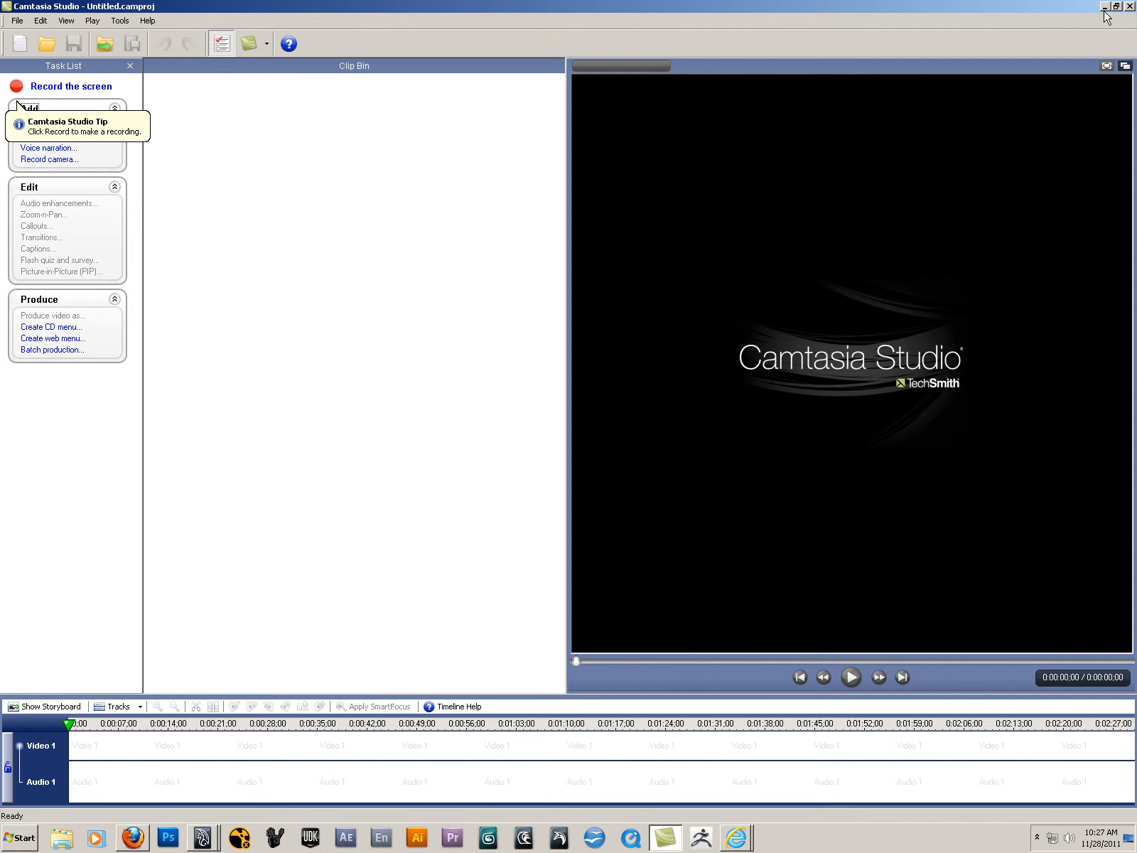
mouse_move(984, 771)
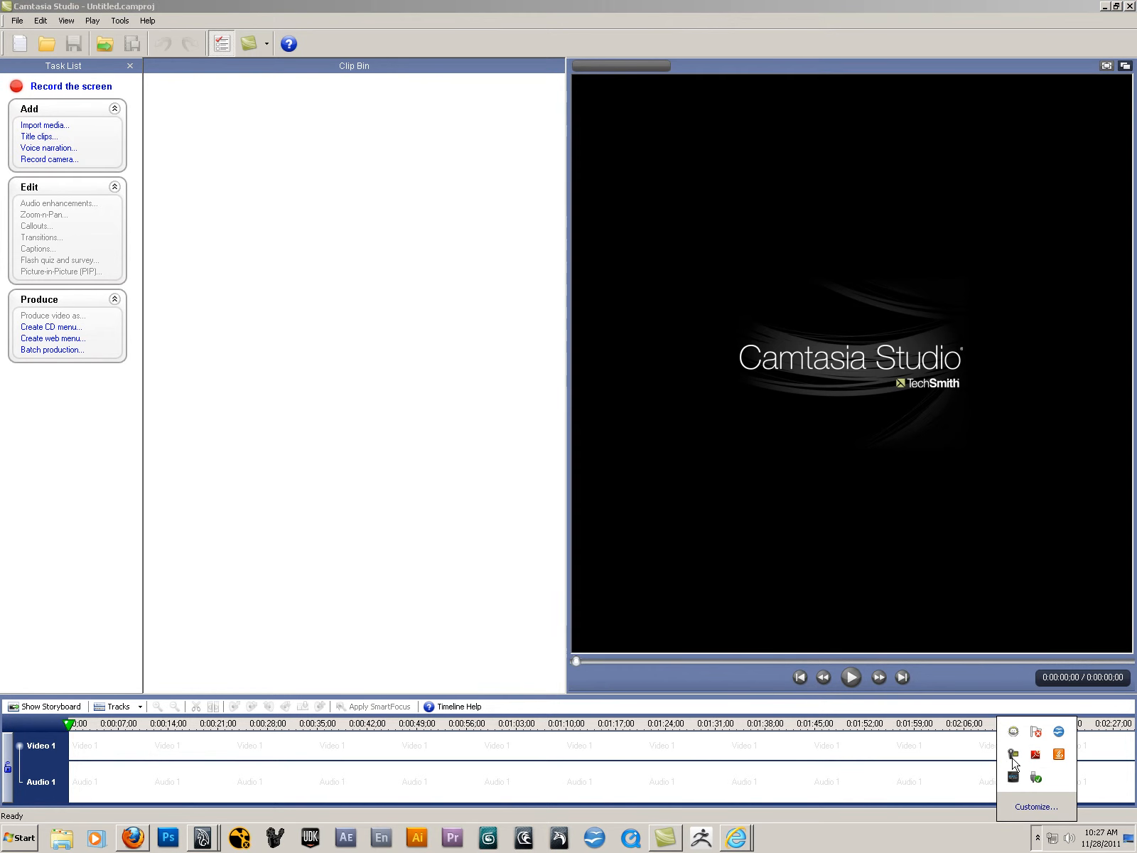
Step: Show the Camtasia Recorder tray menu with Stop and Delete options
right_click(1013, 756)
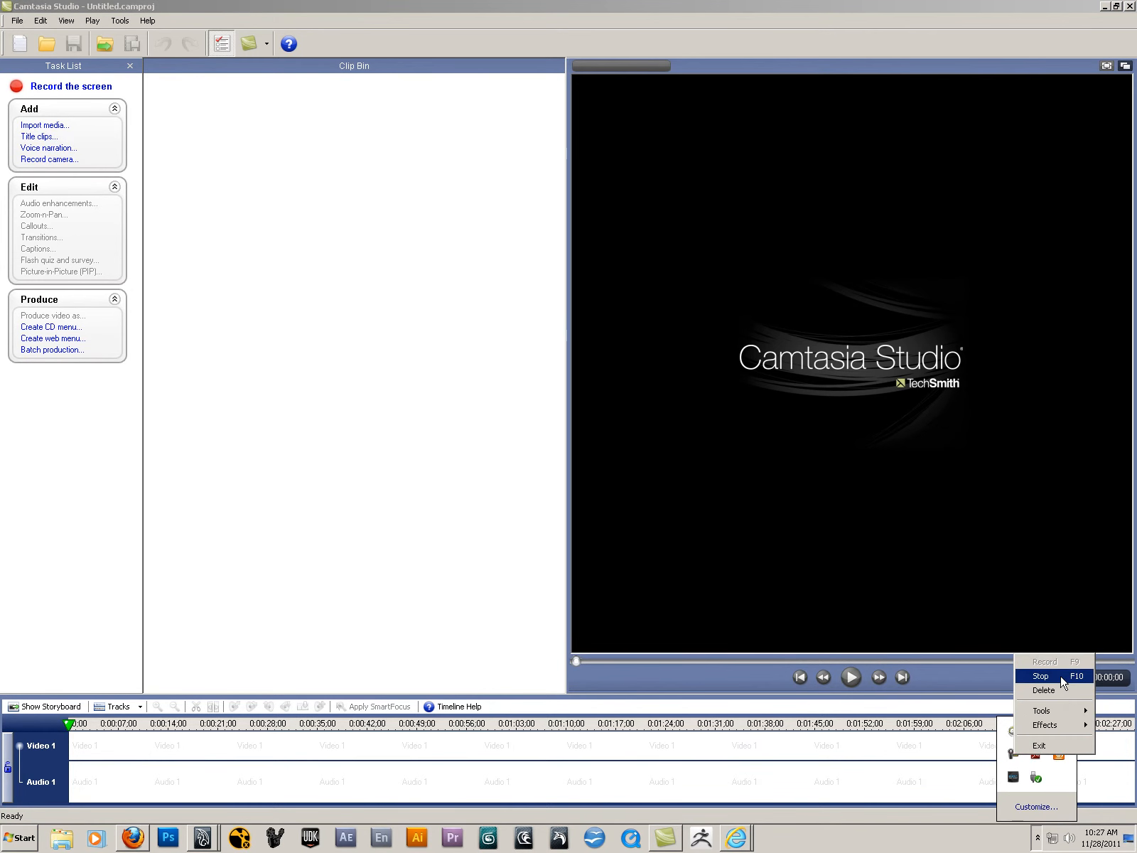